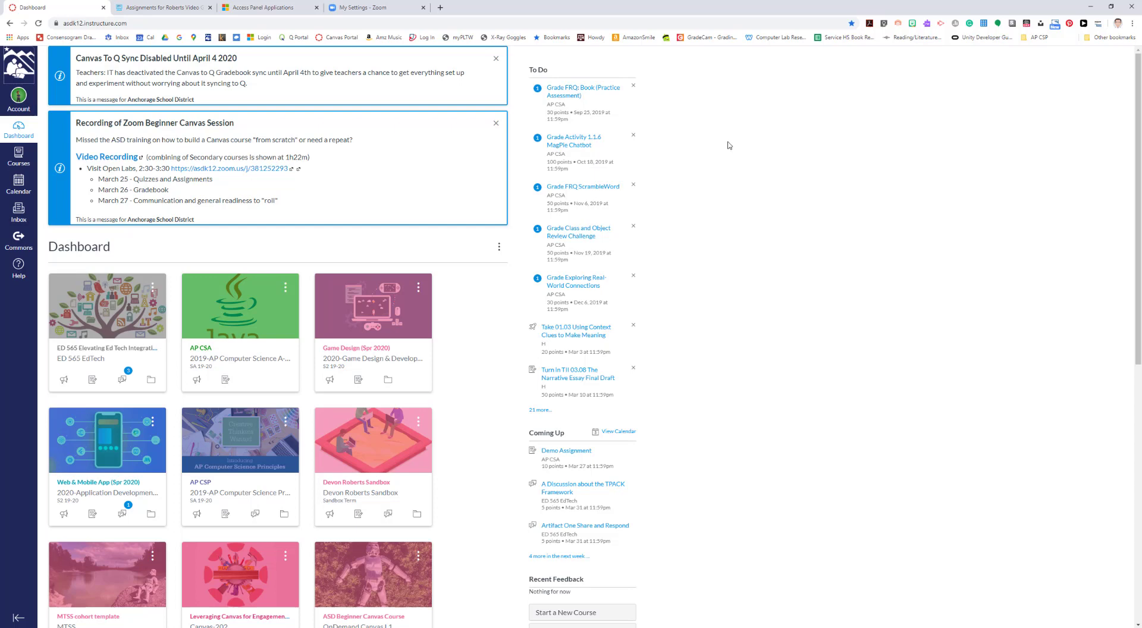
pyautogui.moveTo(392, 348)
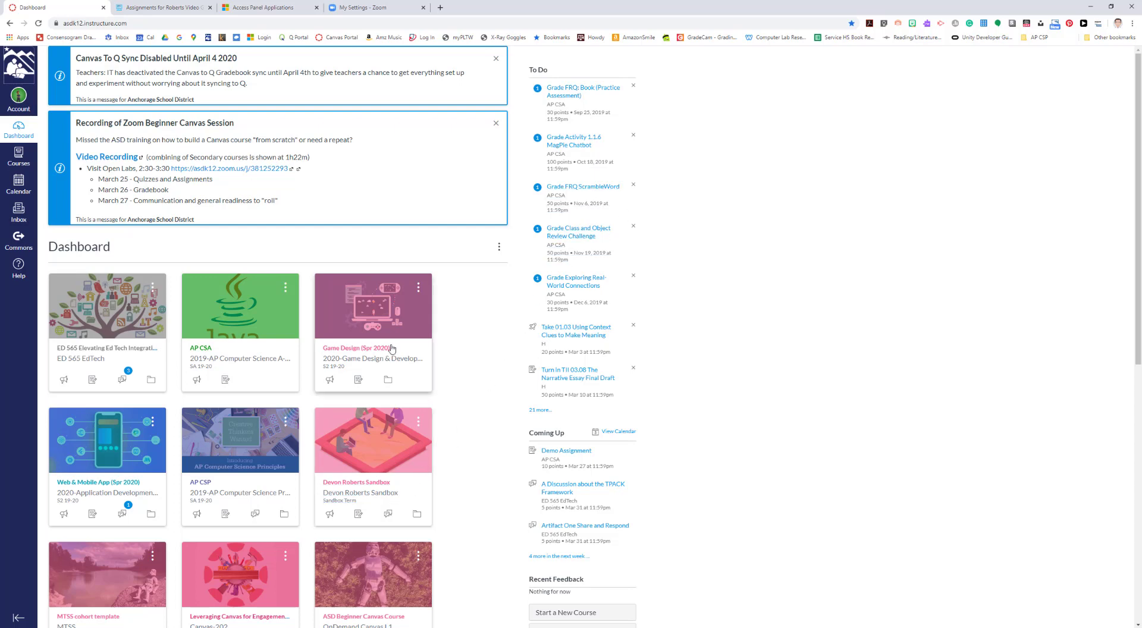
# - Open the Game Design (Spr 2020) course card from the dashboard
pyautogui.scroll(-3)
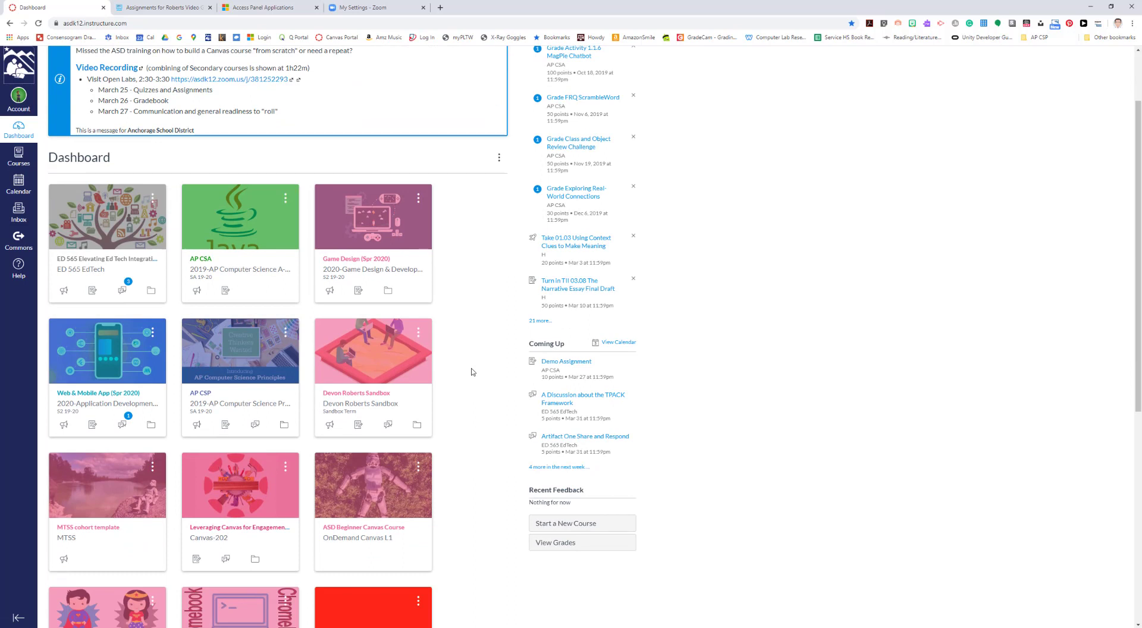
pyautogui.click(357, 259)
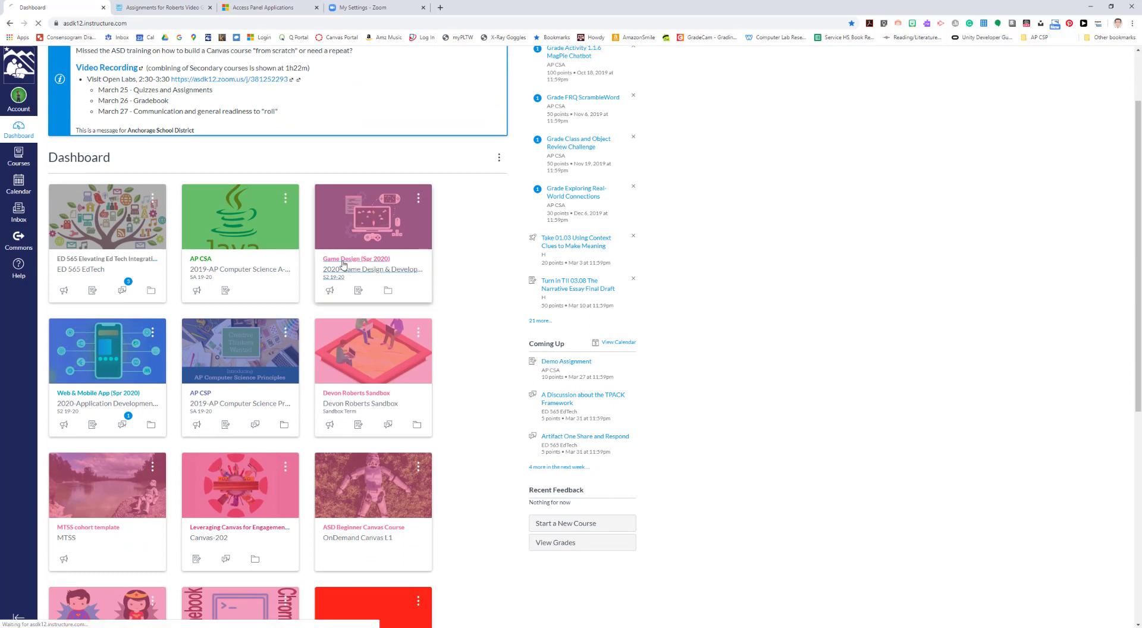
pyautogui.click(357, 259)
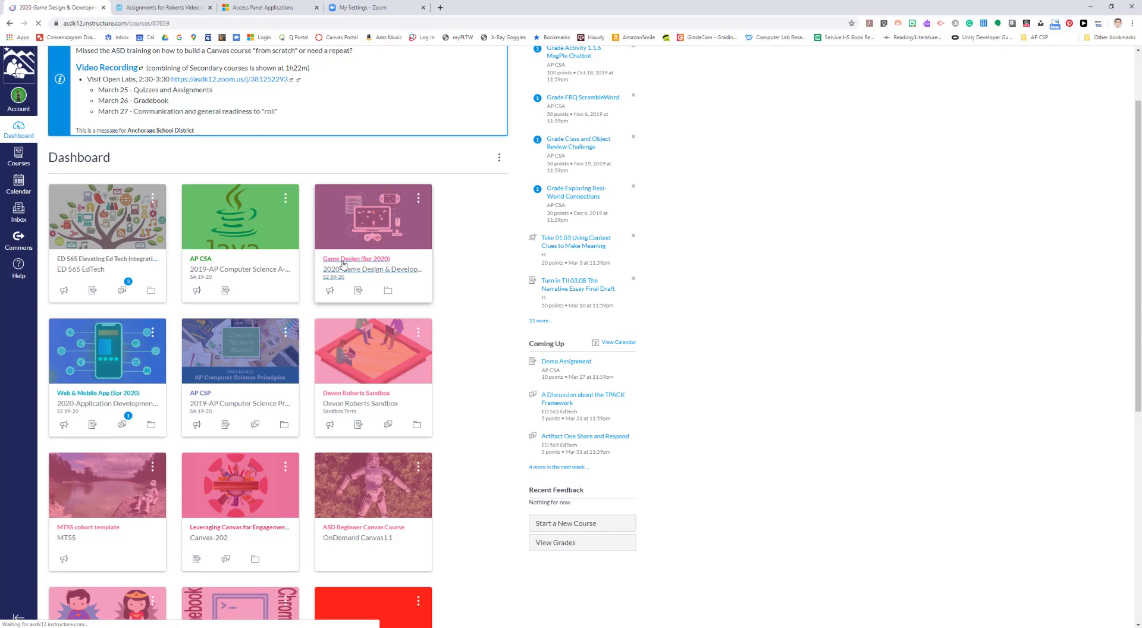
pyautogui.click(357, 259)
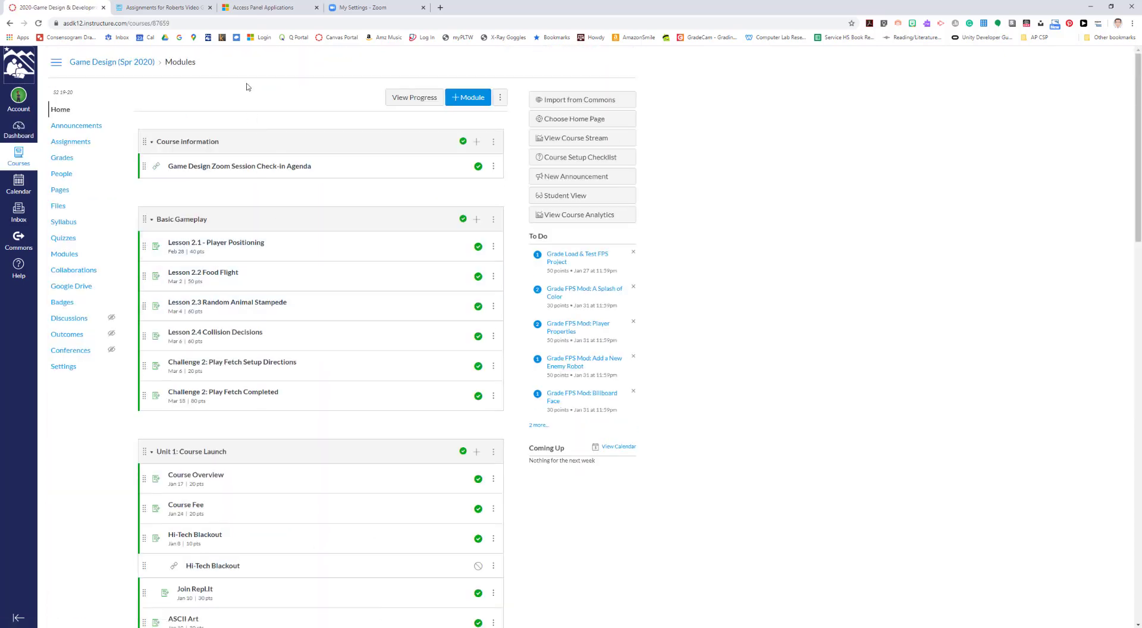
pyautogui.moveTo(333, 507)
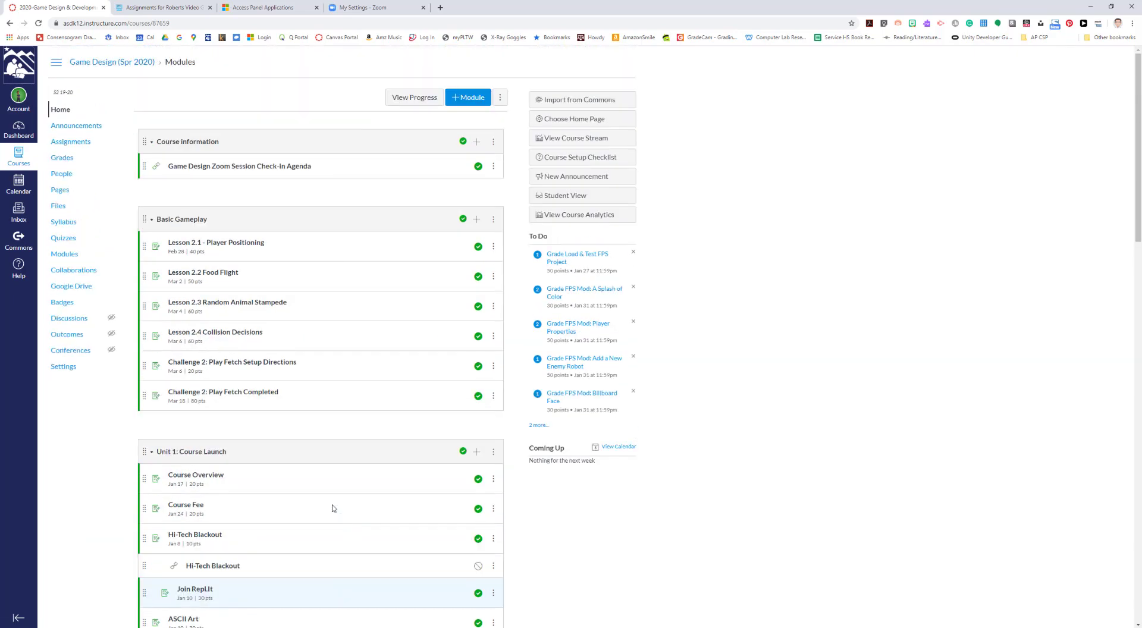
pyautogui.scroll(-3)
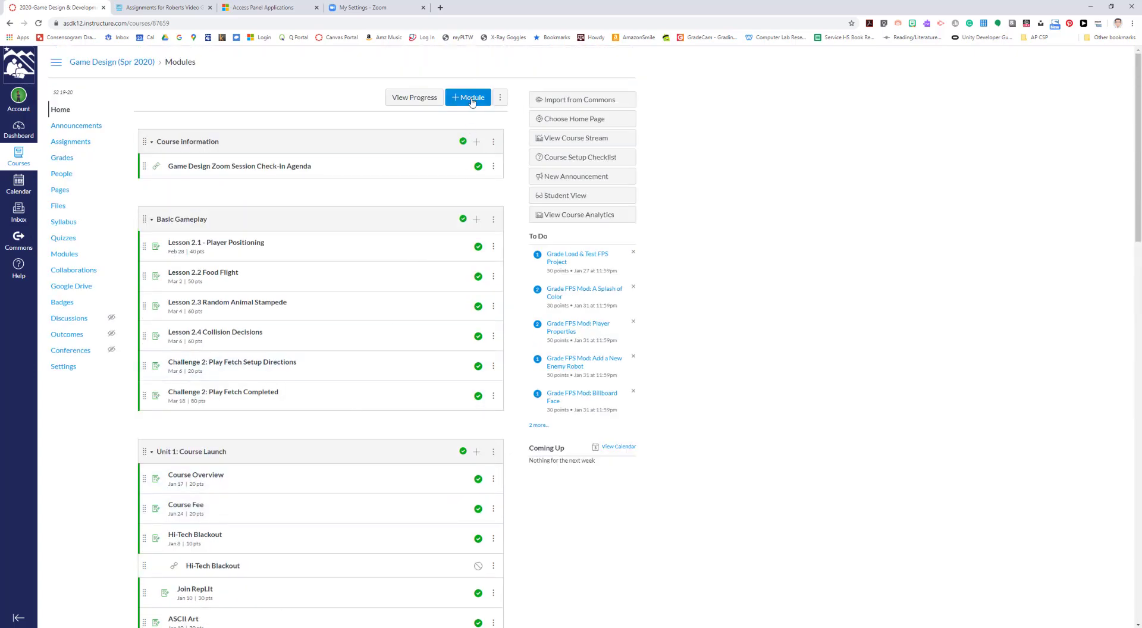
# - Create a new module and name it 'CodeHS Unit 1', correcting a typo along the way
pyautogui.click(467, 98)
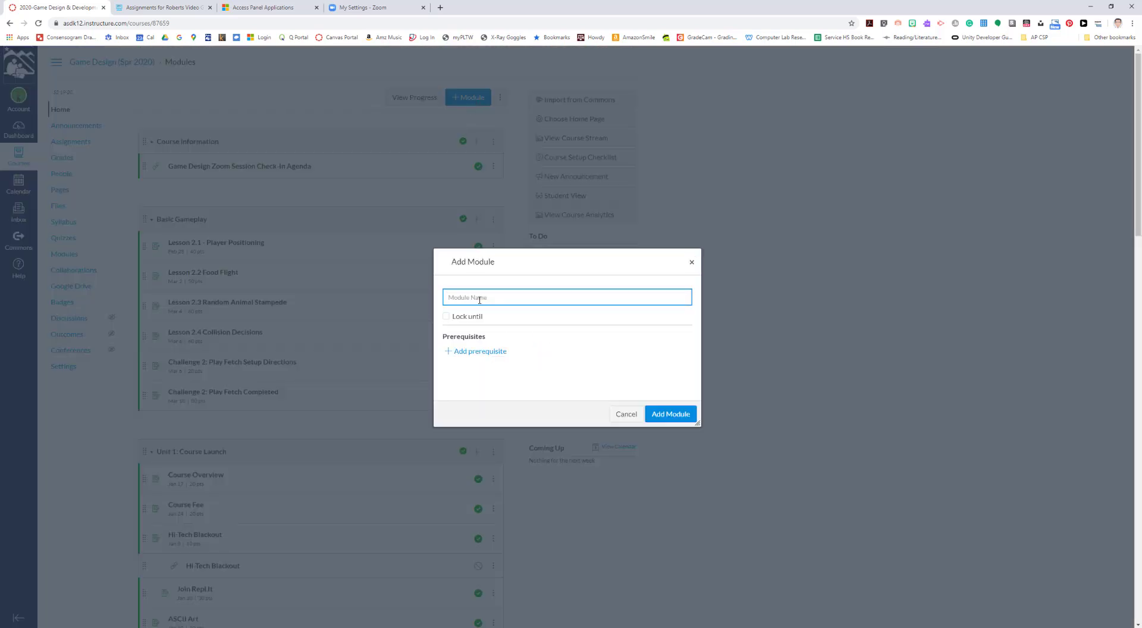
pyautogui.write('Co')
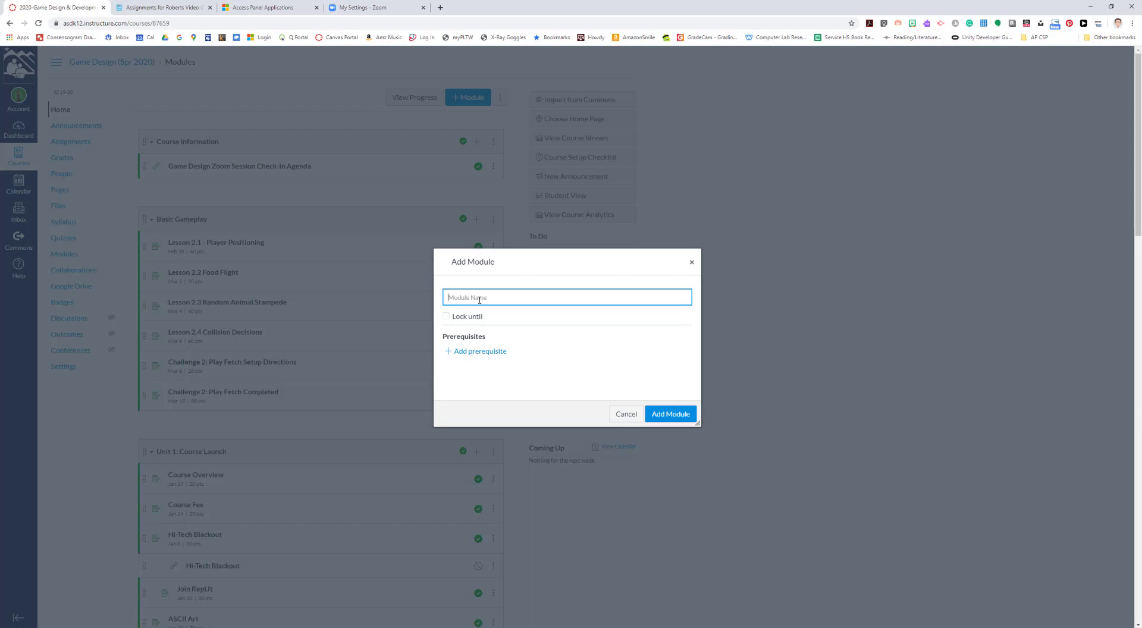
pyautogui.write('c')
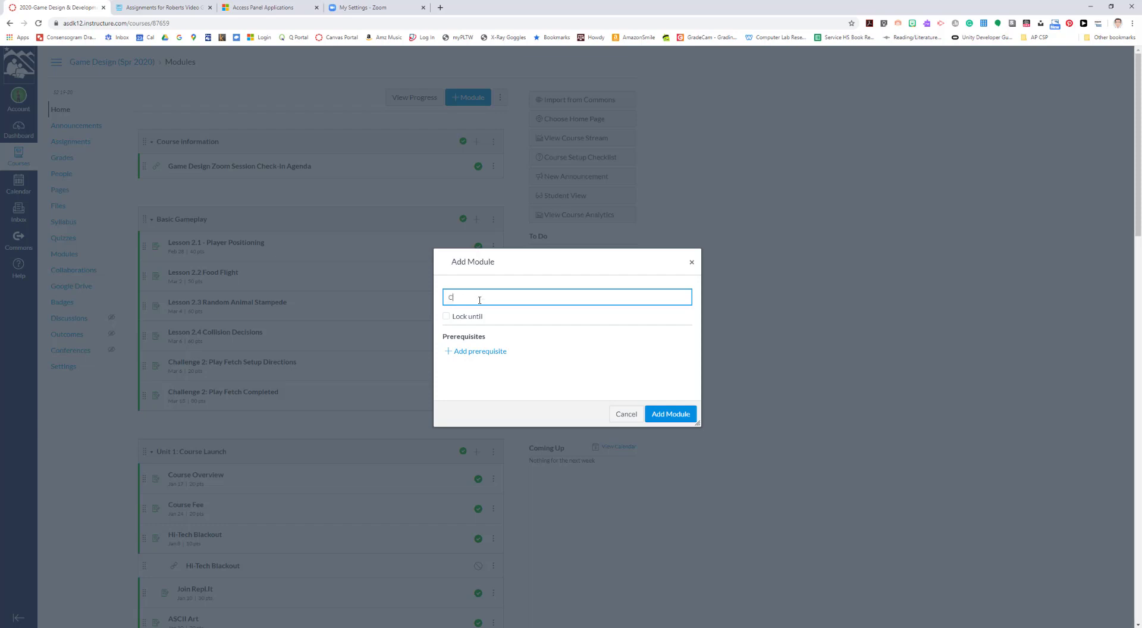
pyautogui.press('Backspace')
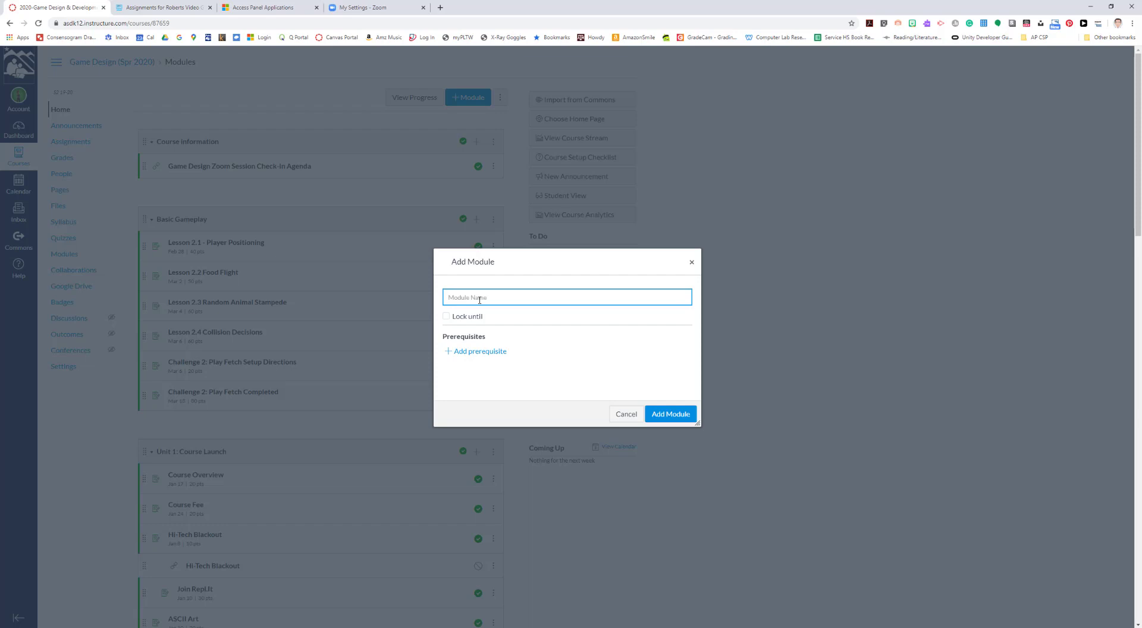
pyautogui.write('Co')
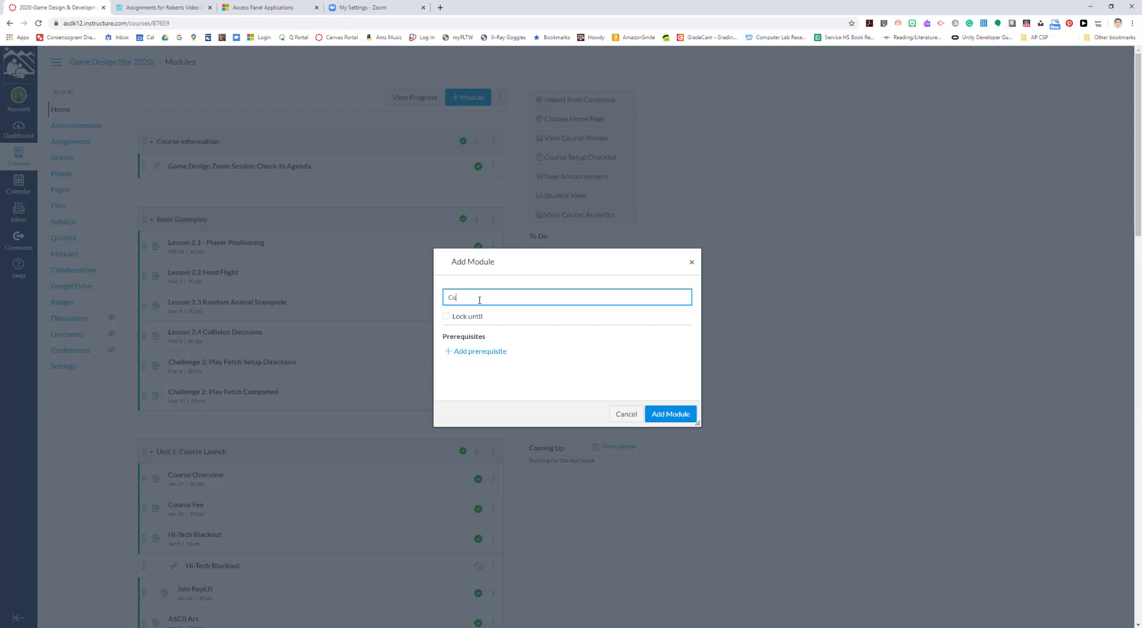
pyautogui.write('odeHS')
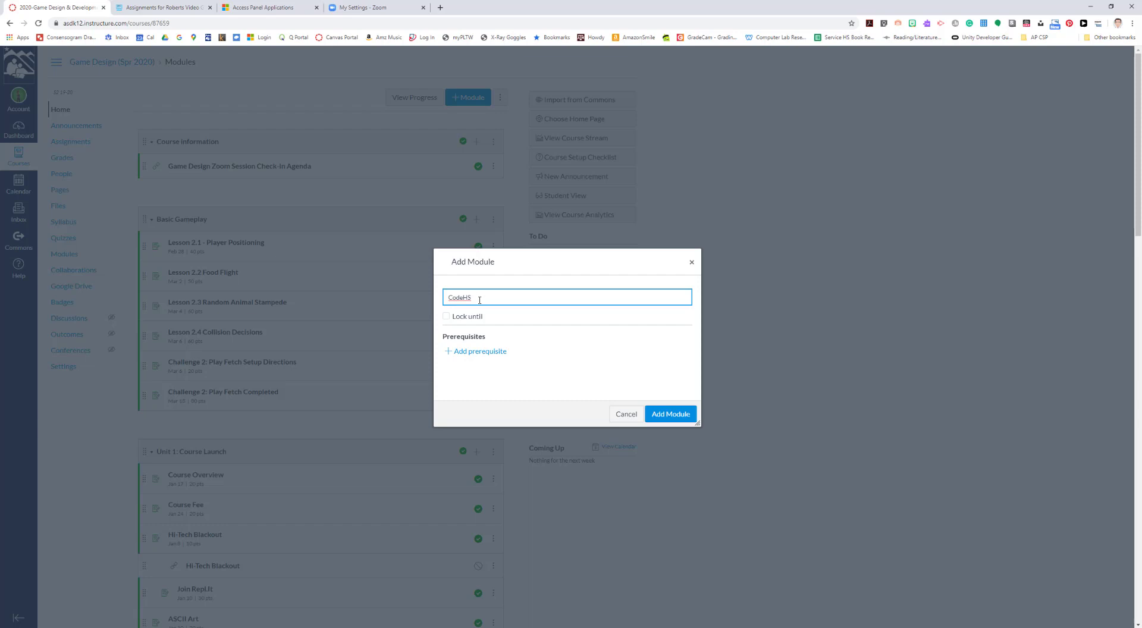
pyautogui.write('Un')
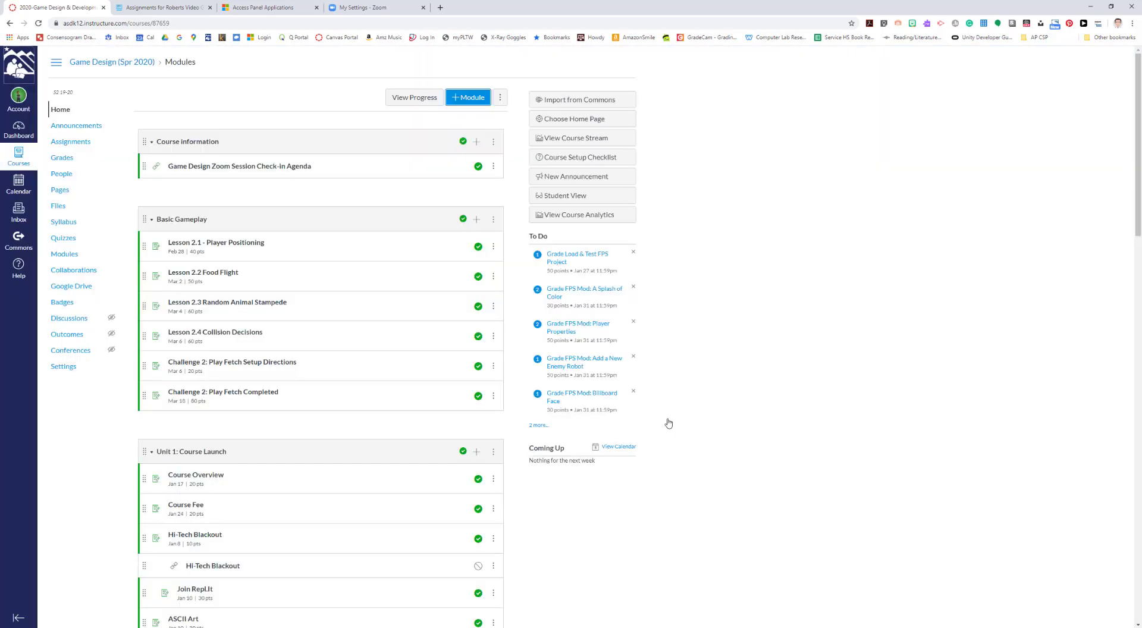
# - Move the CodeHS Unit 1 module to the top of the modules list via Move Module
pyautogui.scroll(-3)
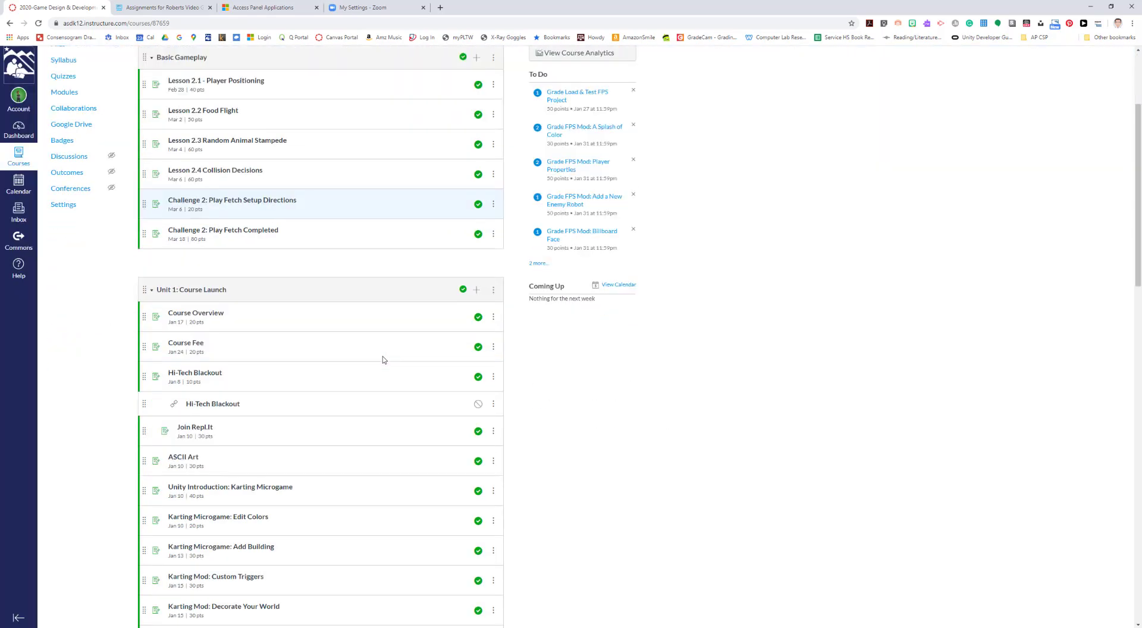
pyautogui.scroll(-3)
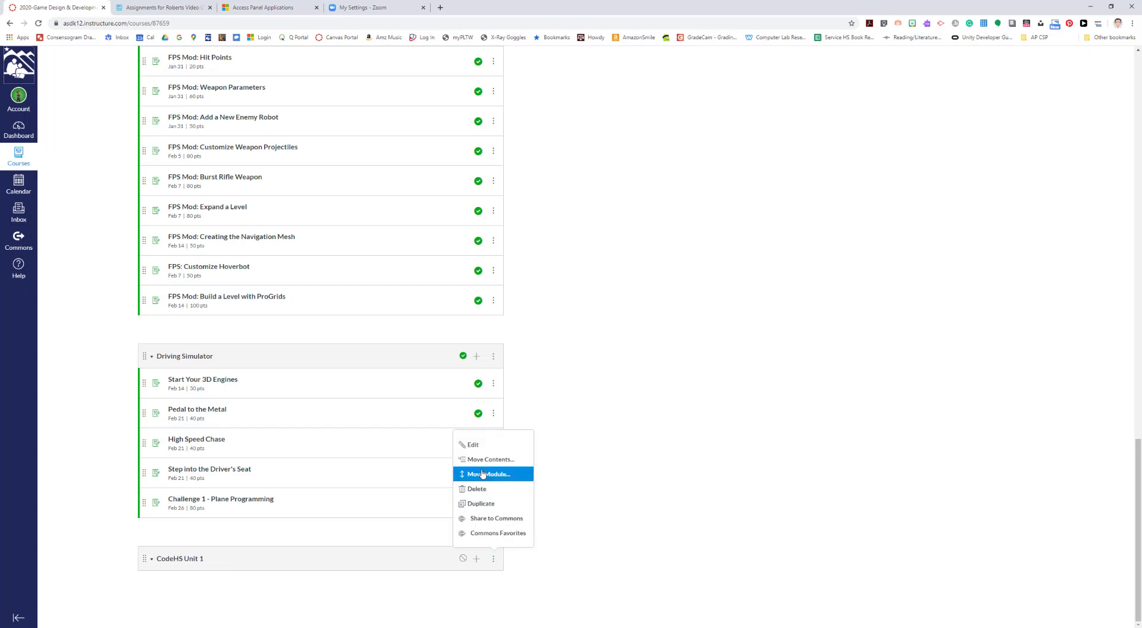
pyautogui.click(489, 475)
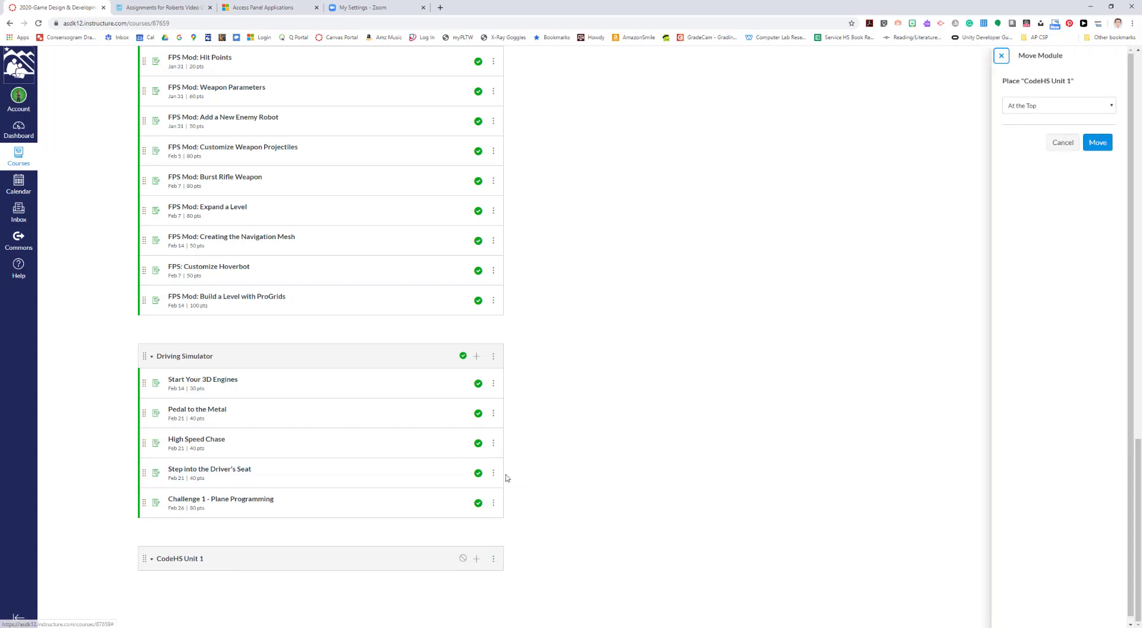
pyautogui.click(1059, 106)
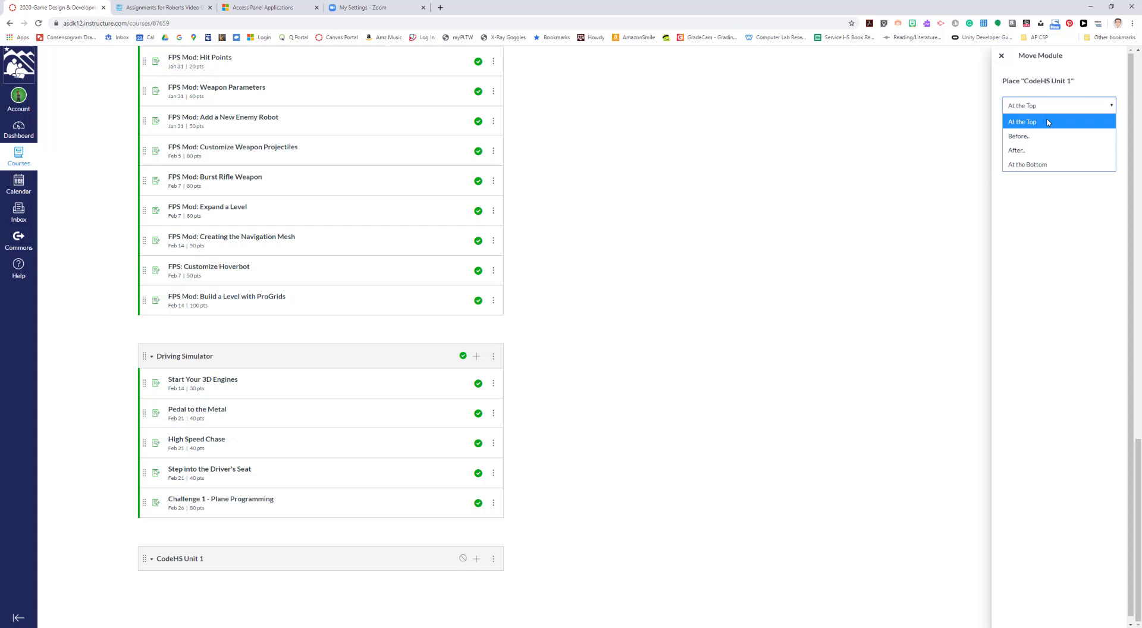
pyautogui.click(1022, 121)
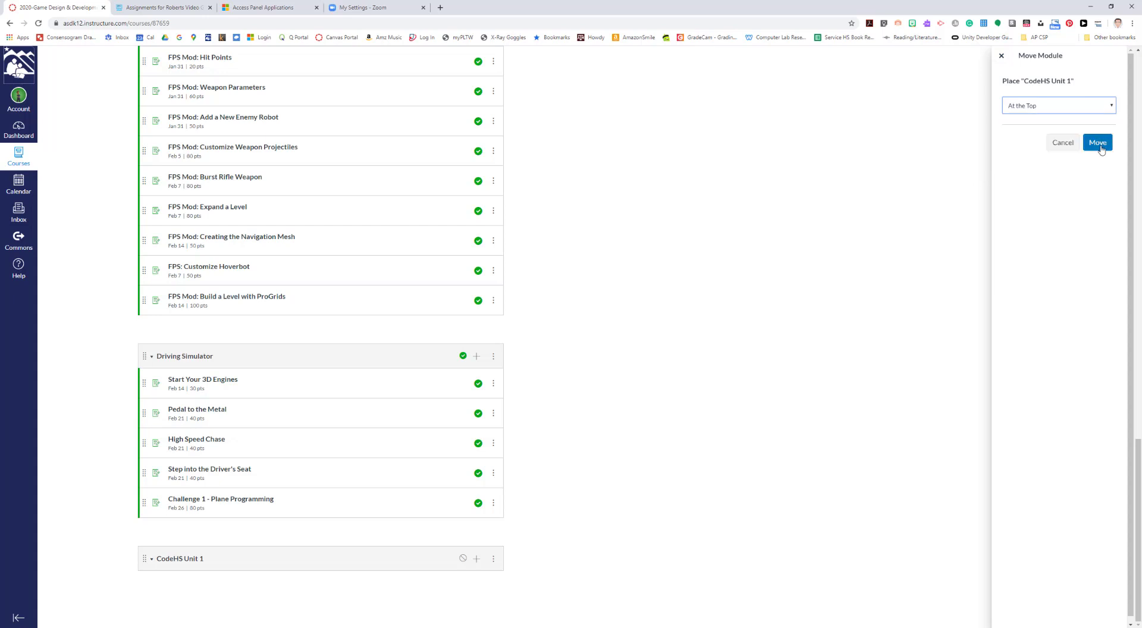
pyautogui.click(1097, 142)
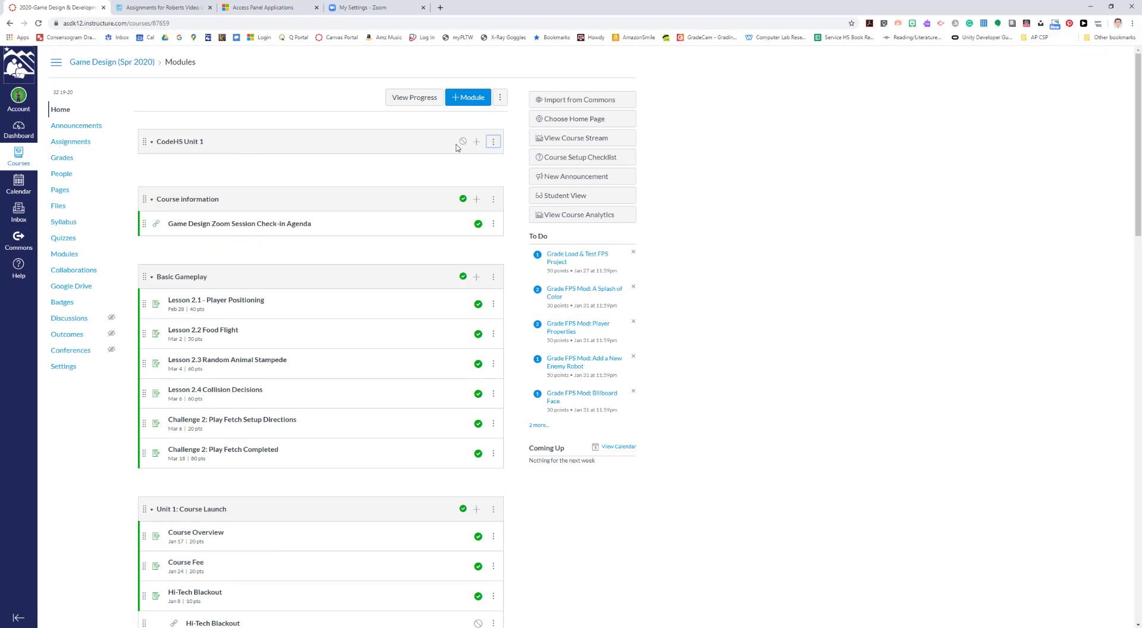
pyautogui.moveTo(461, 142)
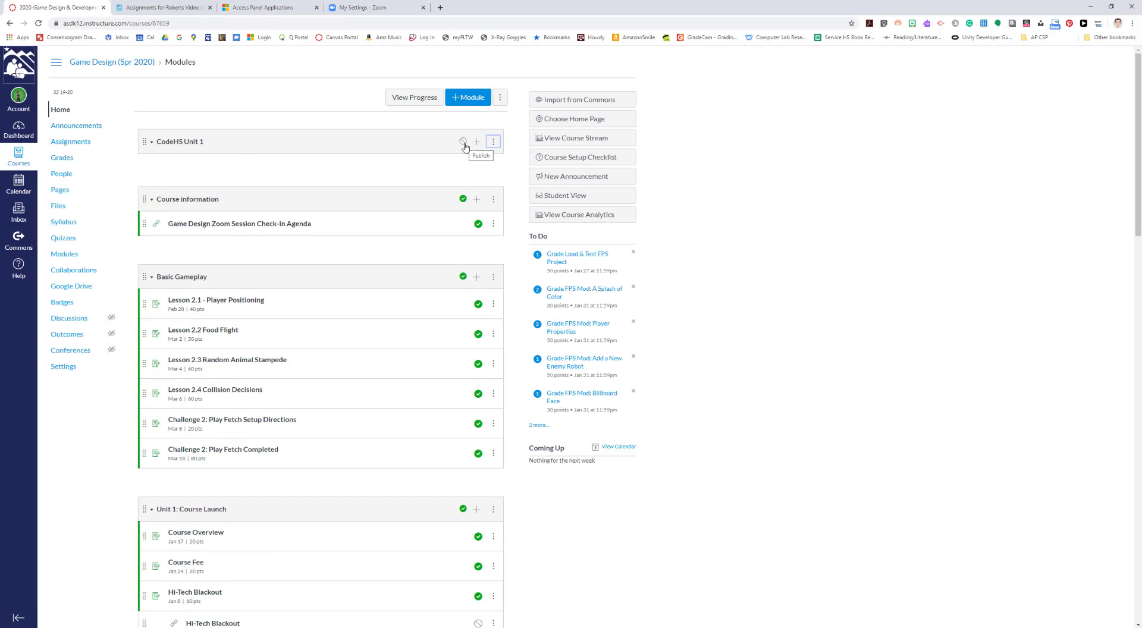
pyautogui.moveTo(390, 150)
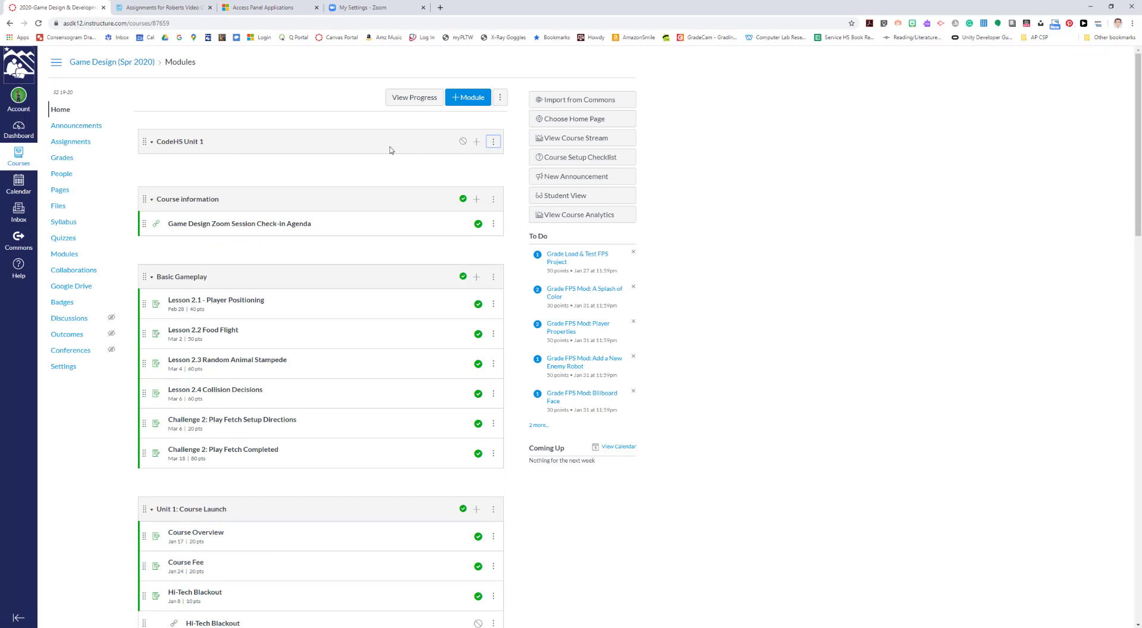
pyautogui.moveTo(303, 161)
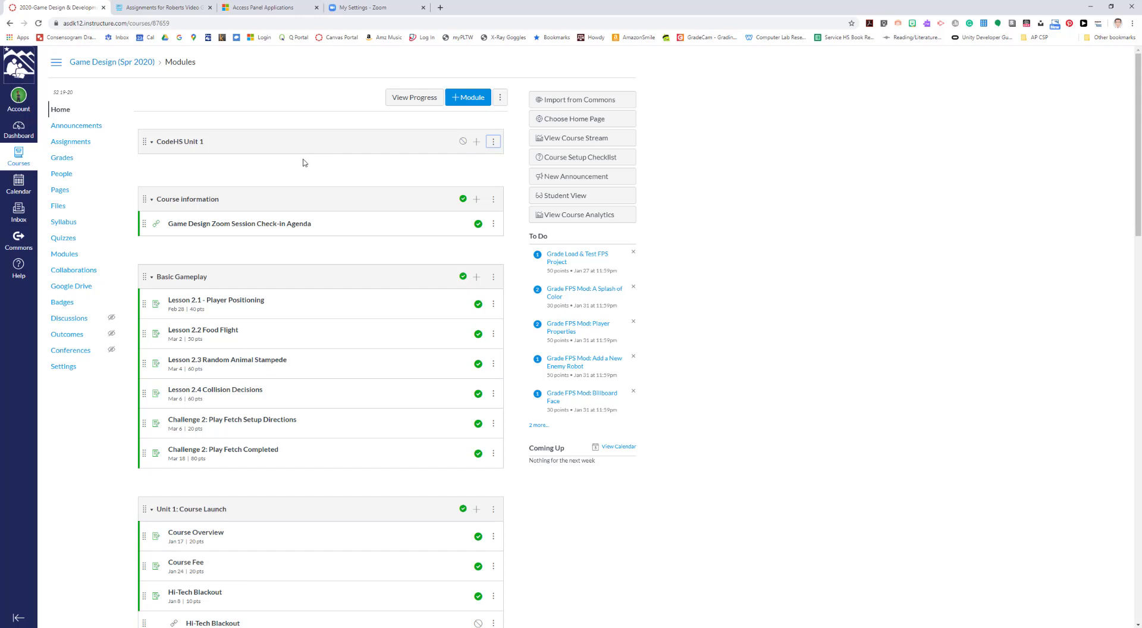
pyautogui.moveTo(309, 161)
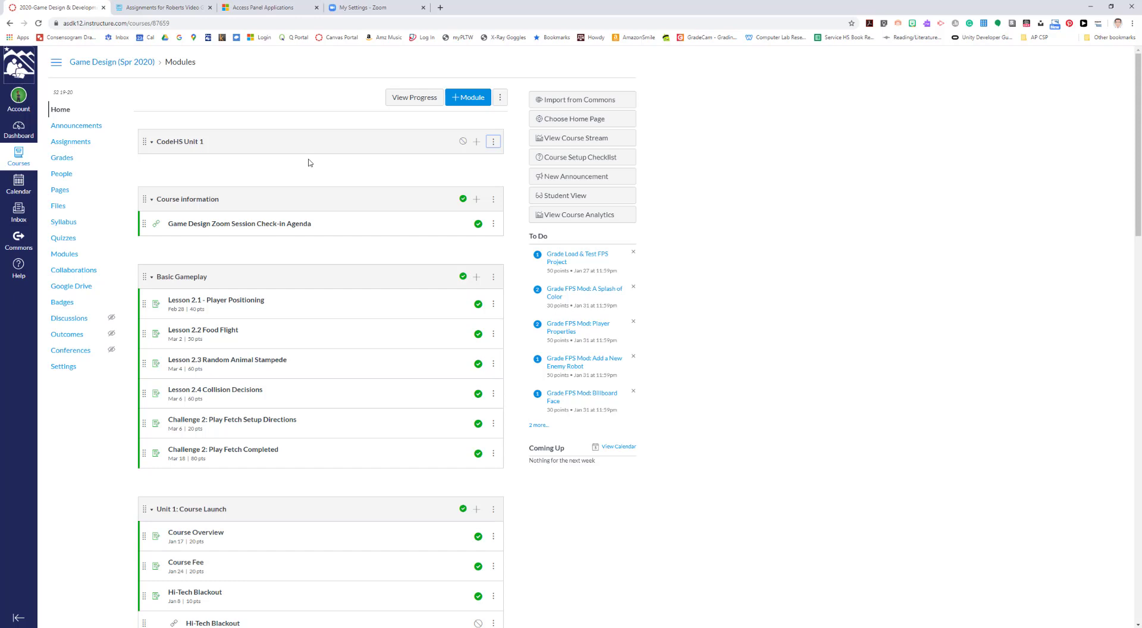
pyautogui.moveTo(296, 162)
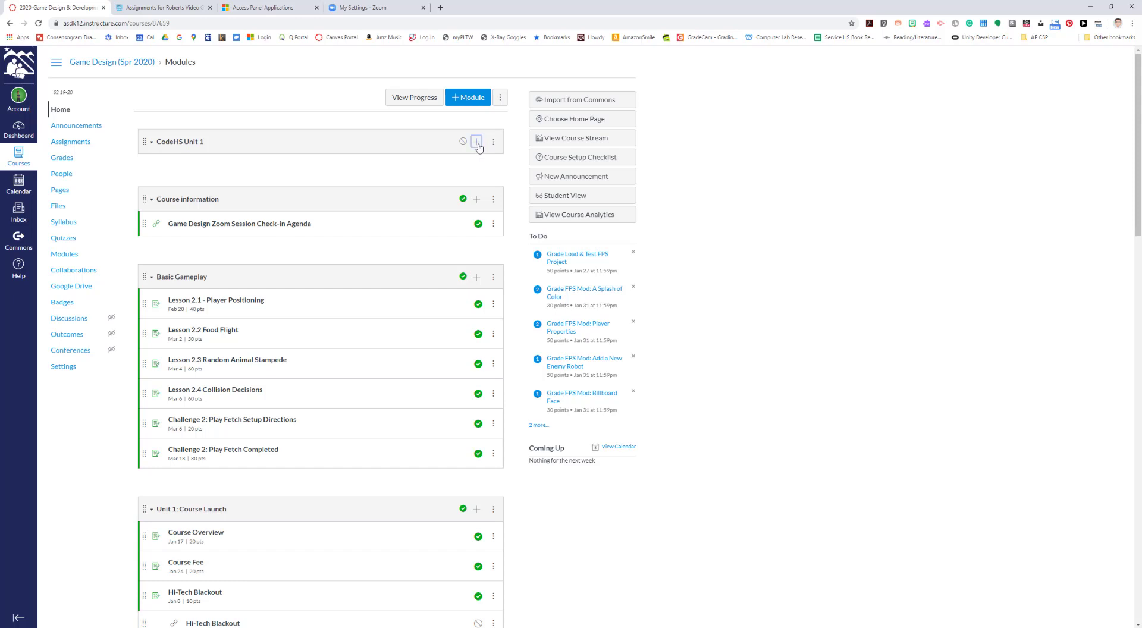
# - Add a new assignment 'Complete CodeHS Modules 1.1-1.4' to the CodeHS Unit 1 module
pyautogui.click(476, 141)
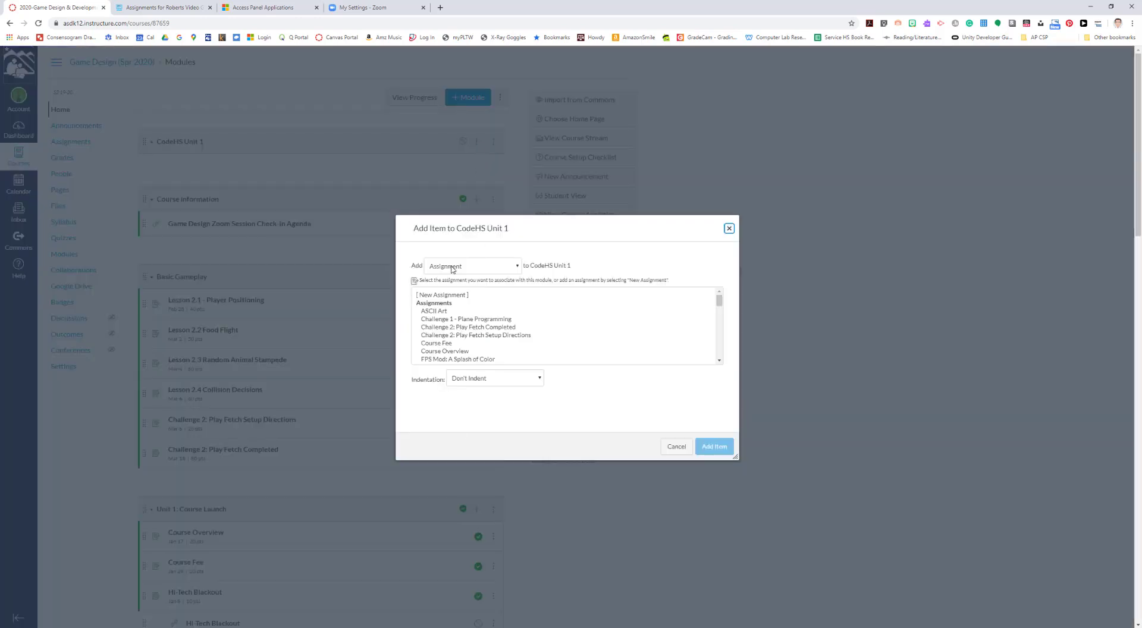
pyautogui.click(442, 295)
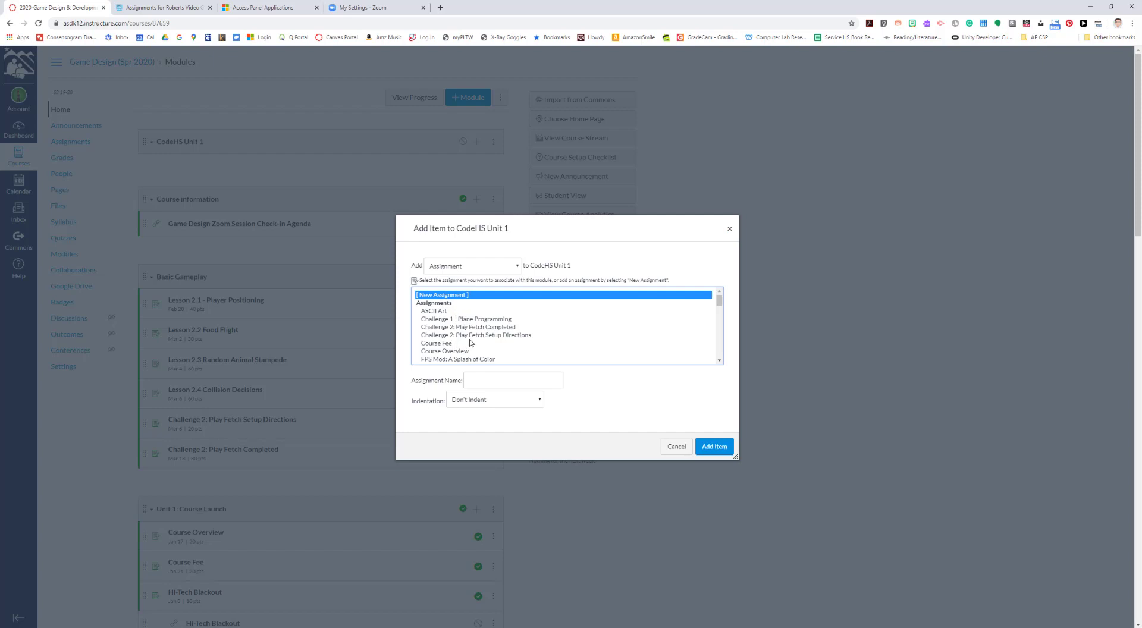
pyautogui.moveTo(452, 304)
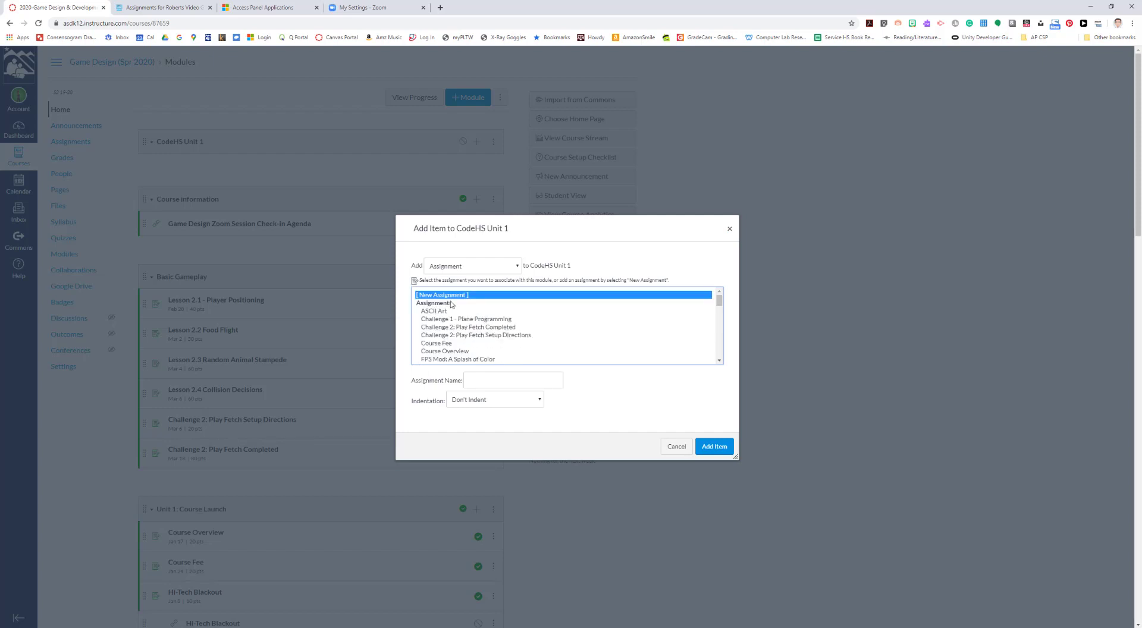
pyautogui.click(513, 381)
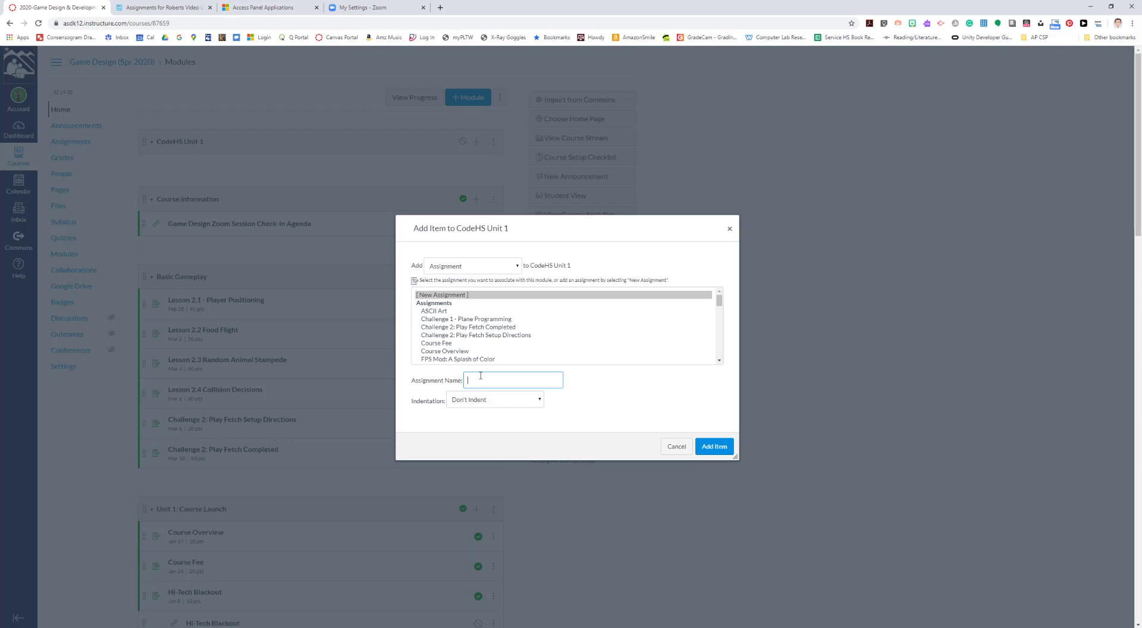
pyautogui.write('Co')
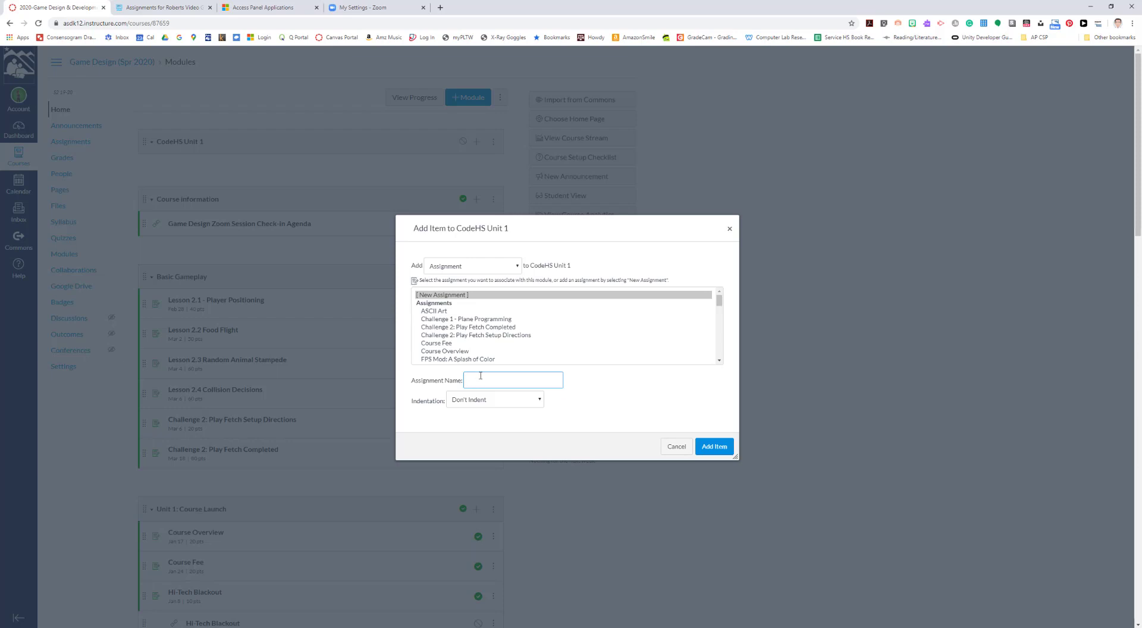
pyautogui.write('Complete')
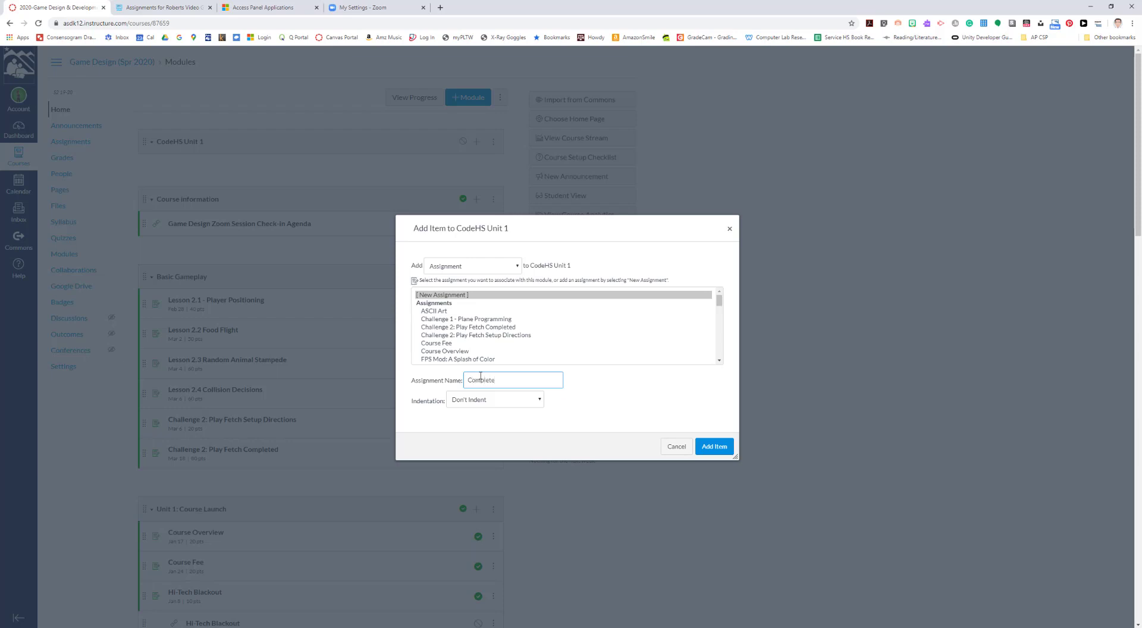
pyautogui.write('CodeHS Modules 1.1-')
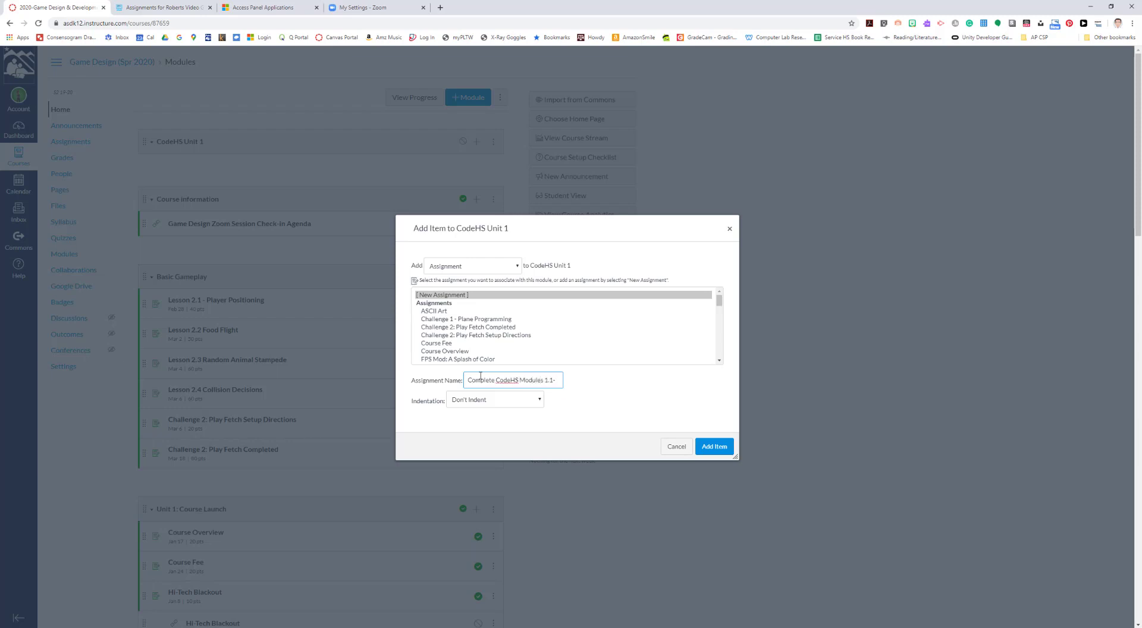
pyautogui.write('1.4')
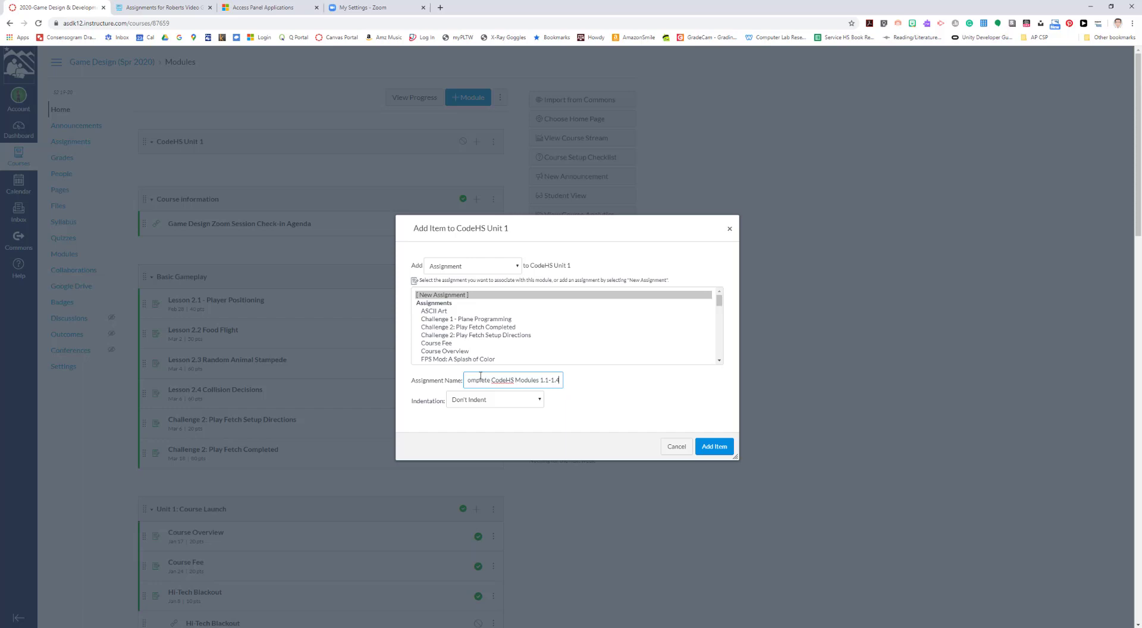
pyautogui.moveTo(613, 381)
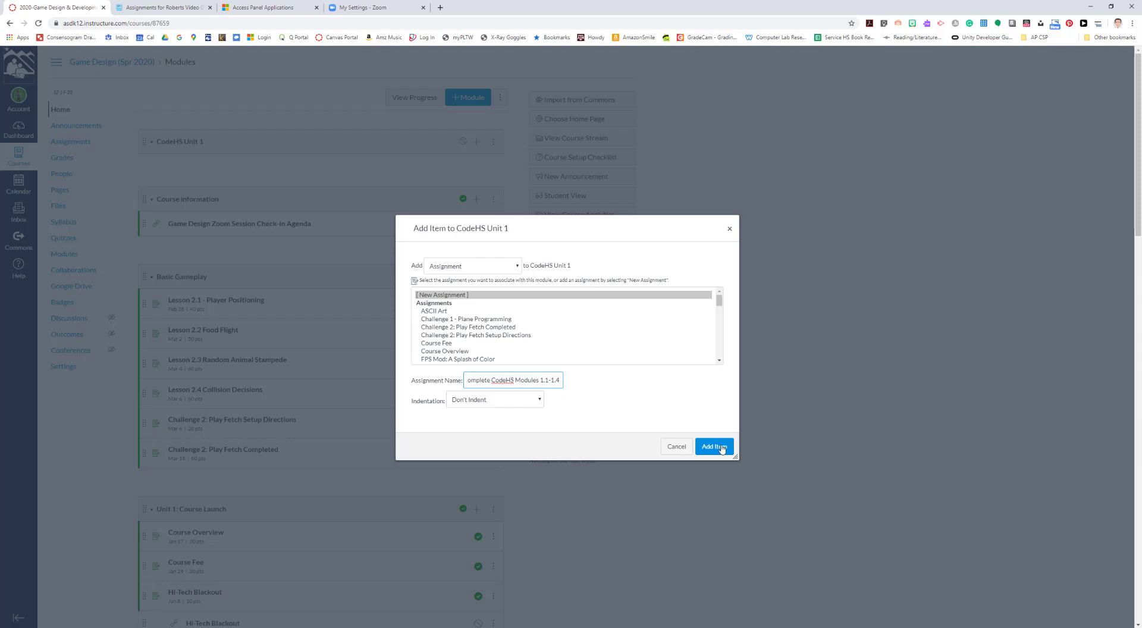
pyautogui.click(713, 446)
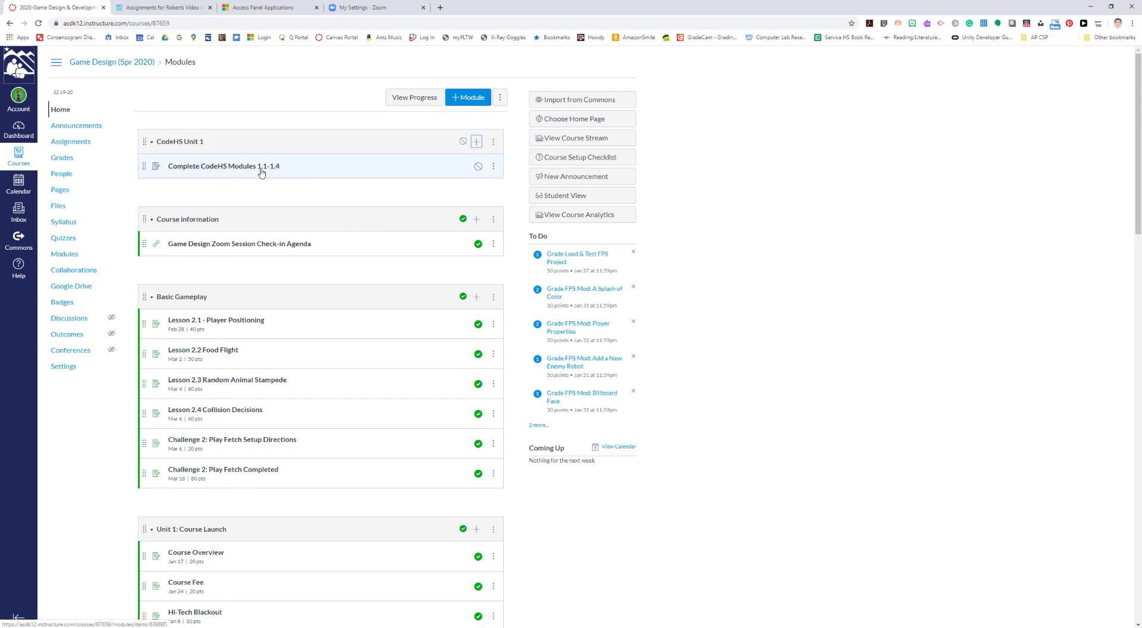
pyautogui.moveTo(239, 169)
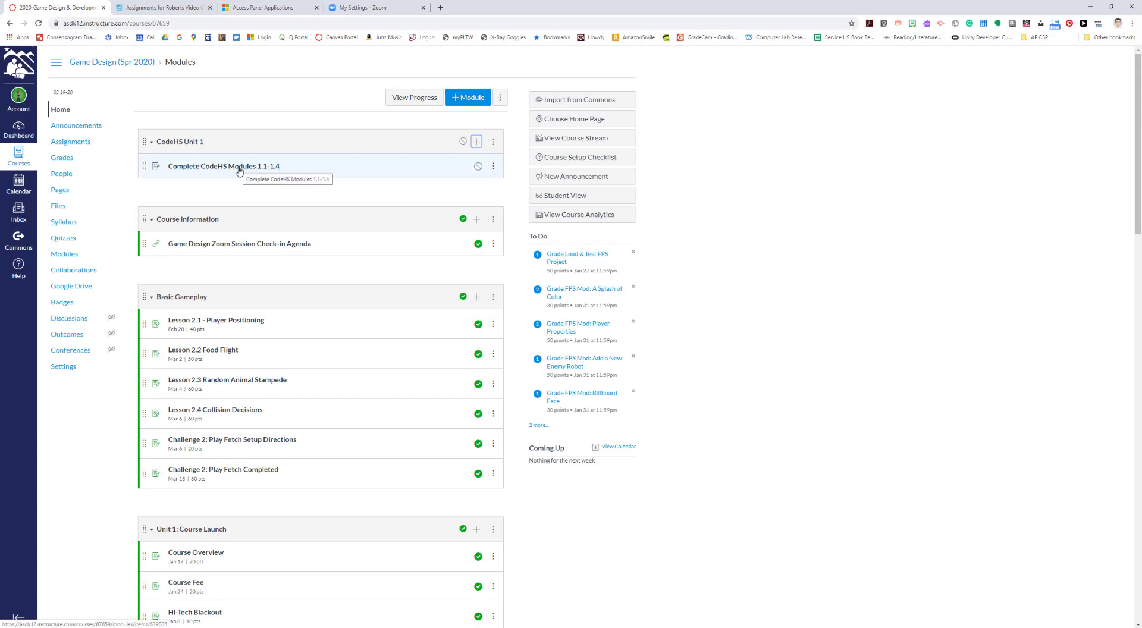
pyautogui.moveTo(238, 173)
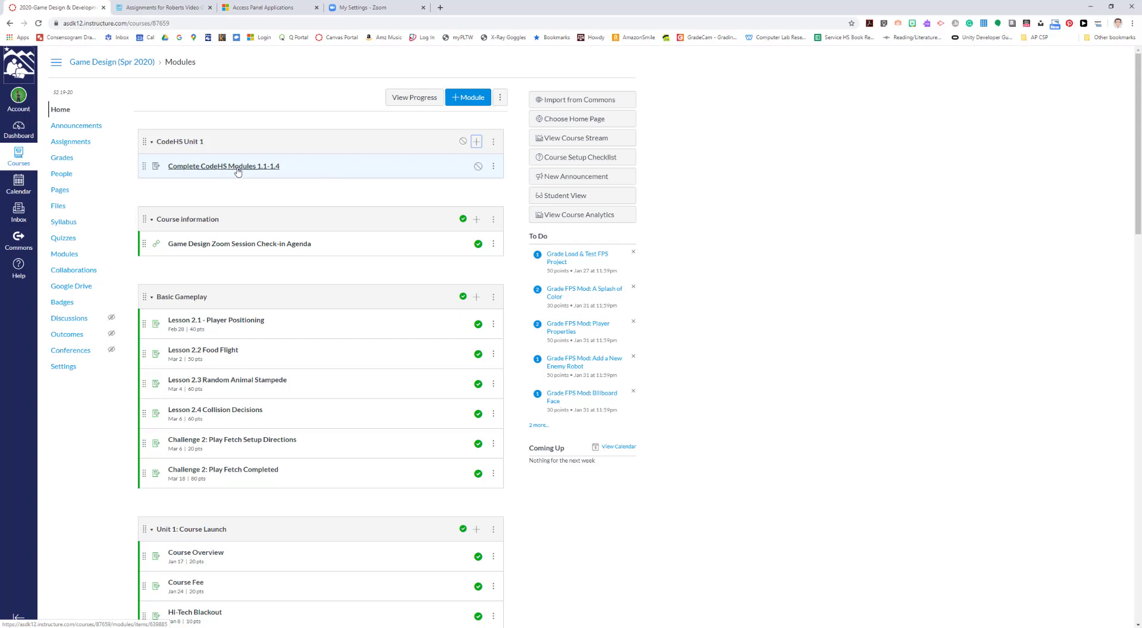
pyautogui.moveTo(216, 170)
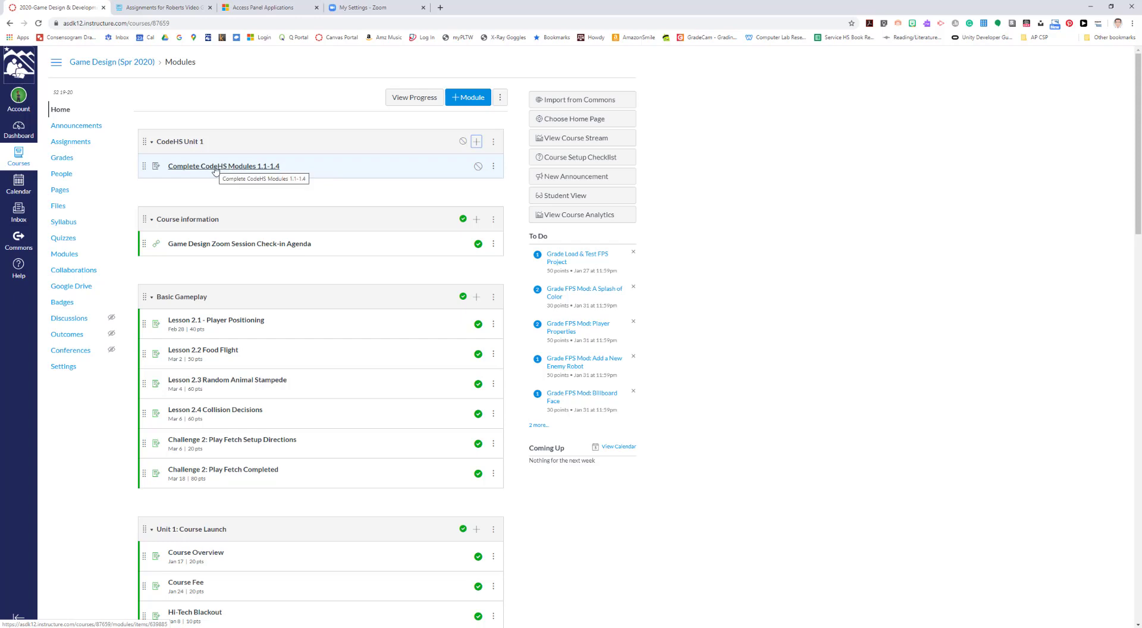
# - Open the 'Complete CodeHS Modules 1.1-1.4' assignment from the module
pyautogui.click(217, 166)
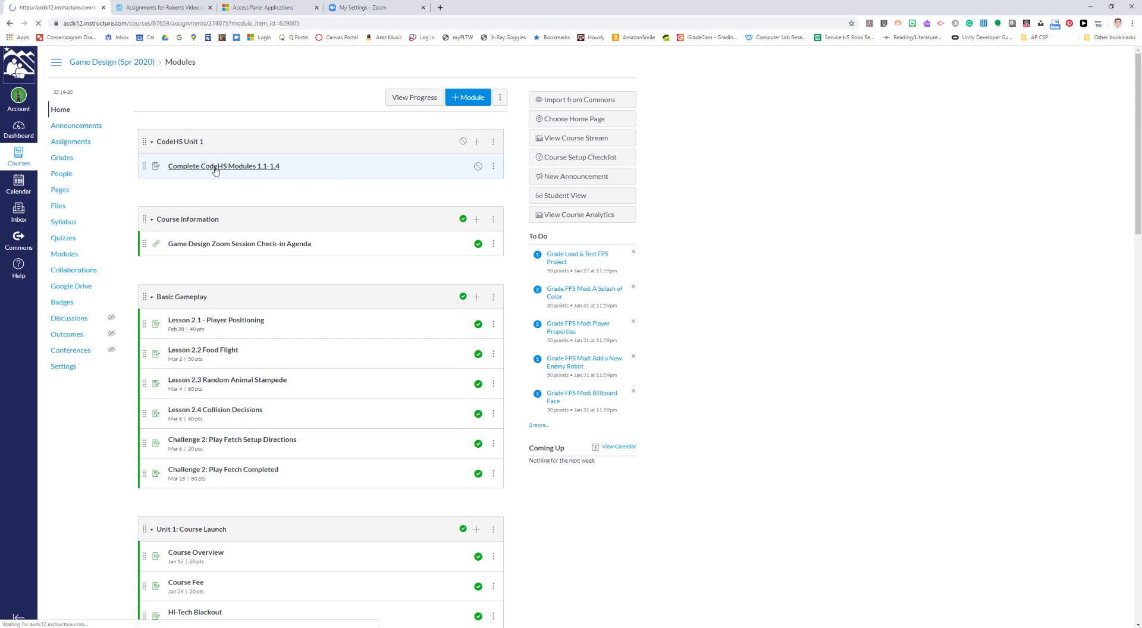
pyautogui.click(214, 167)
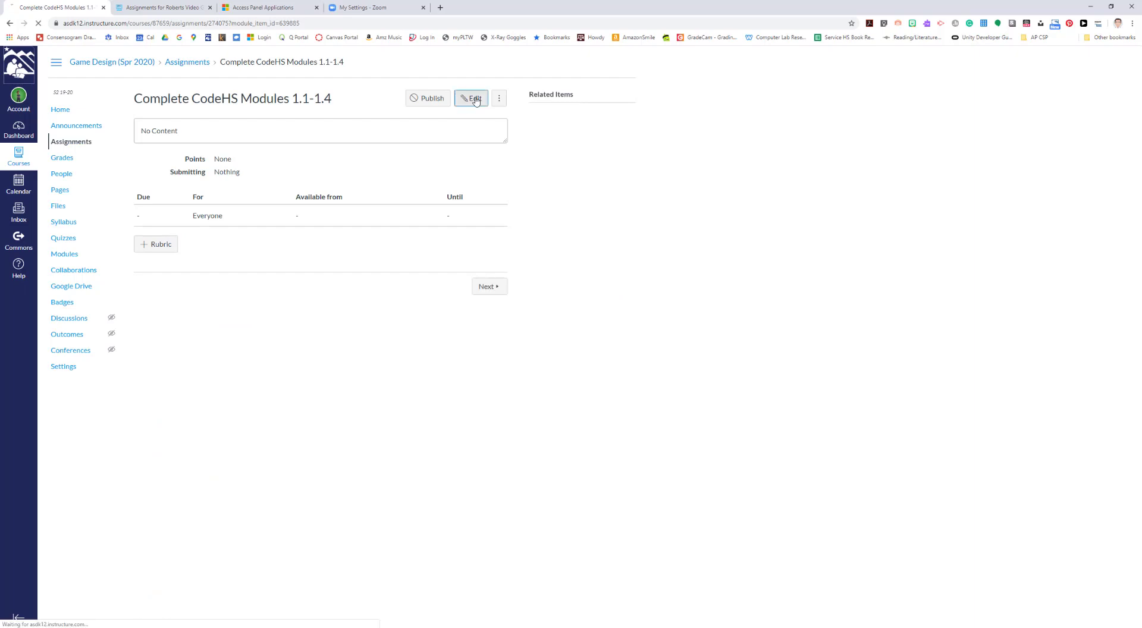
# - Edit the assignment and place the cursor in the empty description editor
pyautogui.click(471, 99)
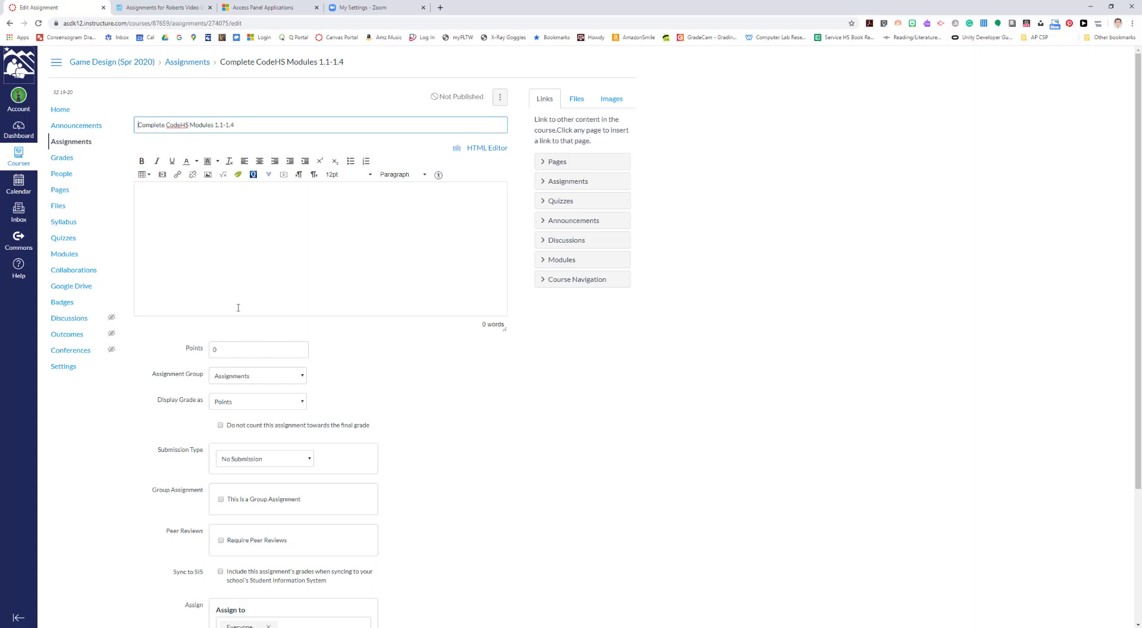
pyautogui.click(217, 223)
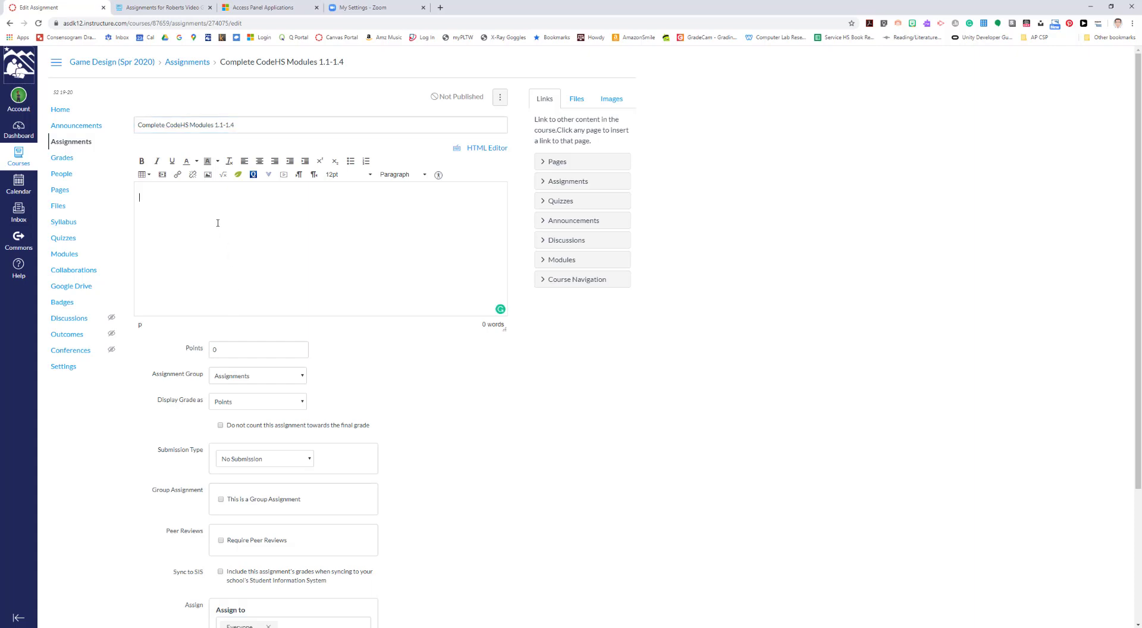
pyautogui.moveTo(234, 227)
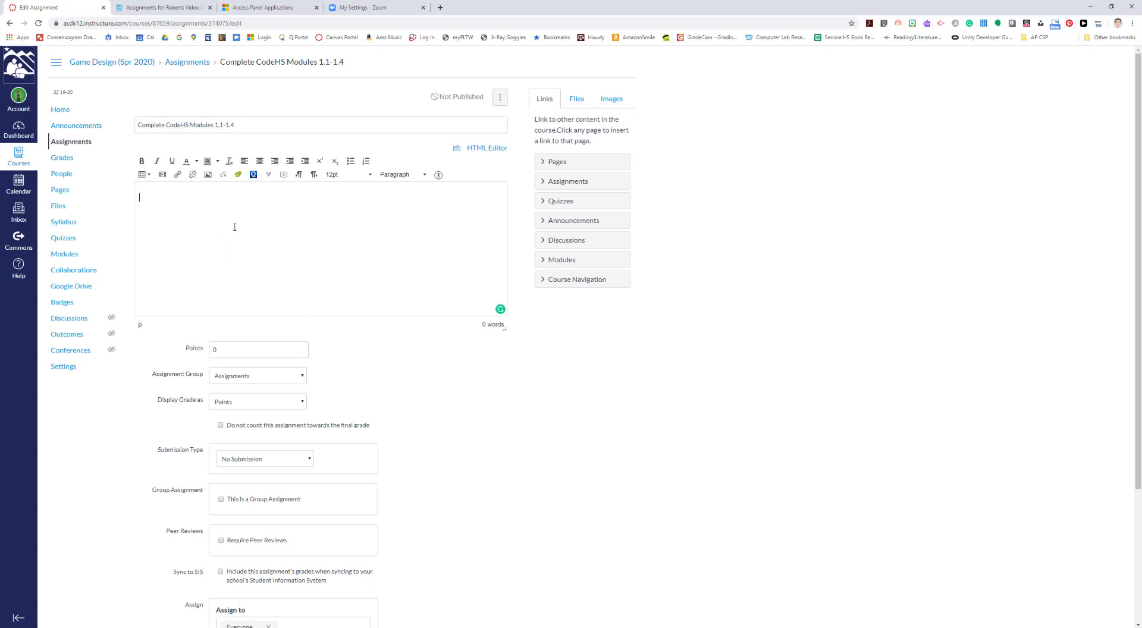
pyautogui.click(156, 7)
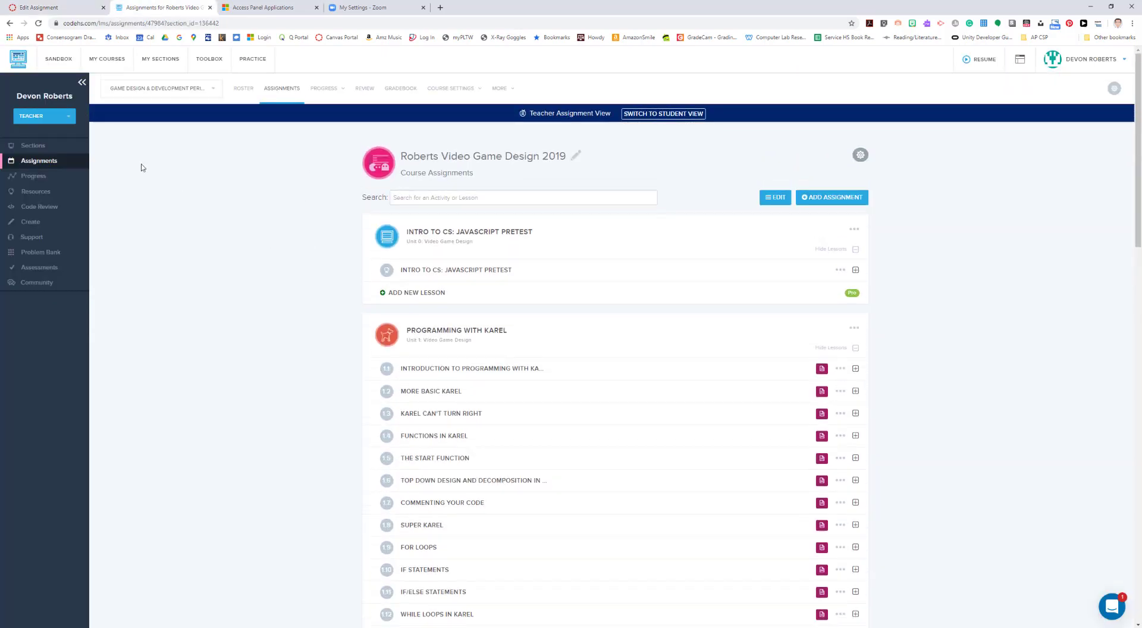
pyautogui.moveTo(327, 250)
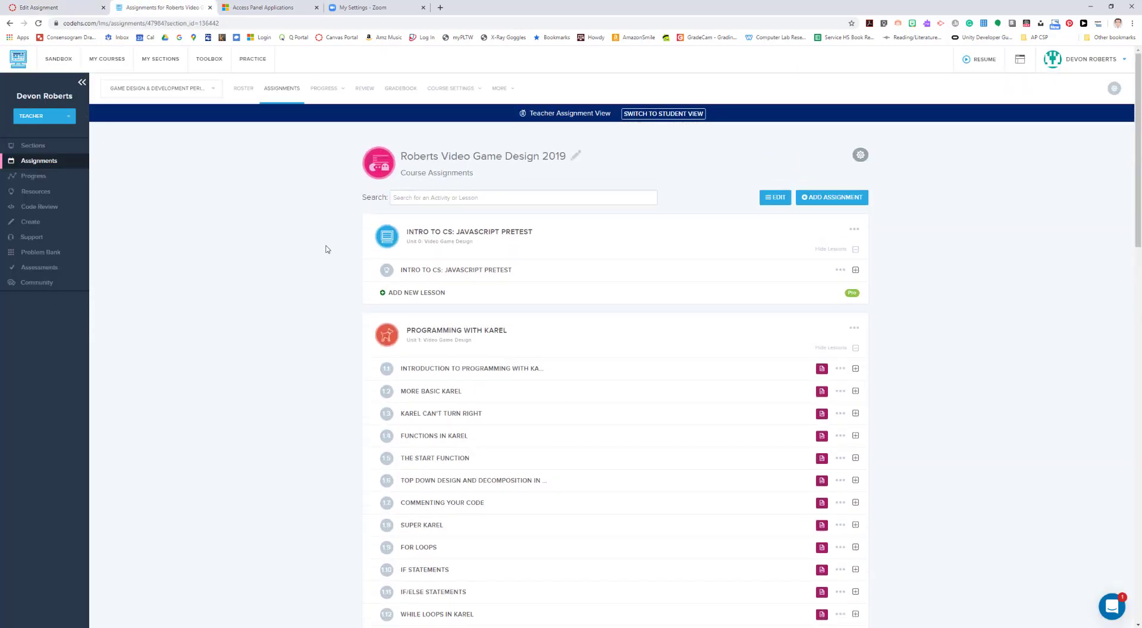
pyautogui.moveTo(275, 258)
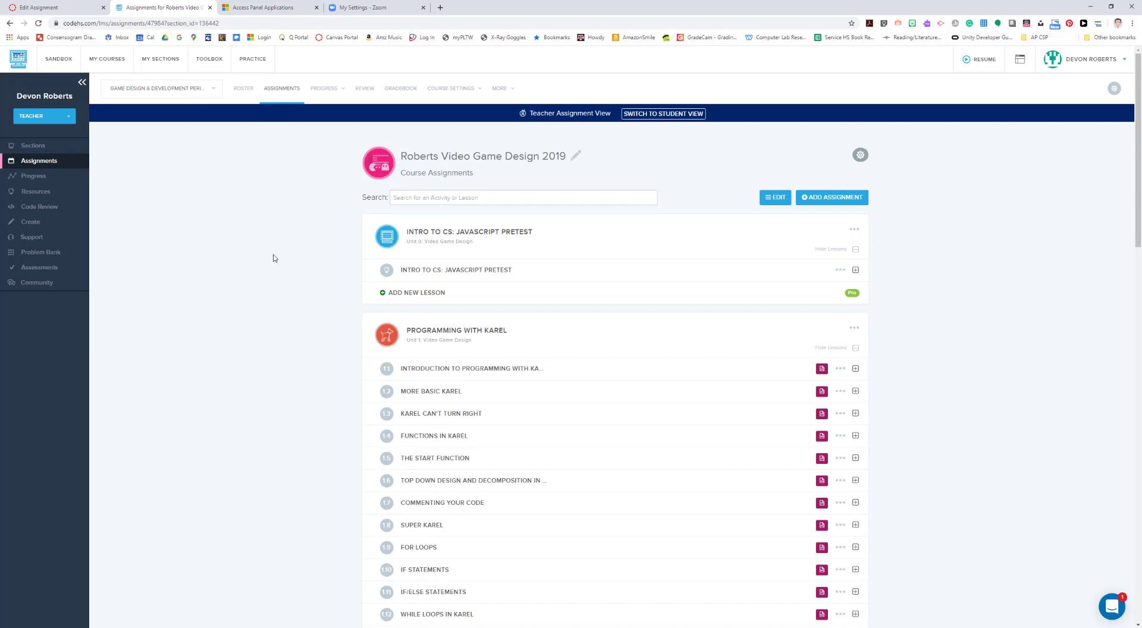
pyautogui.moveTo(272, 249)
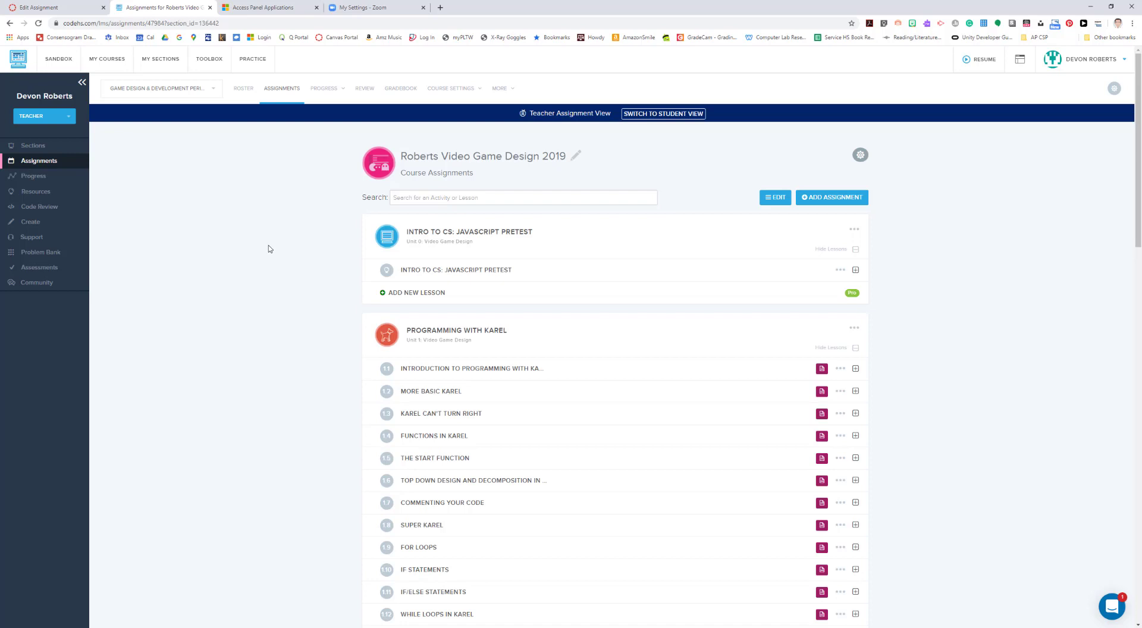
pyautogui.moveTo(582, 262)
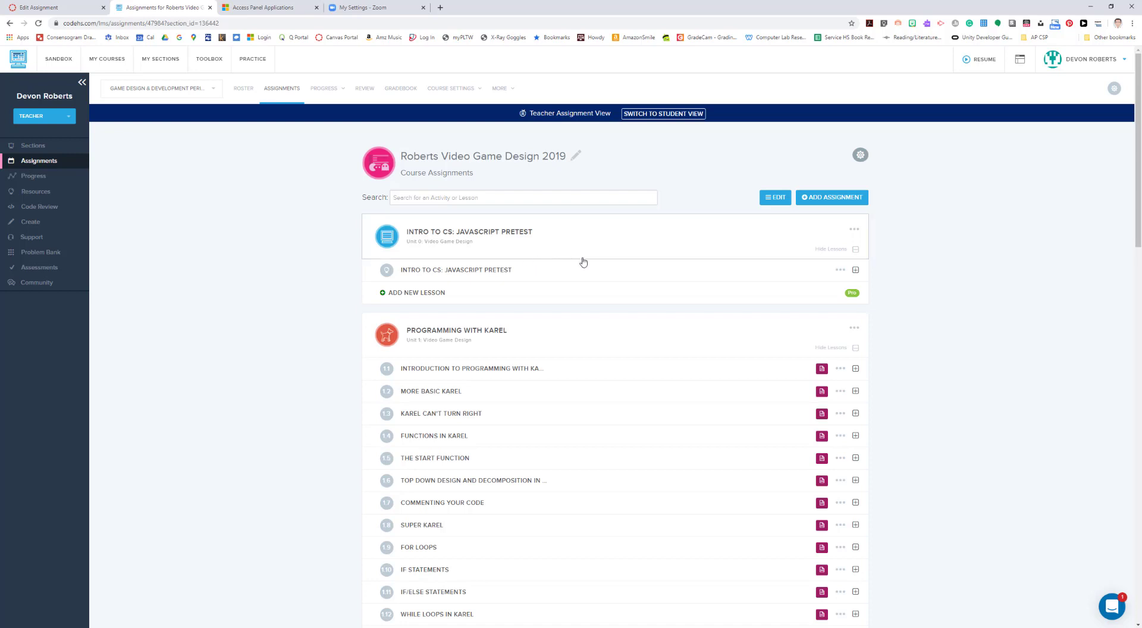
pyautogui.moveTo(603, 249)
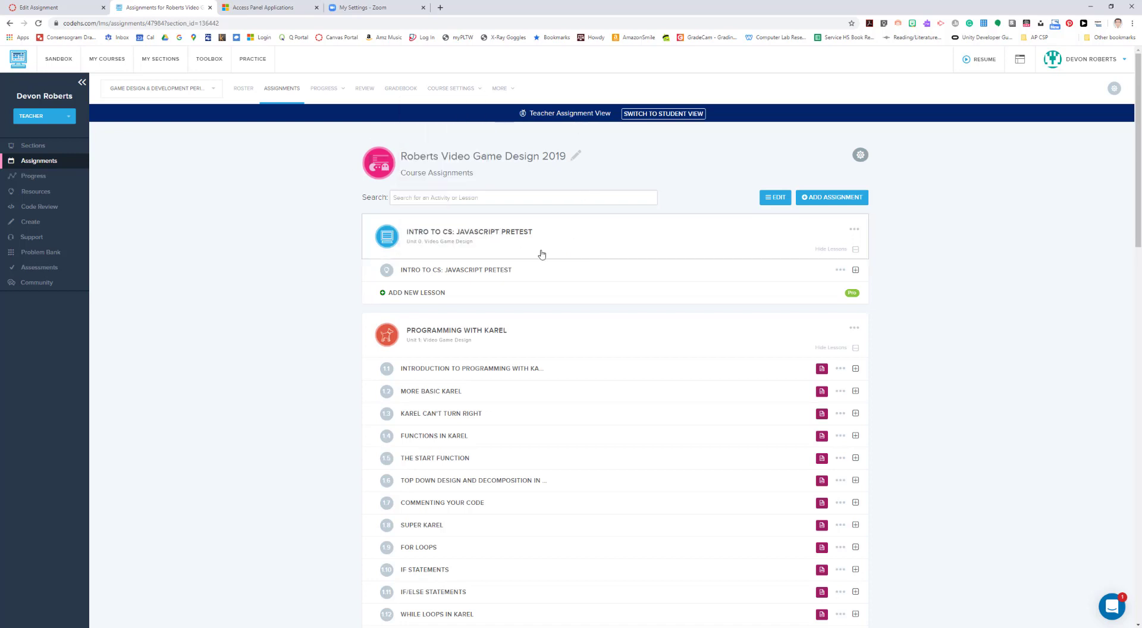
pyautogui.moveTo(423, 223)
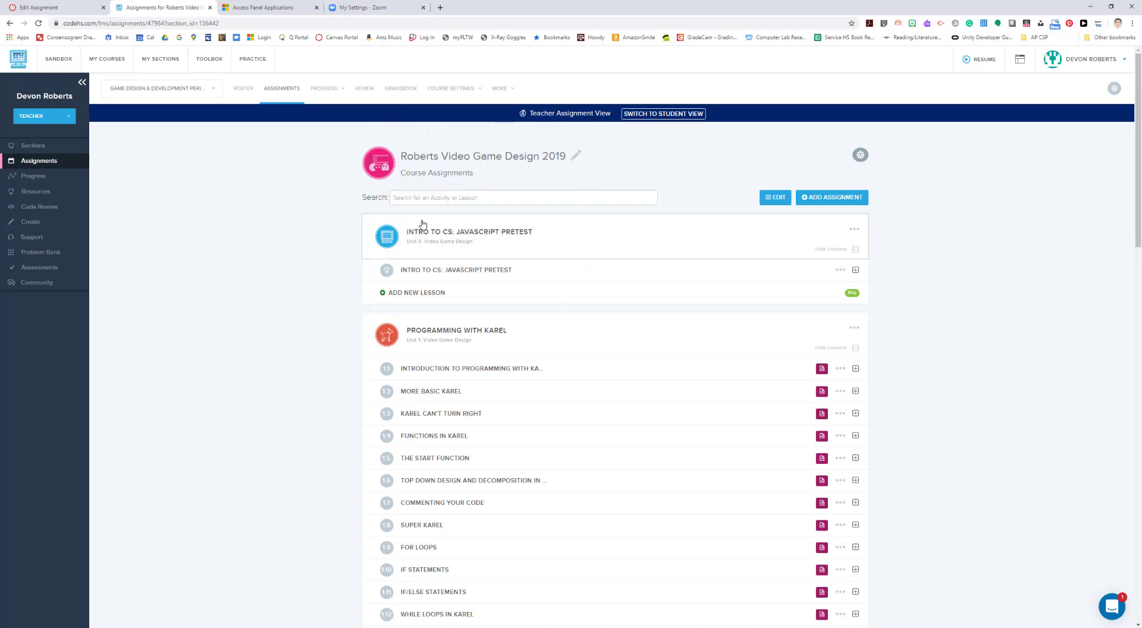
pyautogui.moveTo(467, 342)
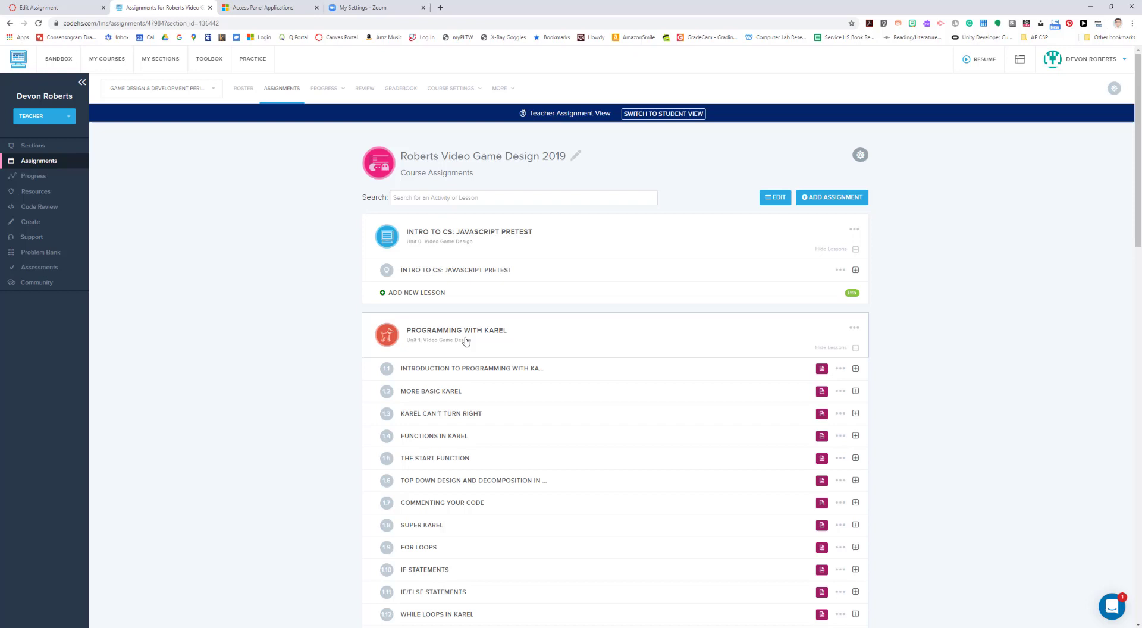
pyautogui.moveTo(477, 344)
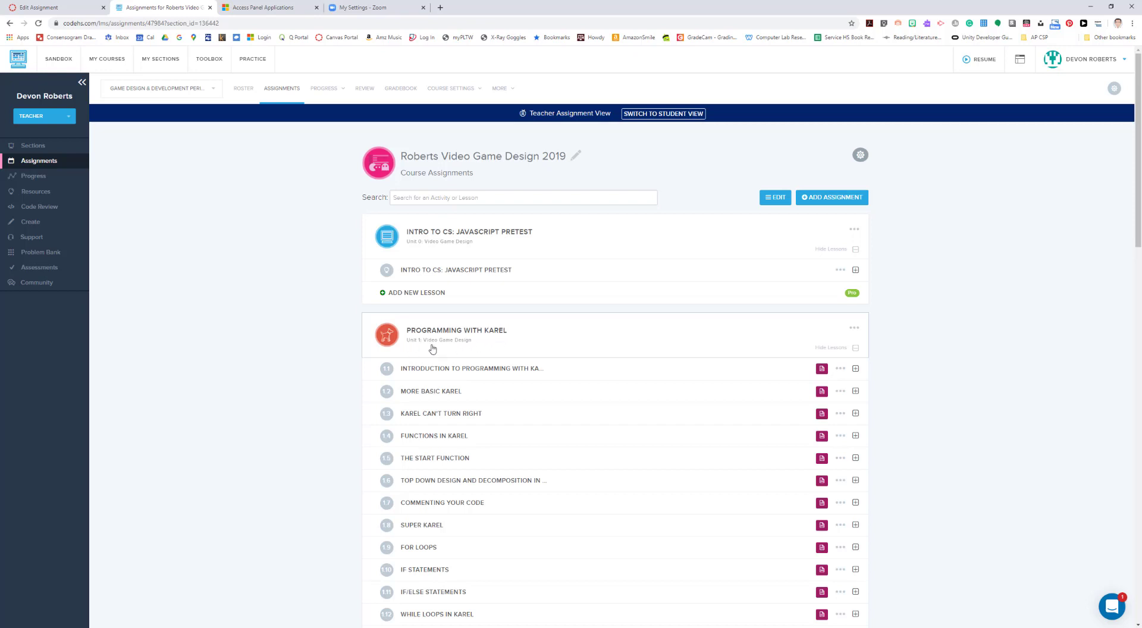
pyautogui.moveTo(525, 349)
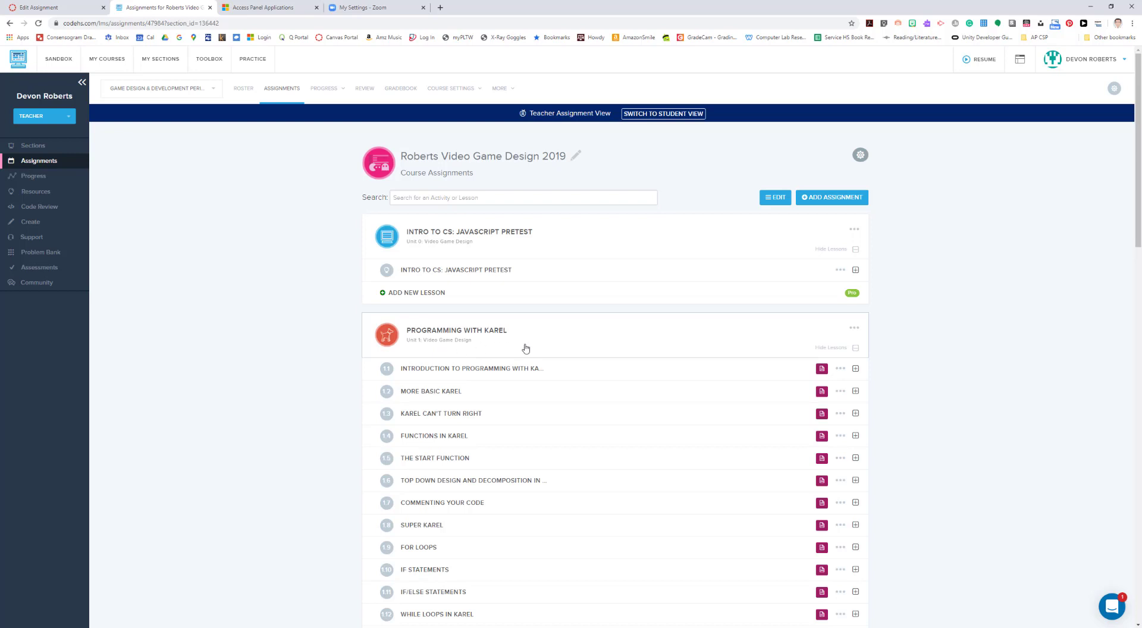
pyautogui.scroll(-3)
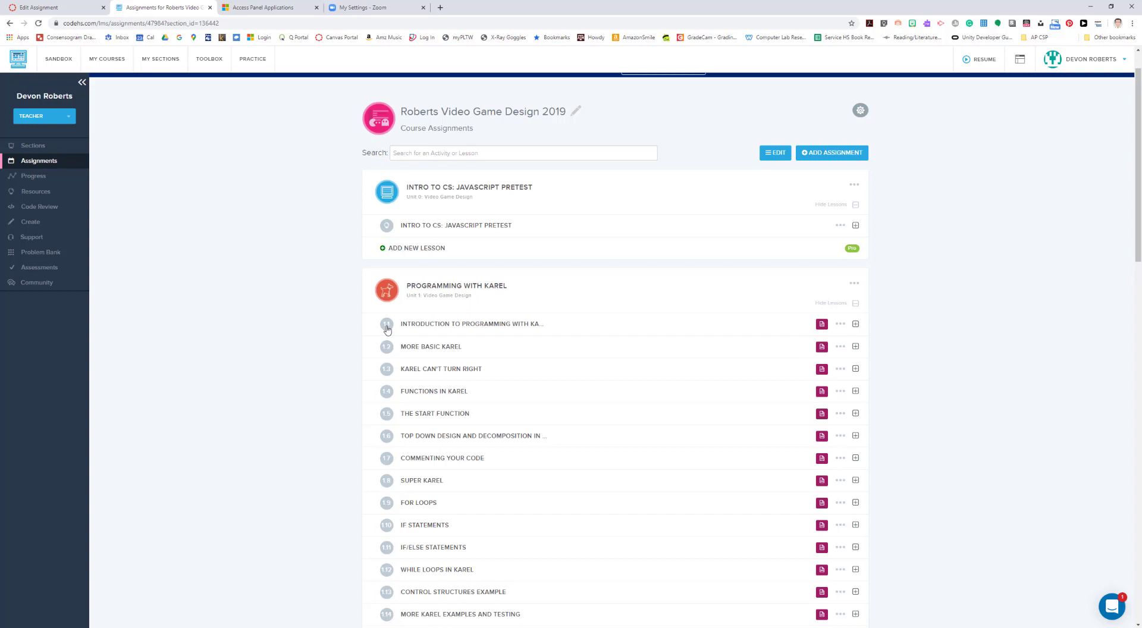
pyautogui.moveTo(386, 397)
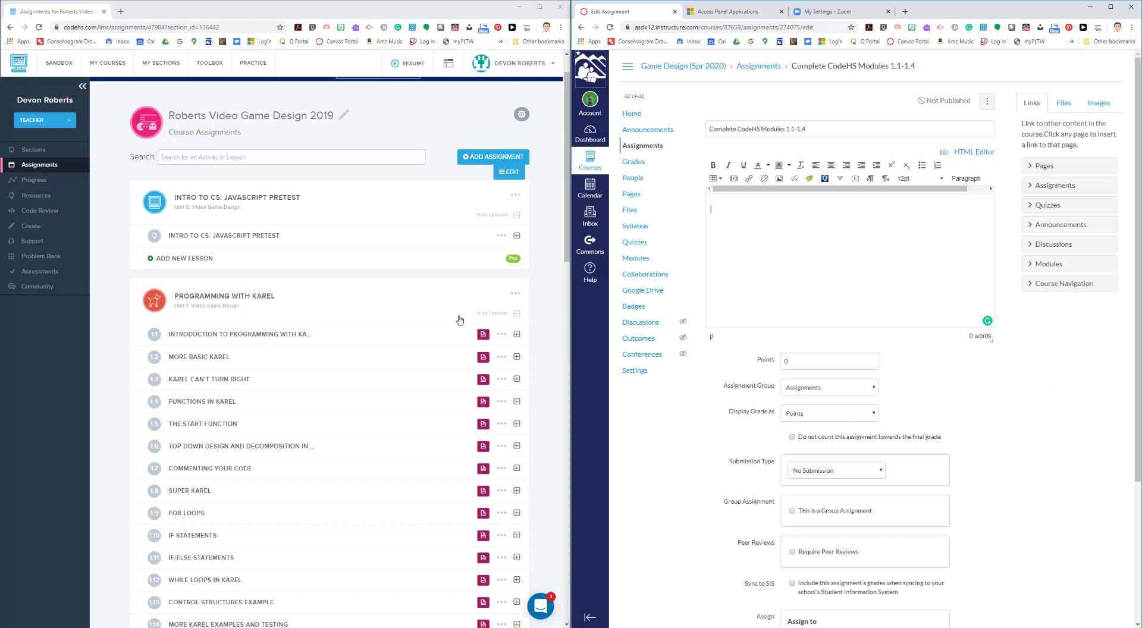
# - Write the opening instructions: log into codehs.com, navigate to the 'Programming with Karel' unit and finish the lessons
pyautogui.write('Please log into CodeHS (http')
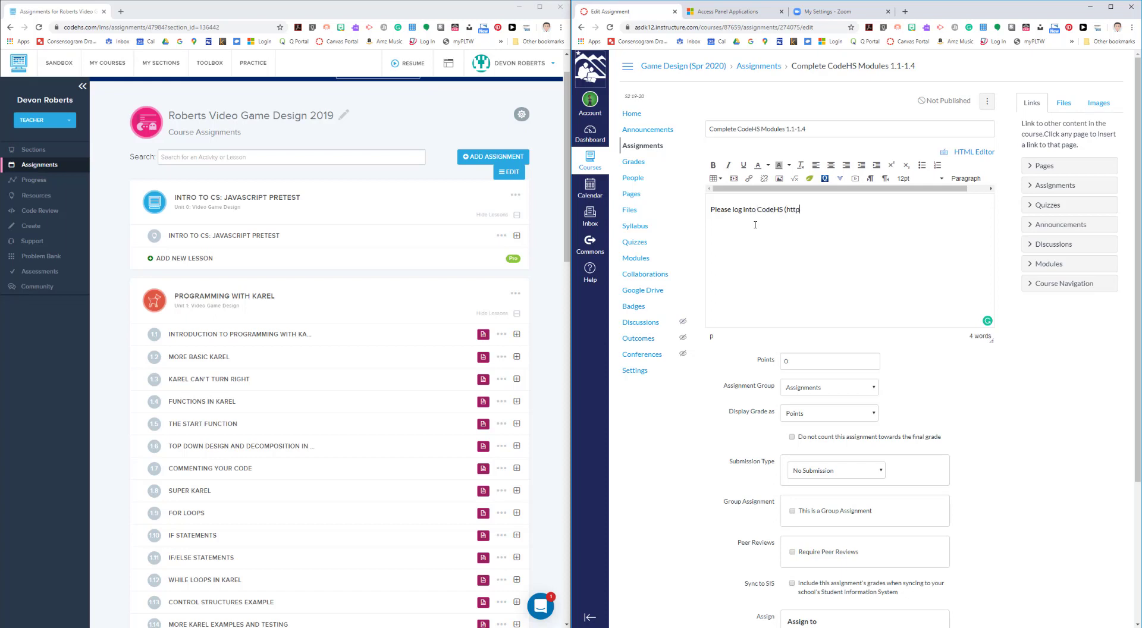
pyautogui.write('://')
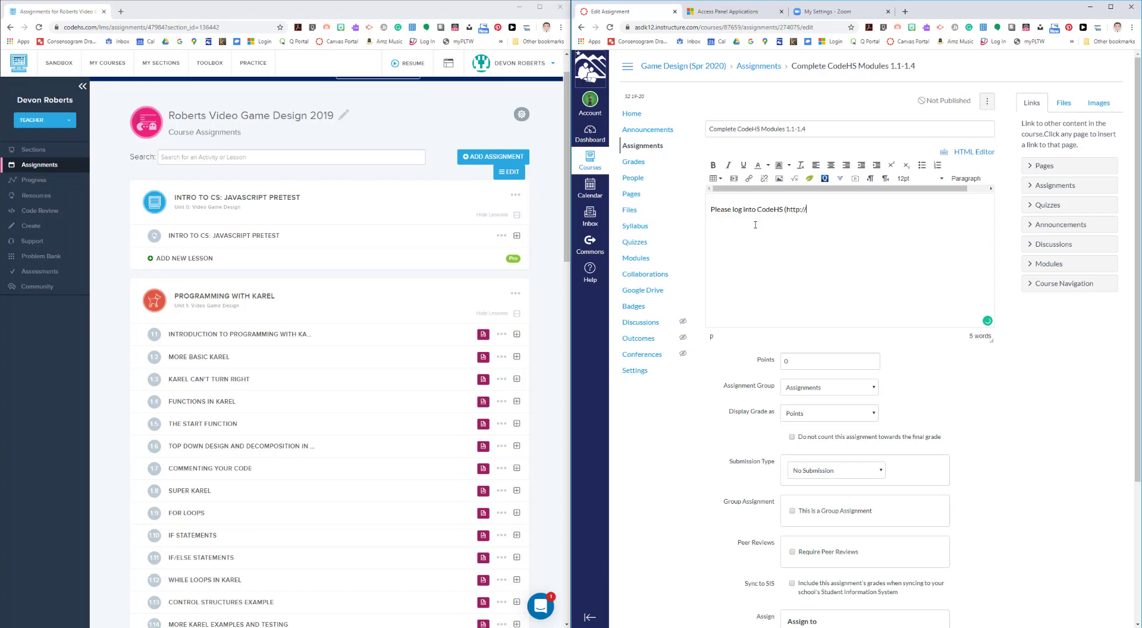
pyautogui.write('codehs.com)')
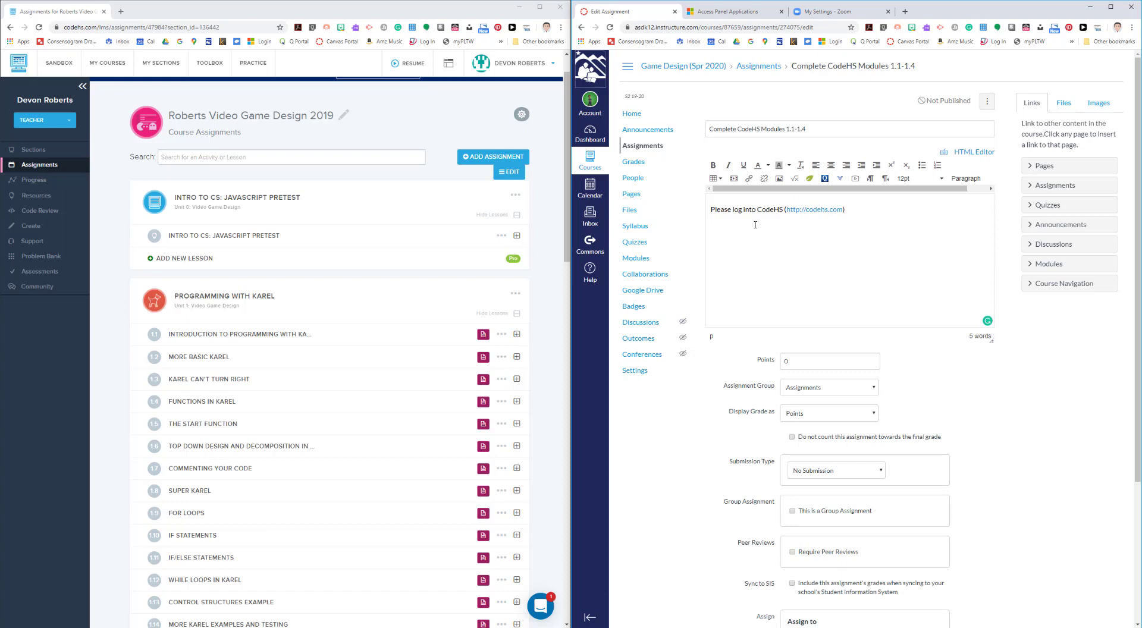
pyautogui.write('and complete')
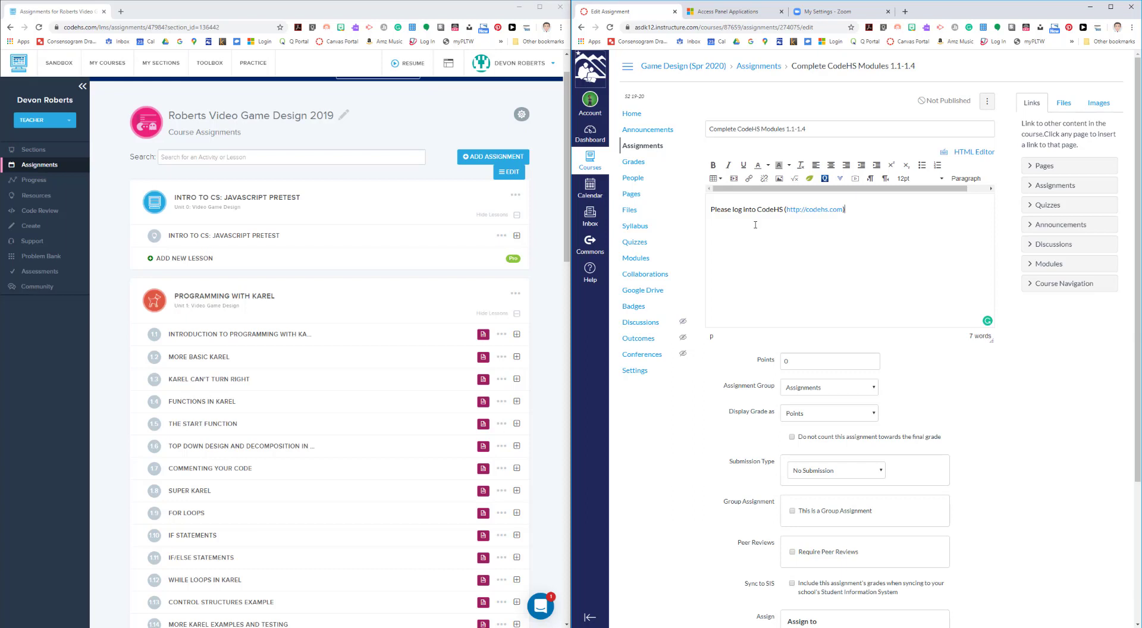
pyautogui.write(', navigate')
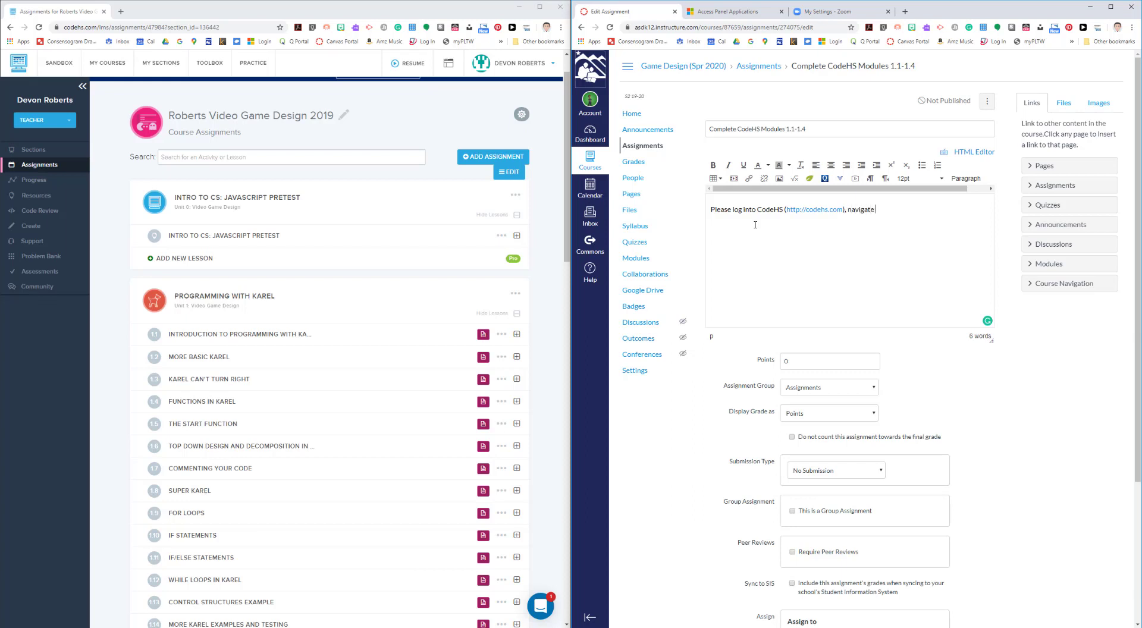
pyautogui.write('to the')
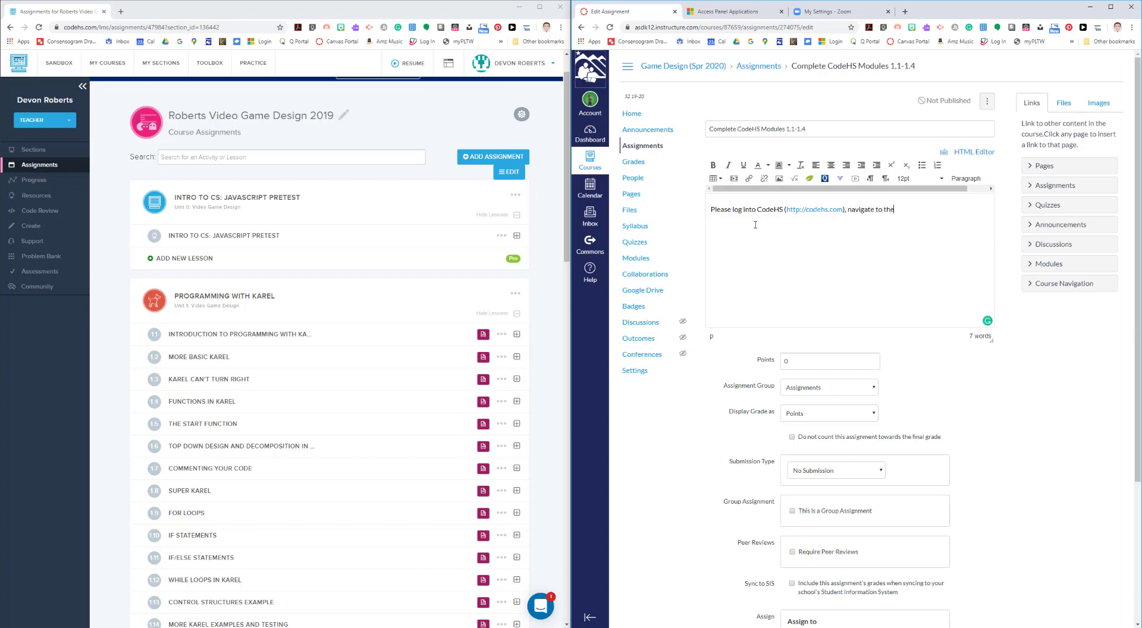
pyautogui.write('unit "Programming with')
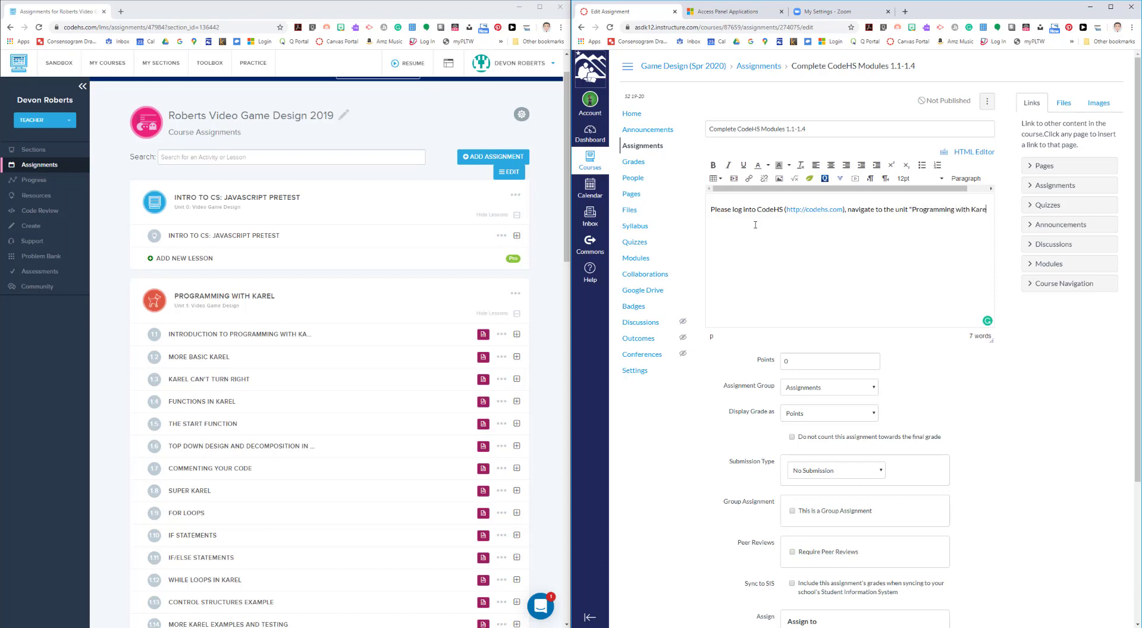
pyautogui.write('Karel"')
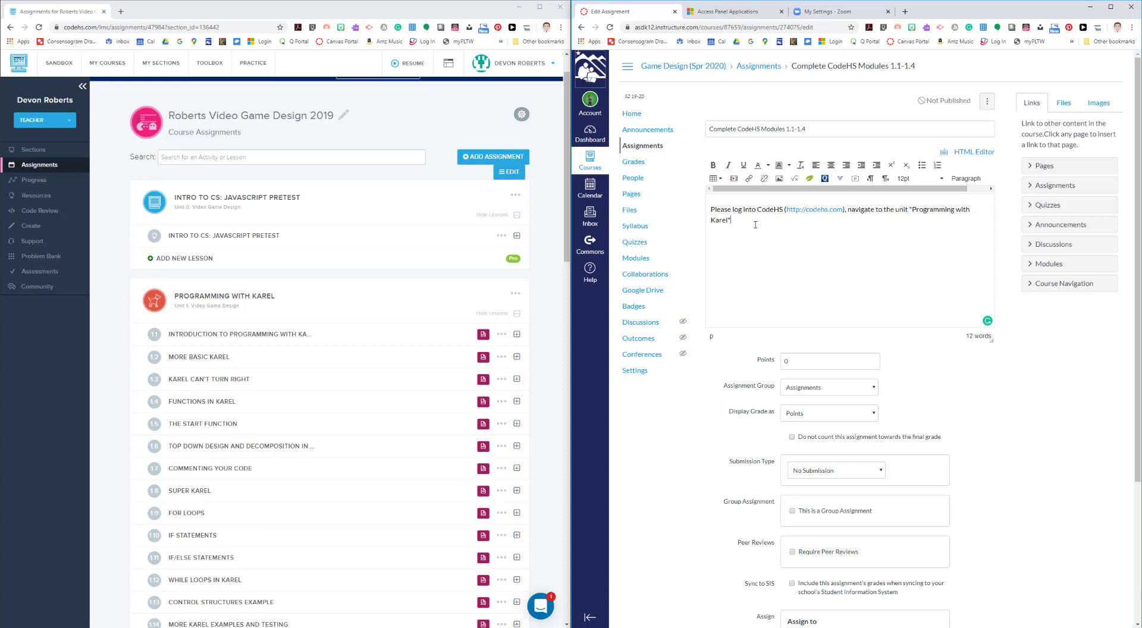
pyautogui.write('and')
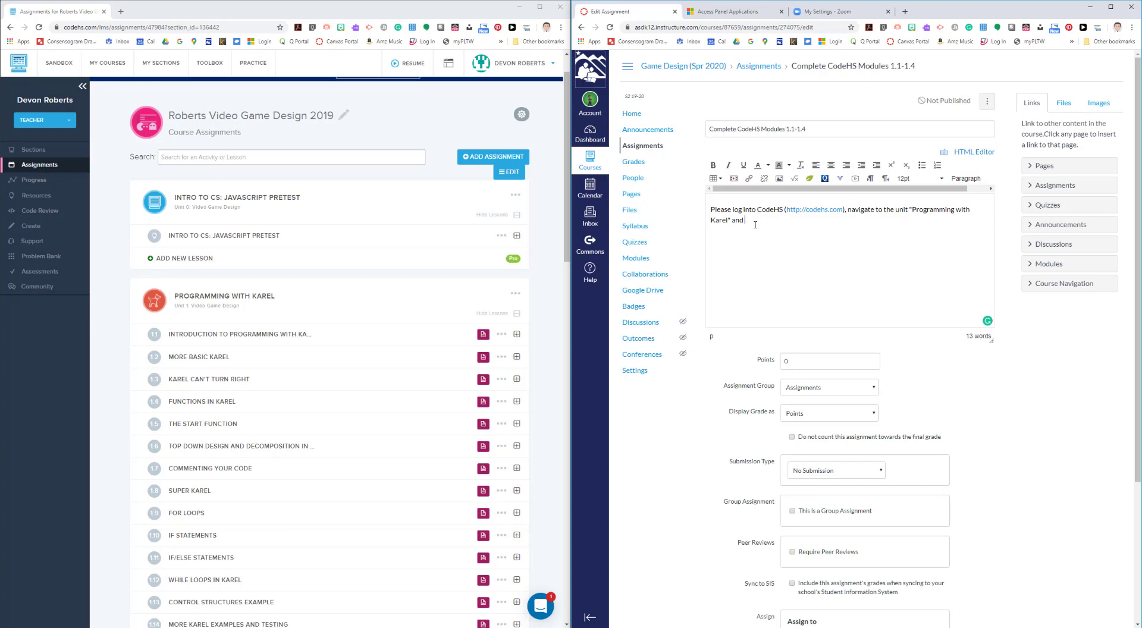
pyautogui.write('finish lessons')
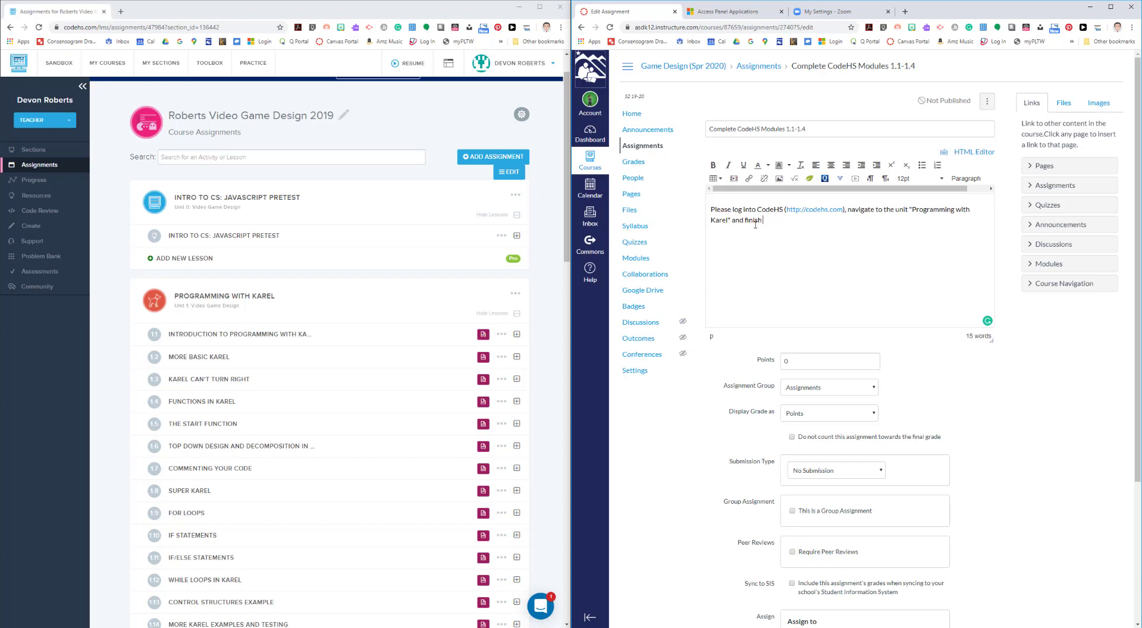
pyautogui.write('the lessons listed below:')
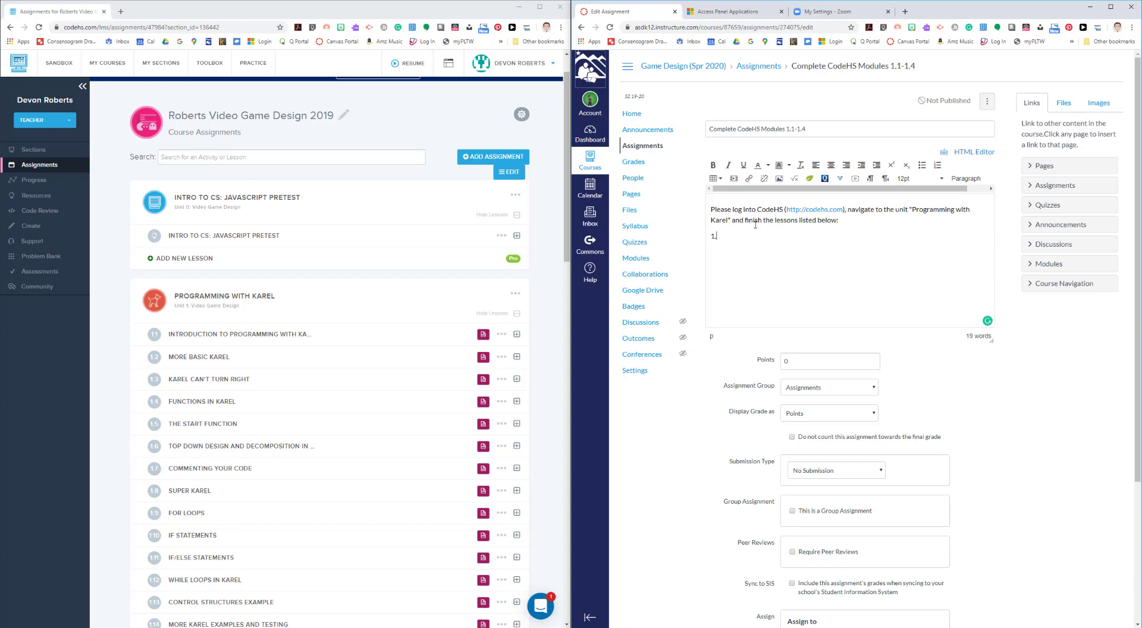
# - List lessons 1.1 Intro, 1.2 More Basic Karel and 1.3, then remove the 1.4 Functions line
pyautogui.write('.1 INt')
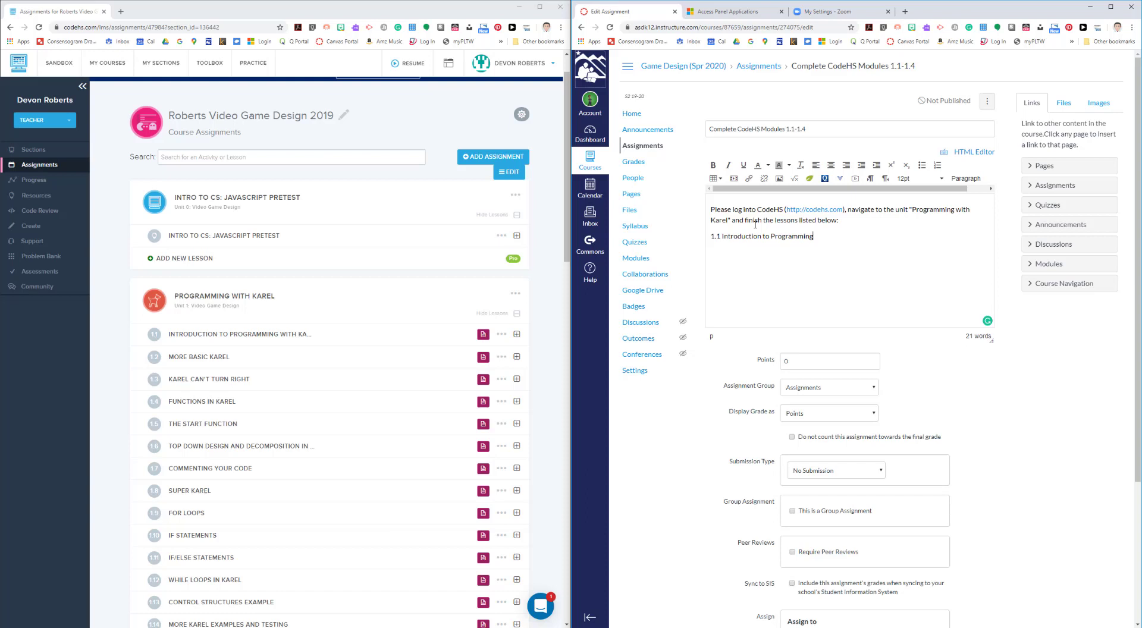
pyautogui.write('with karel')
pyautogui.write('1')
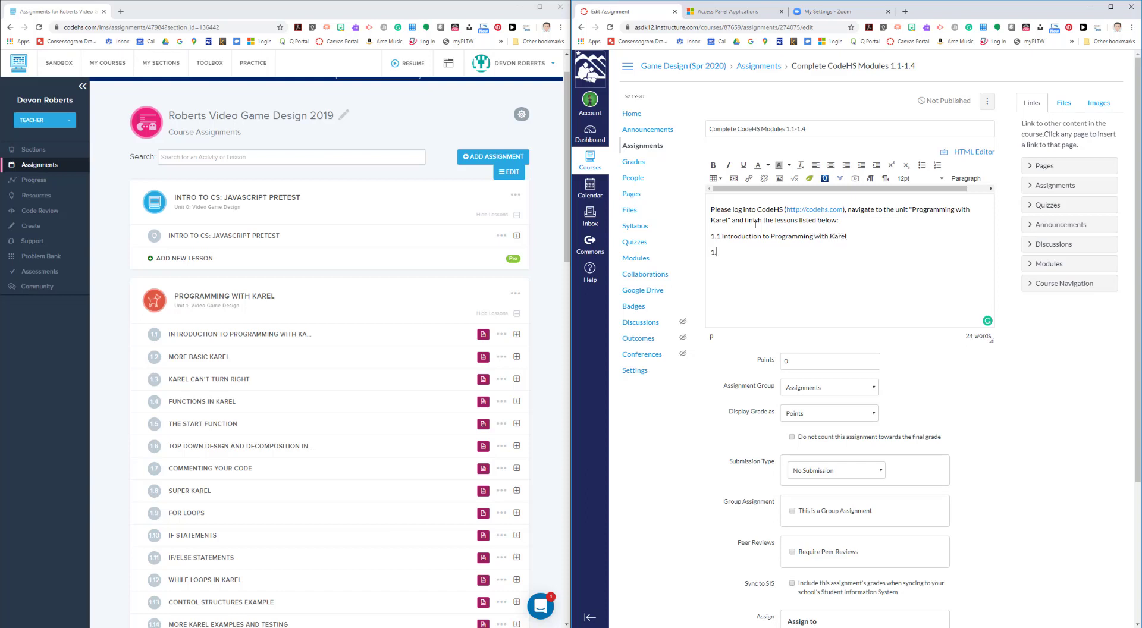
pyautogui.write('.2 More')
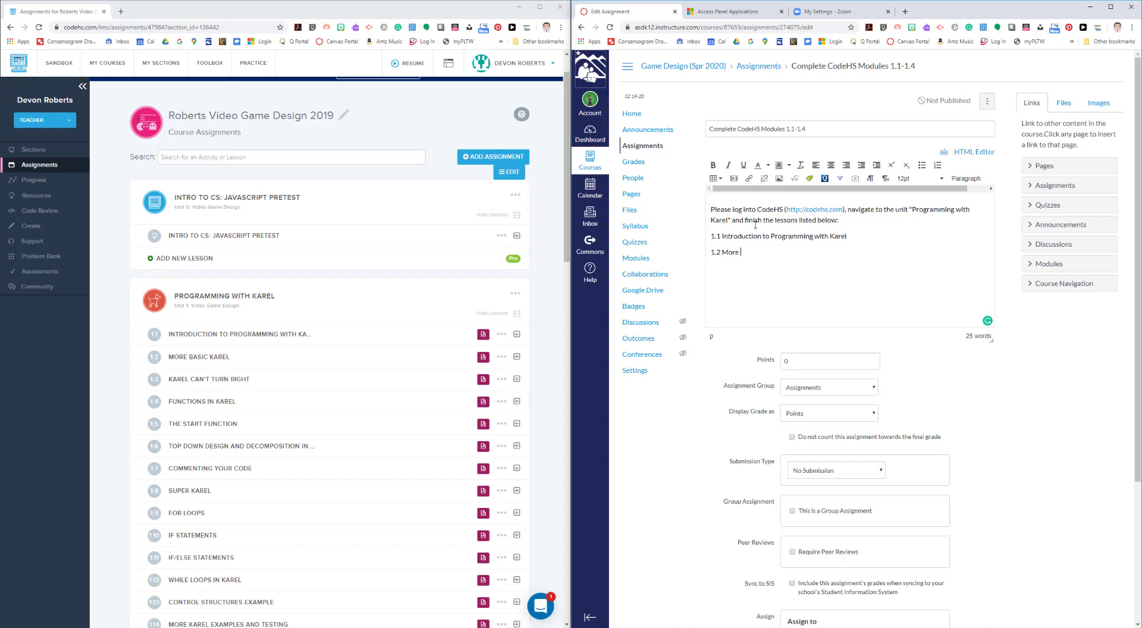
pyautogui.write('Basic Karel')
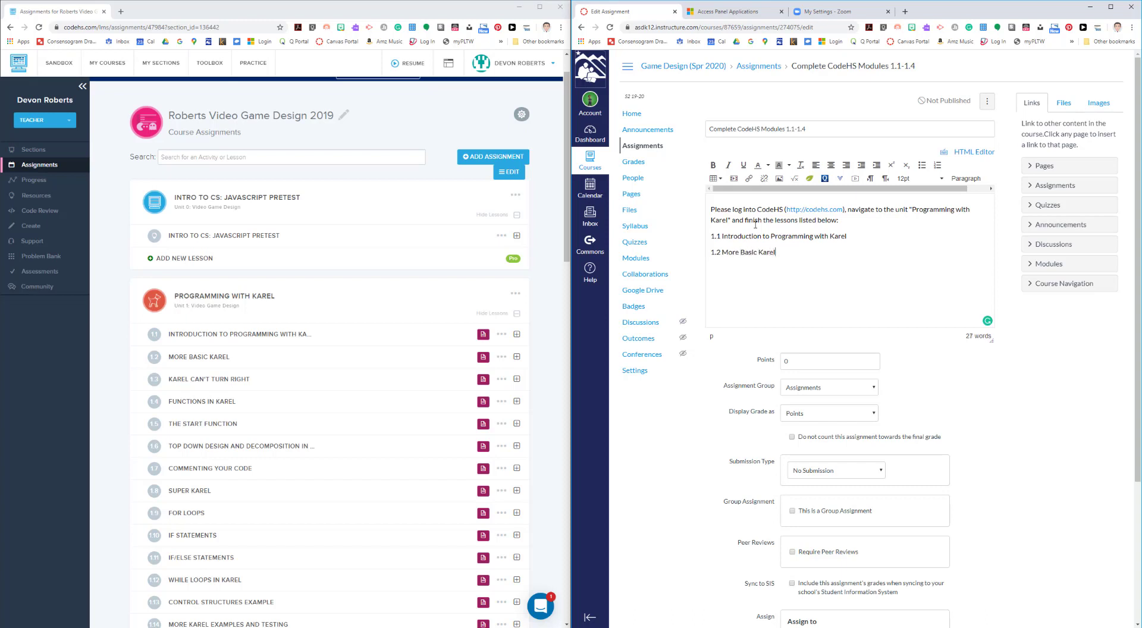
pyautogui.write('1.3')
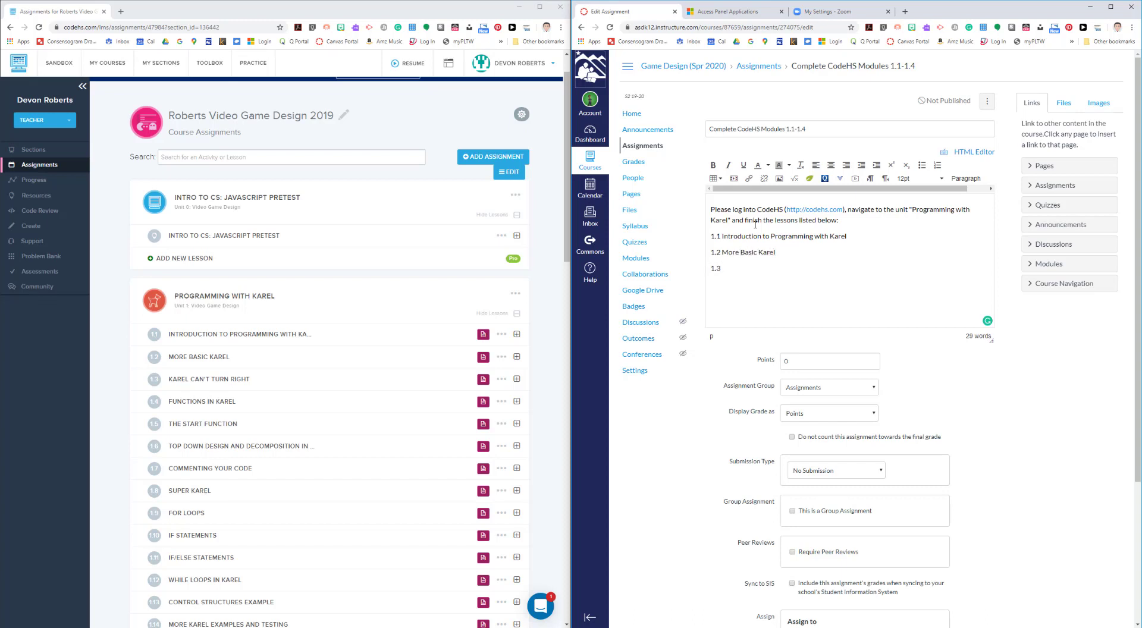
pyautogui.write("Karel Can't Turn Right")
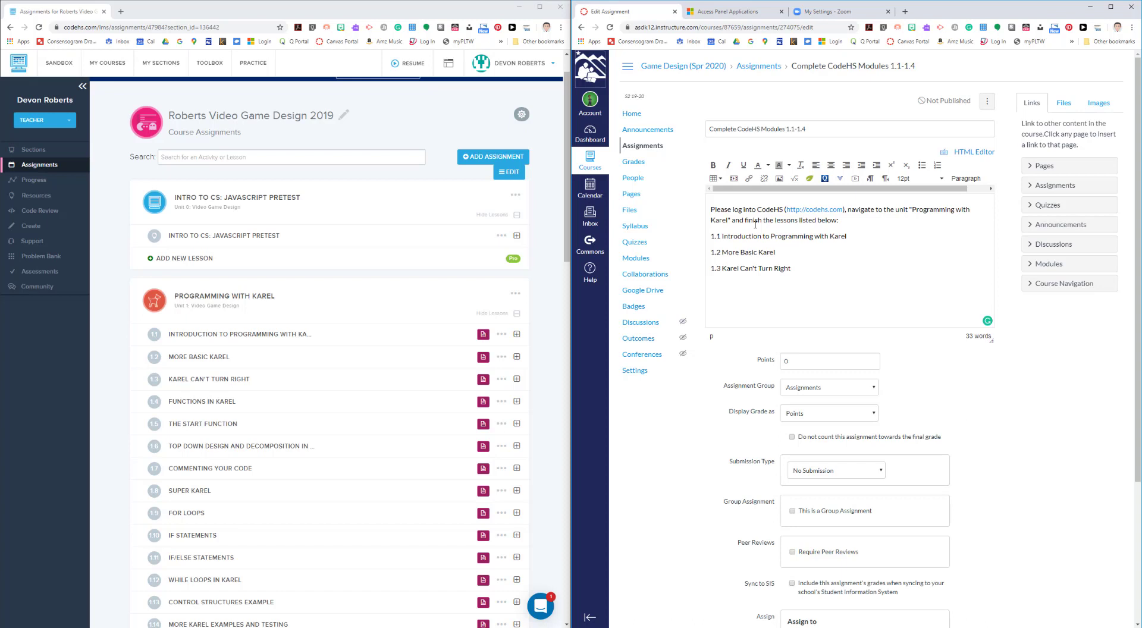
pyautogui.write('1.4')
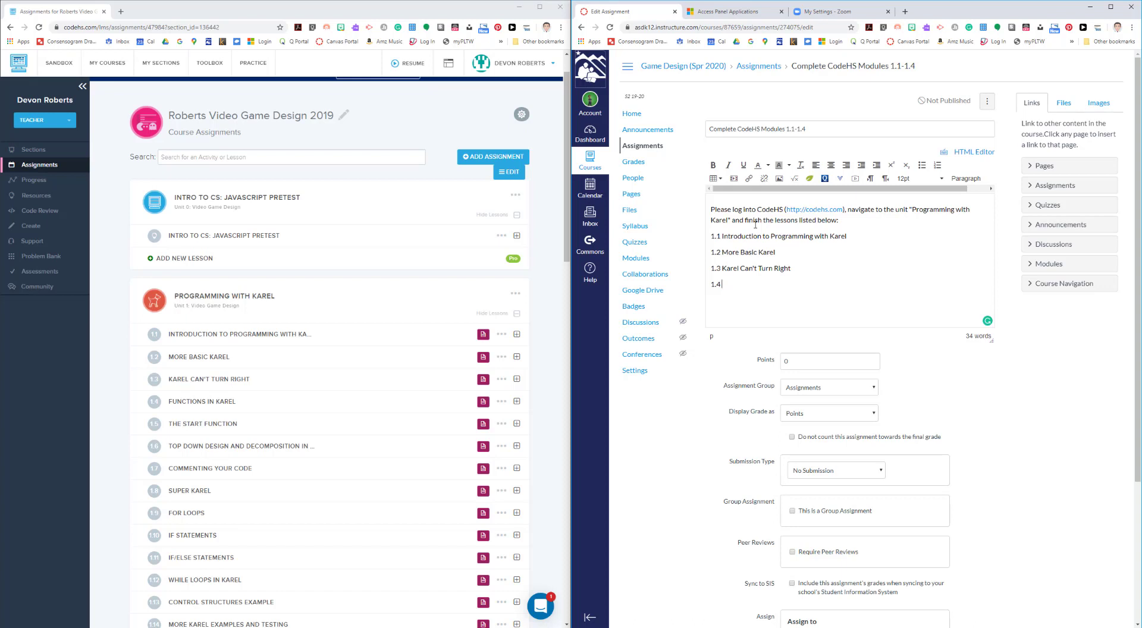
pyautogui.write('Functions in Karel')
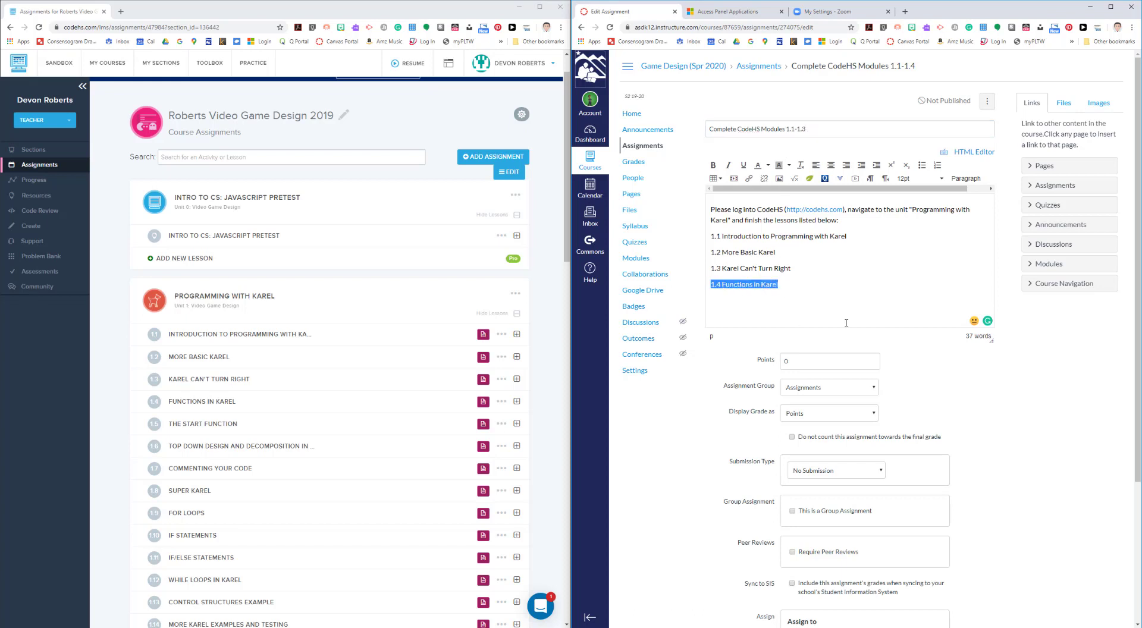
pyautogui.press('Delete')
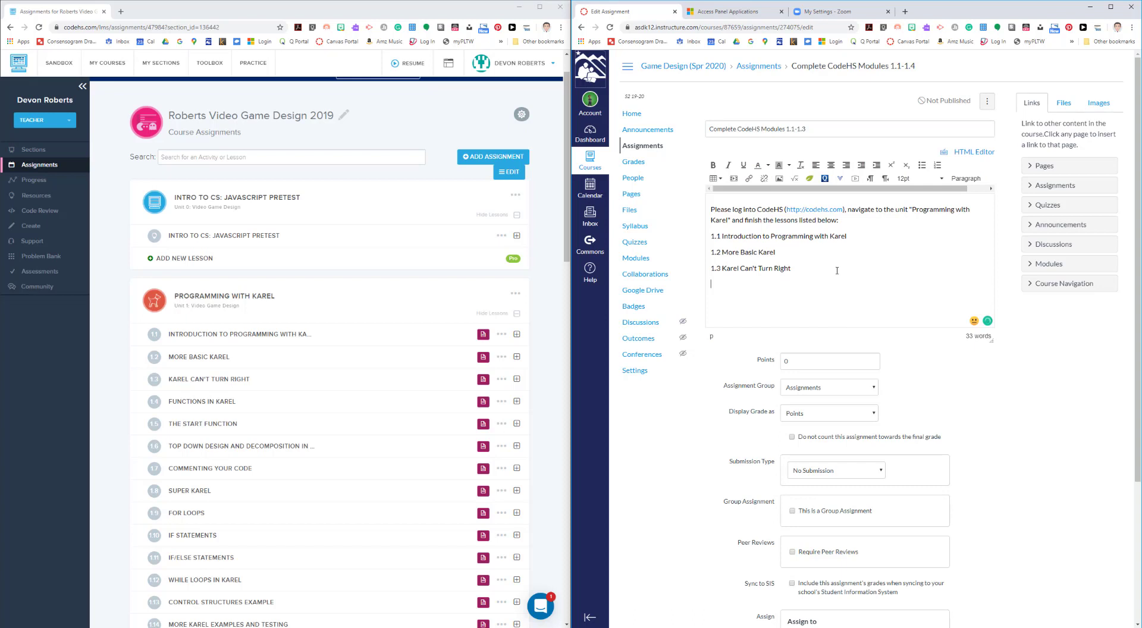
# - Add a Turn-in note: no need to submit in Canvas, the instructor checks work directly in CodeHS
pyautogui.write('Turn')
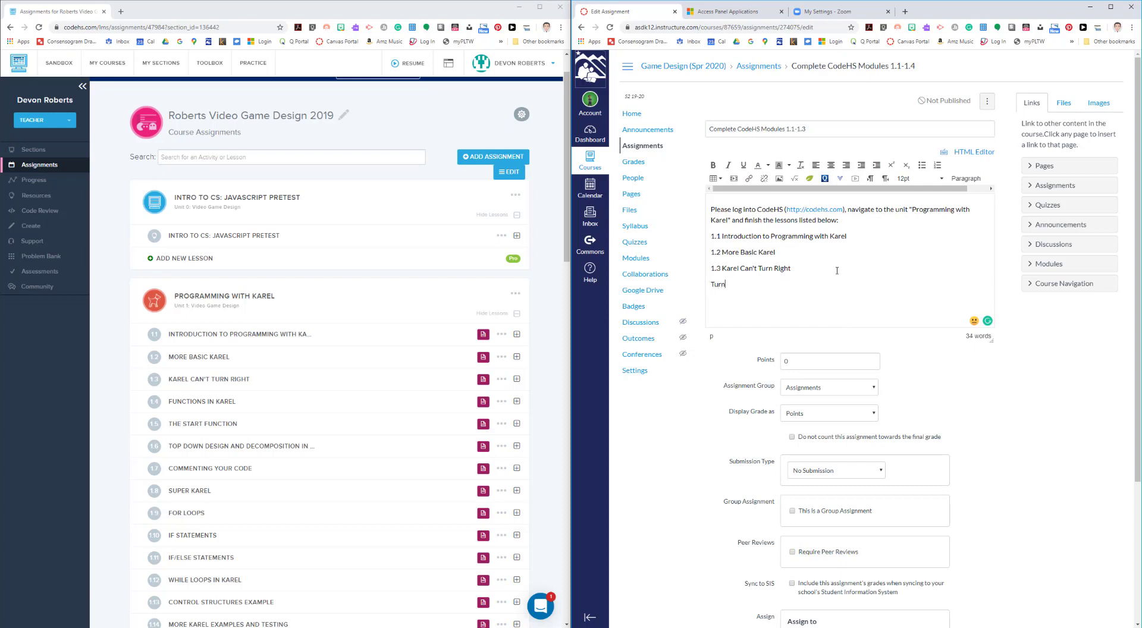
pyautogui.write('-in:')
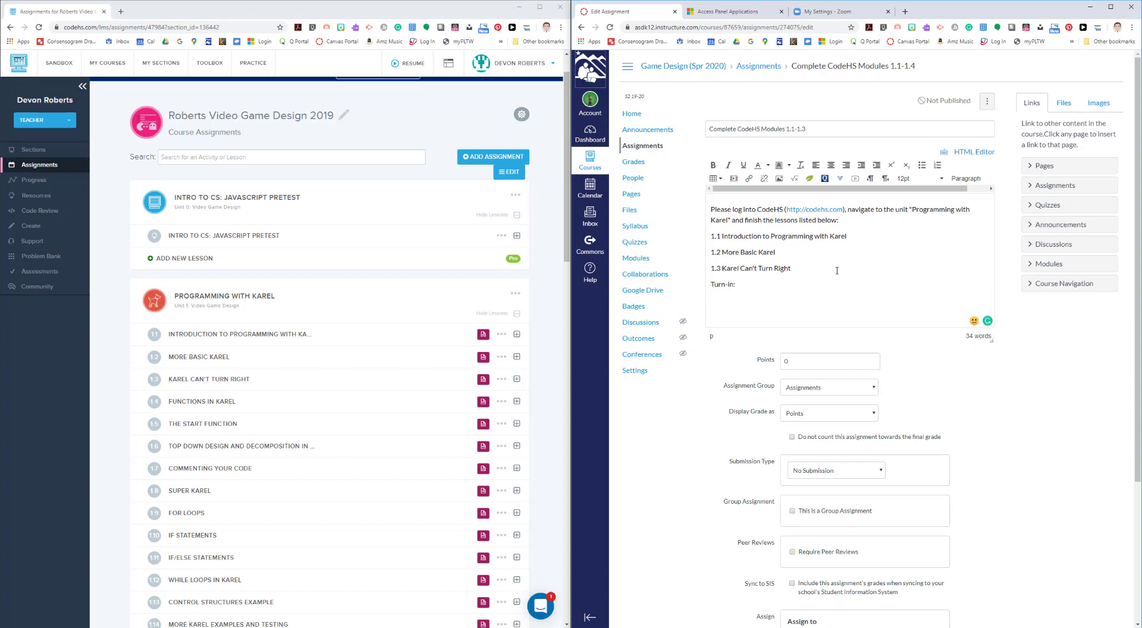
pyautogui.write('No need to sb')
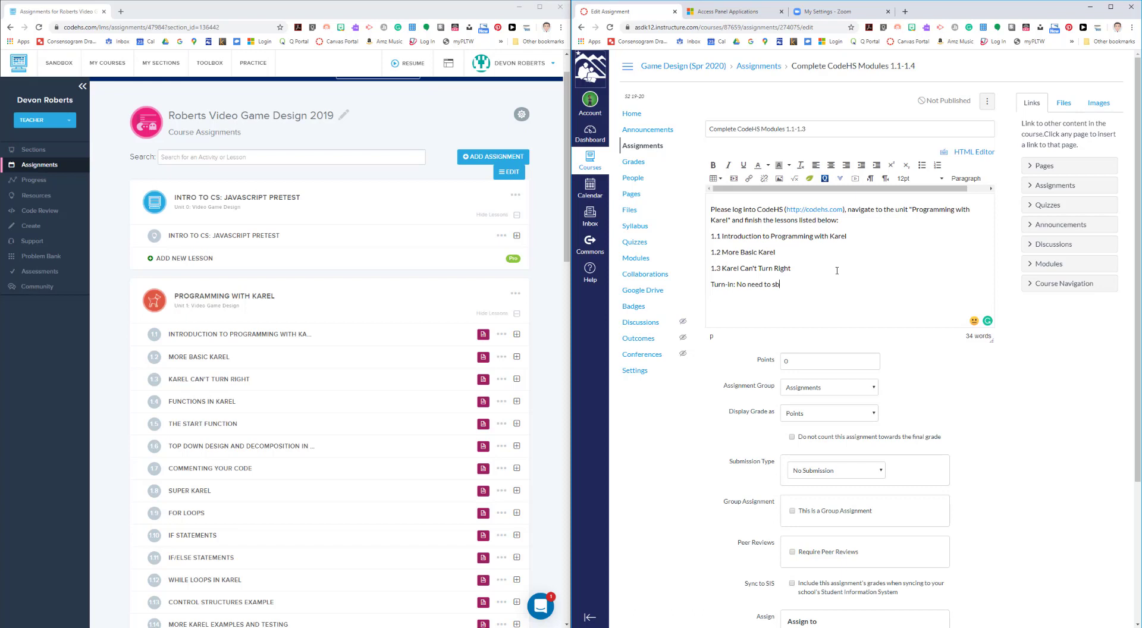
pyautogui.write('ubmit this in')
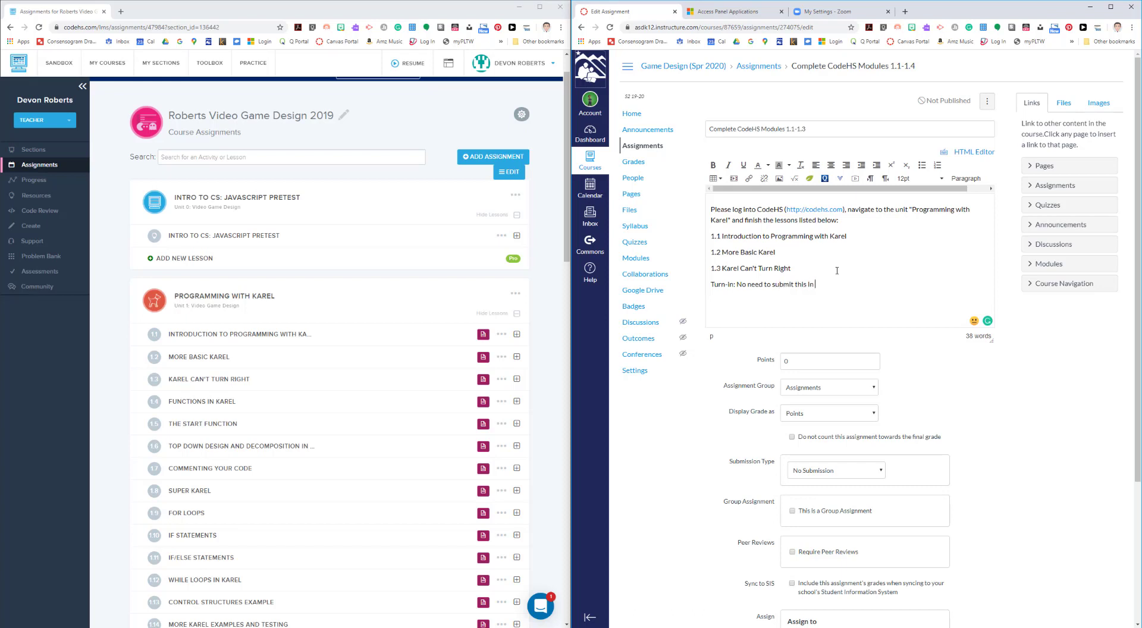
pyautogui.write('Canvas.')
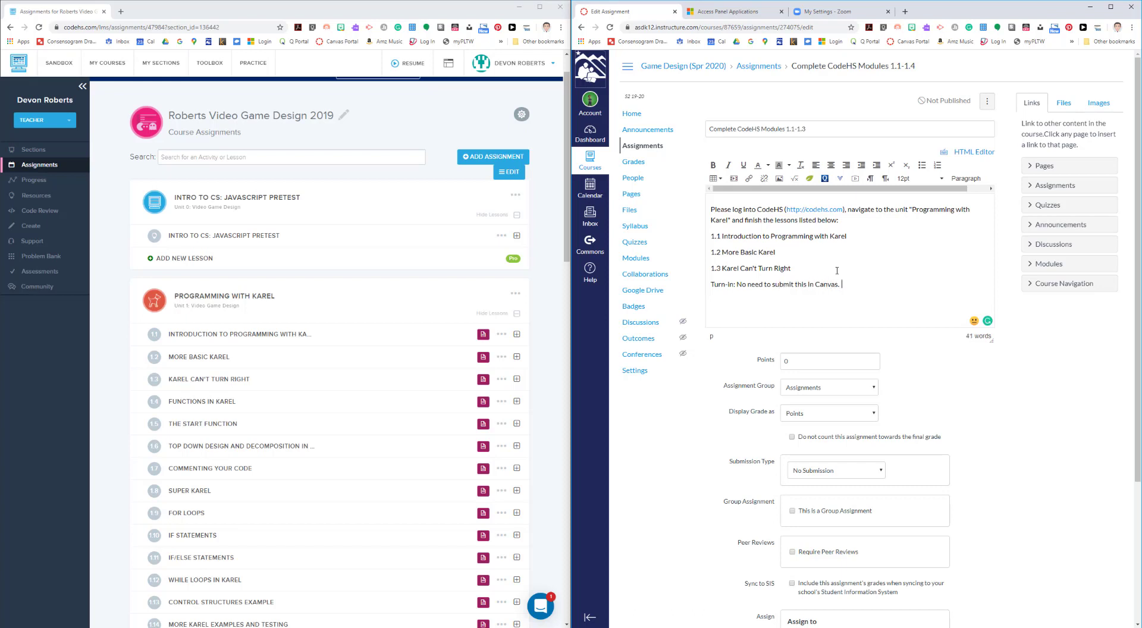
pyautogui.write('Your instructor wi')
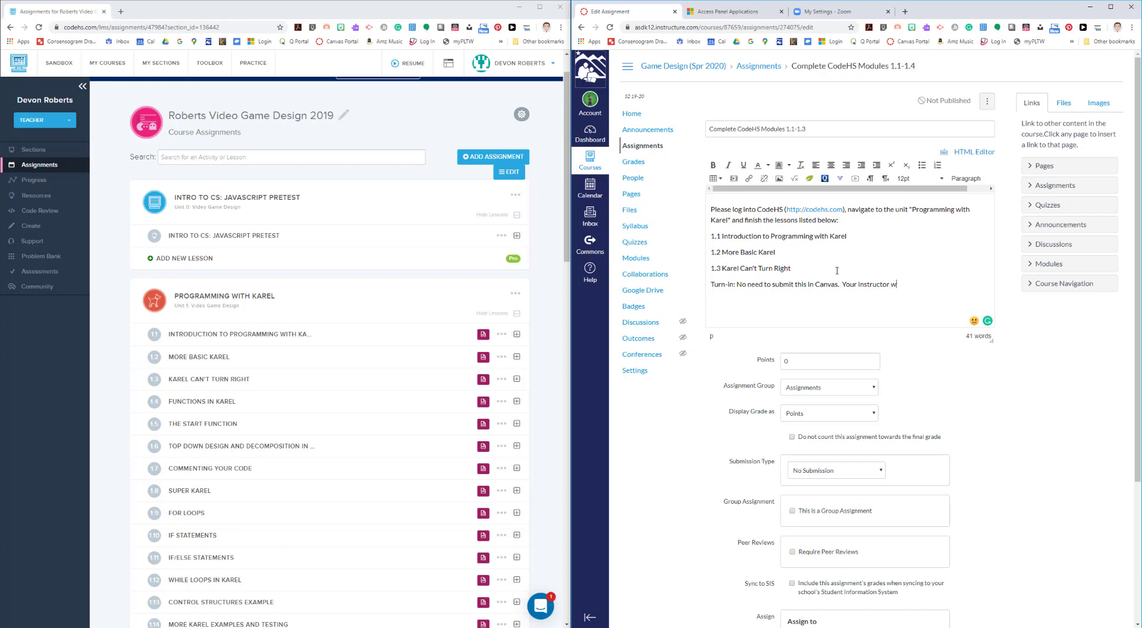
pyautogui.write('ill check work directly in CodeHS.')
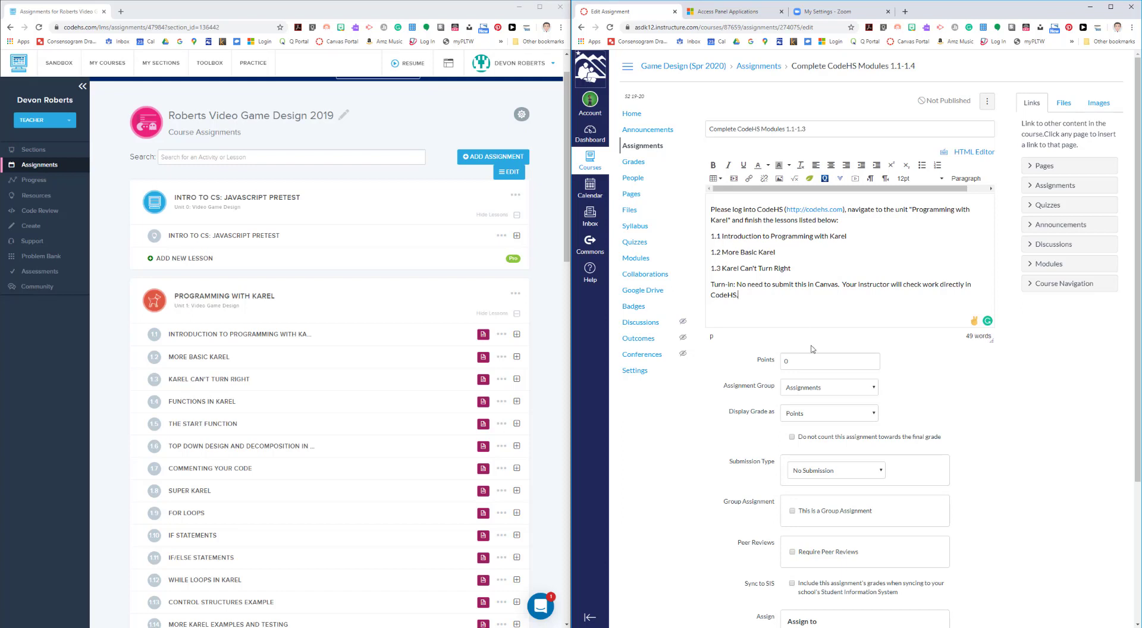
# - Set the assignment's Points value to 30
pyautogui.click(830, 362)
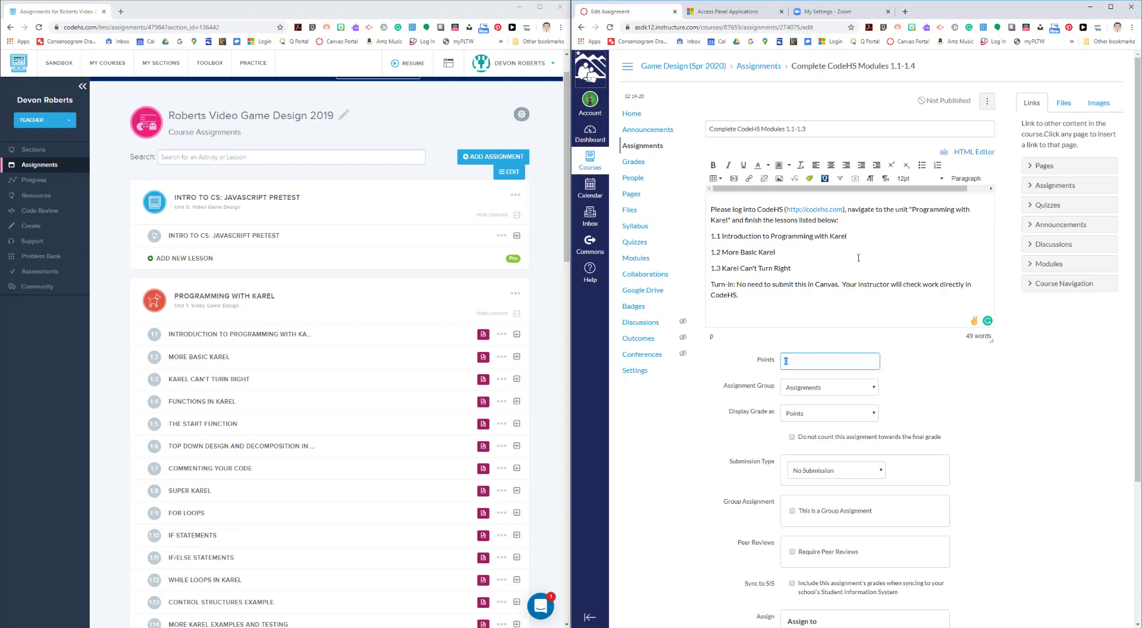
pyautogui.write('30')
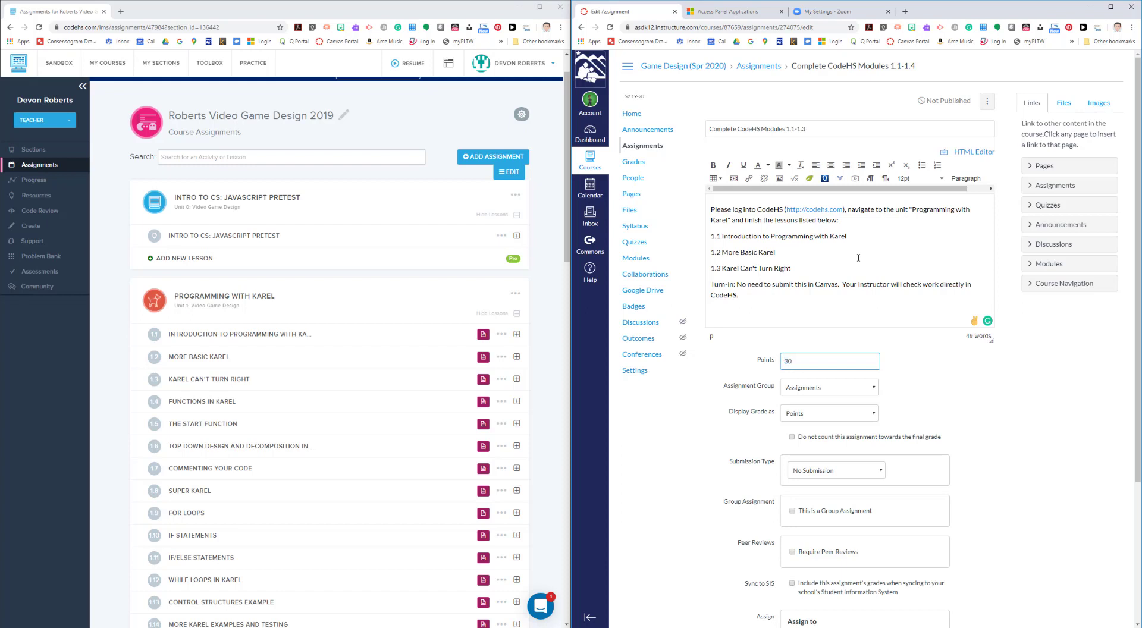
pyautogui.moveTo(842, 331)
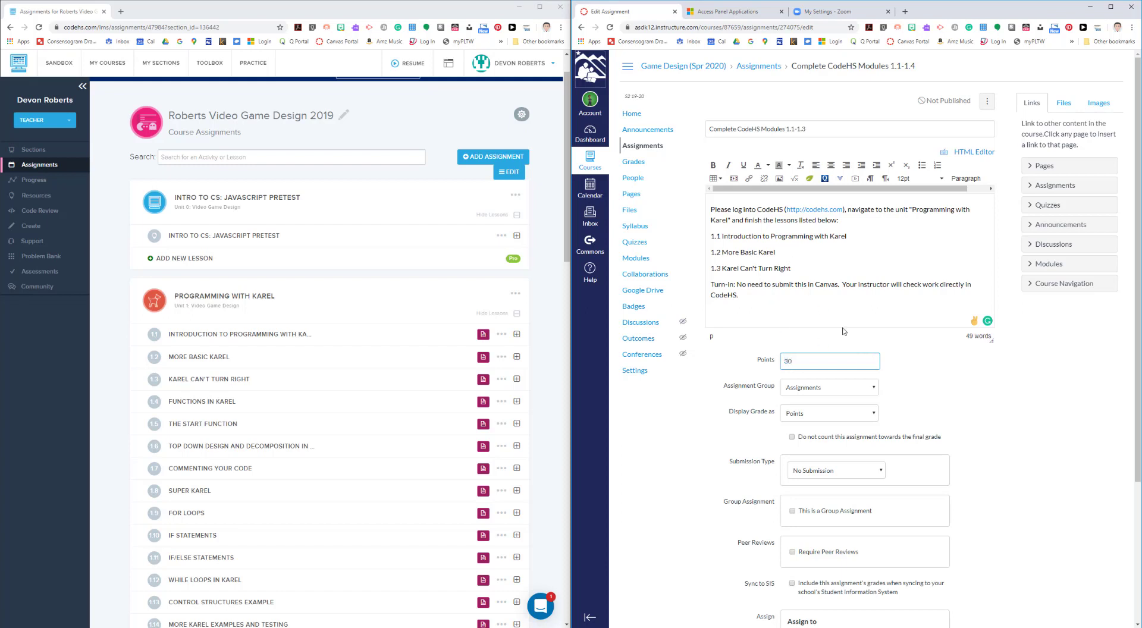
pyautogui.click(829, 361)
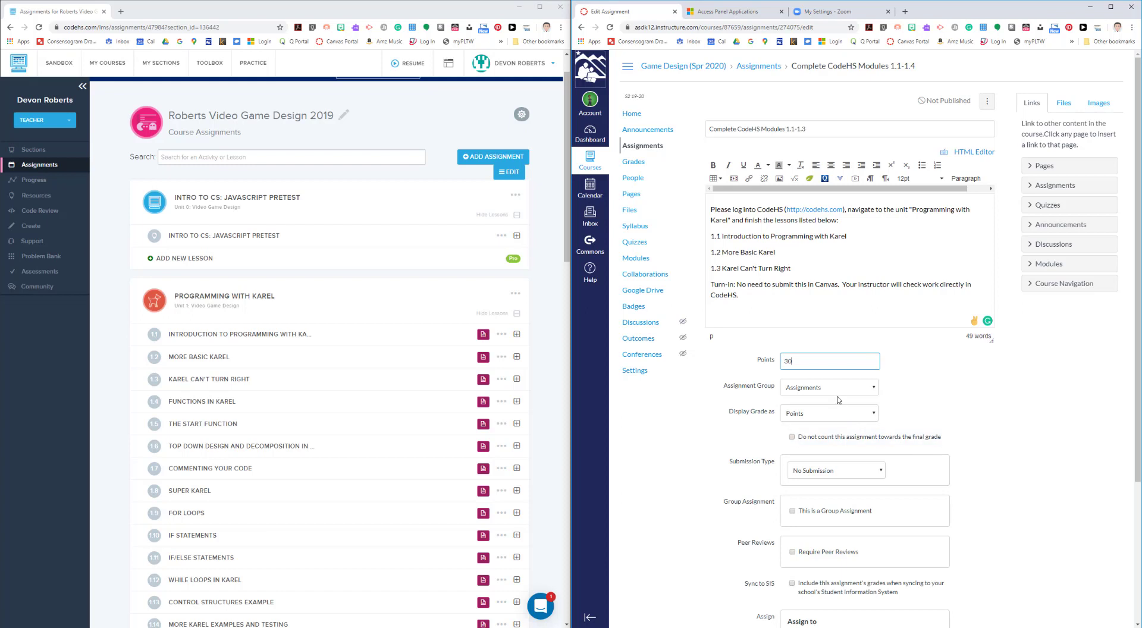
pyautogui.moveTo(807, 419)
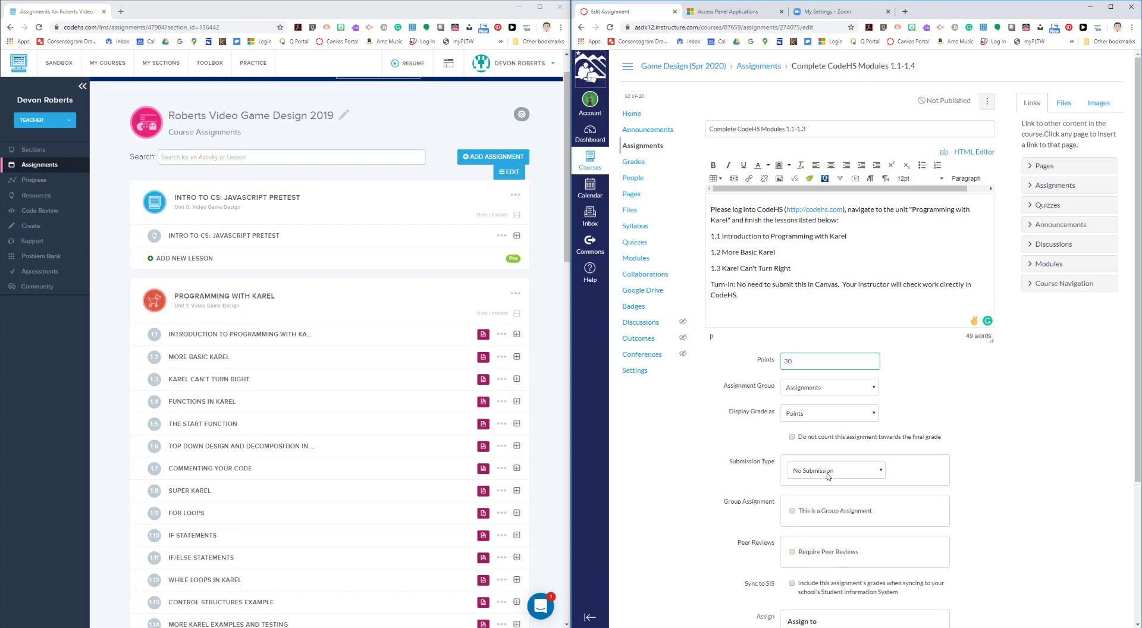
pyautogui.click(830, 362)
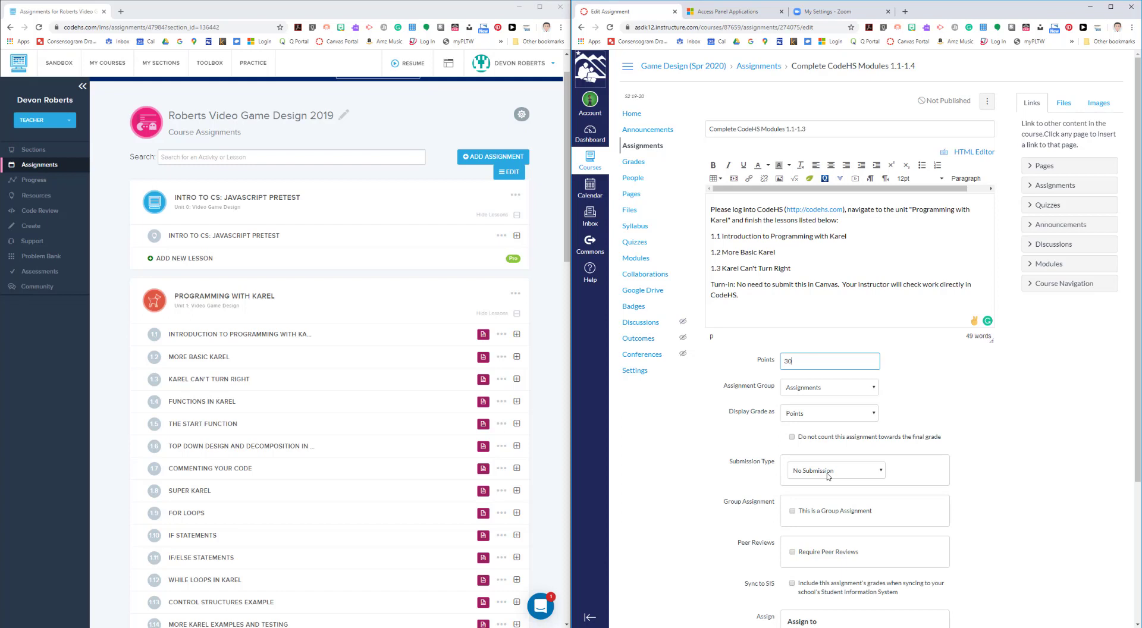
pyautogui.moveTo(830, 468)
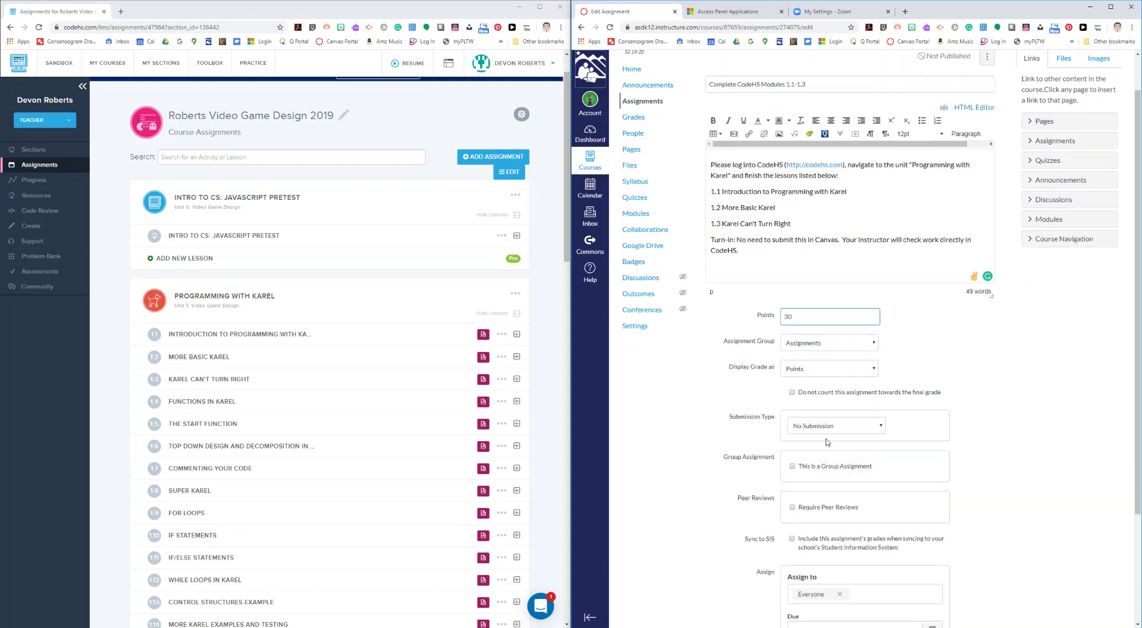
# - Set the due date to April 15, 2020 at 11:59pm for everyone
pyautogui.scroll(-3)
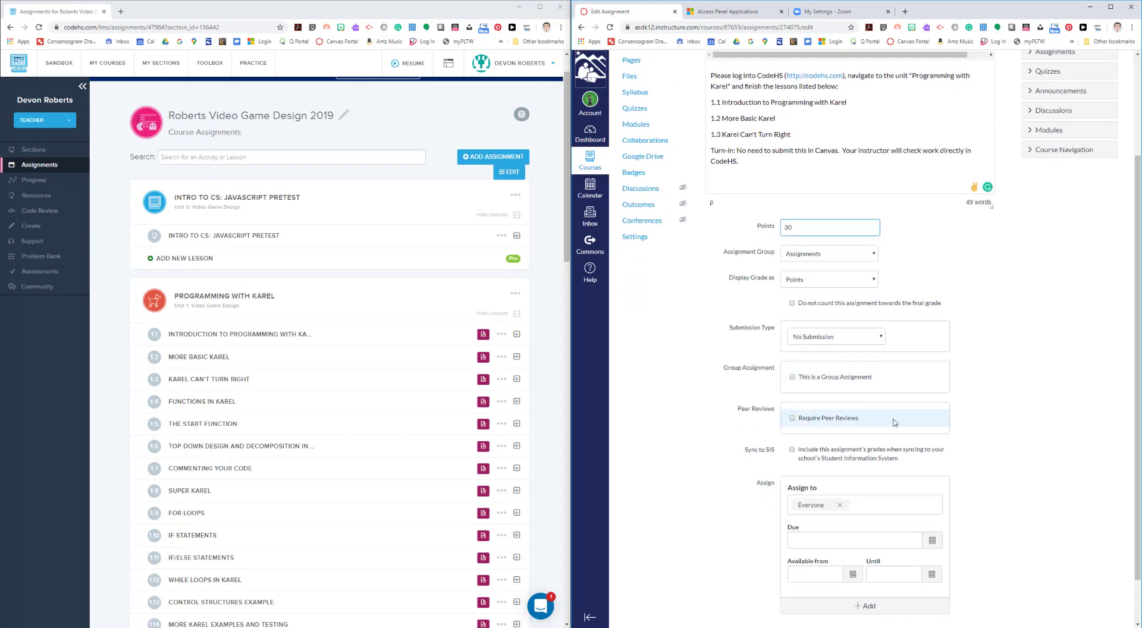
pyautogui.scroll(-3)
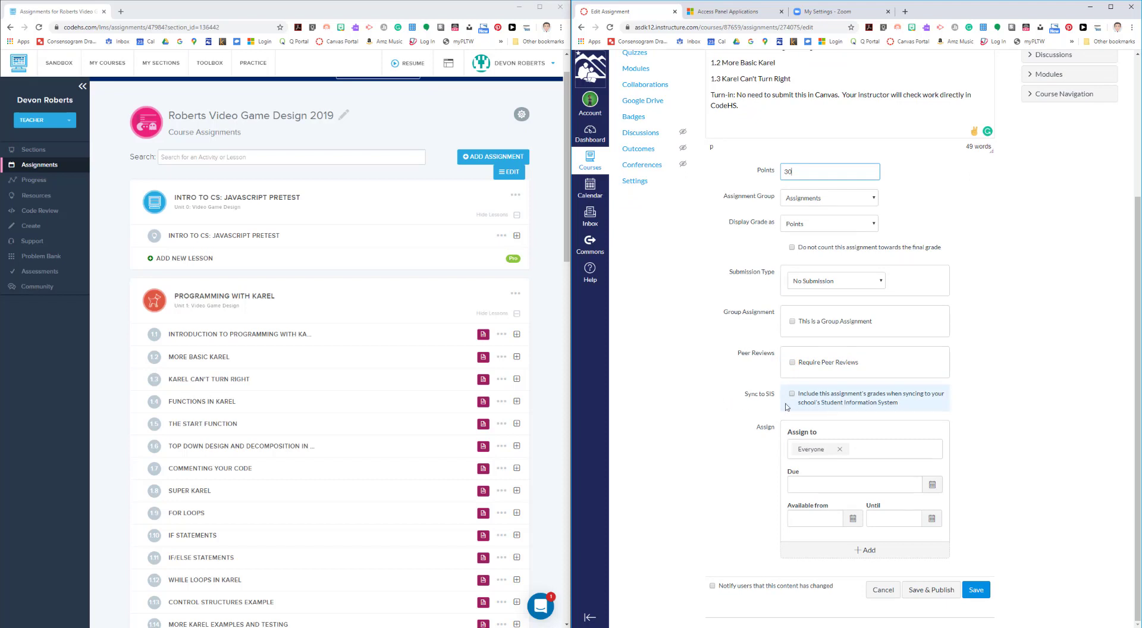
pyautogui.moveTo(826, 405)
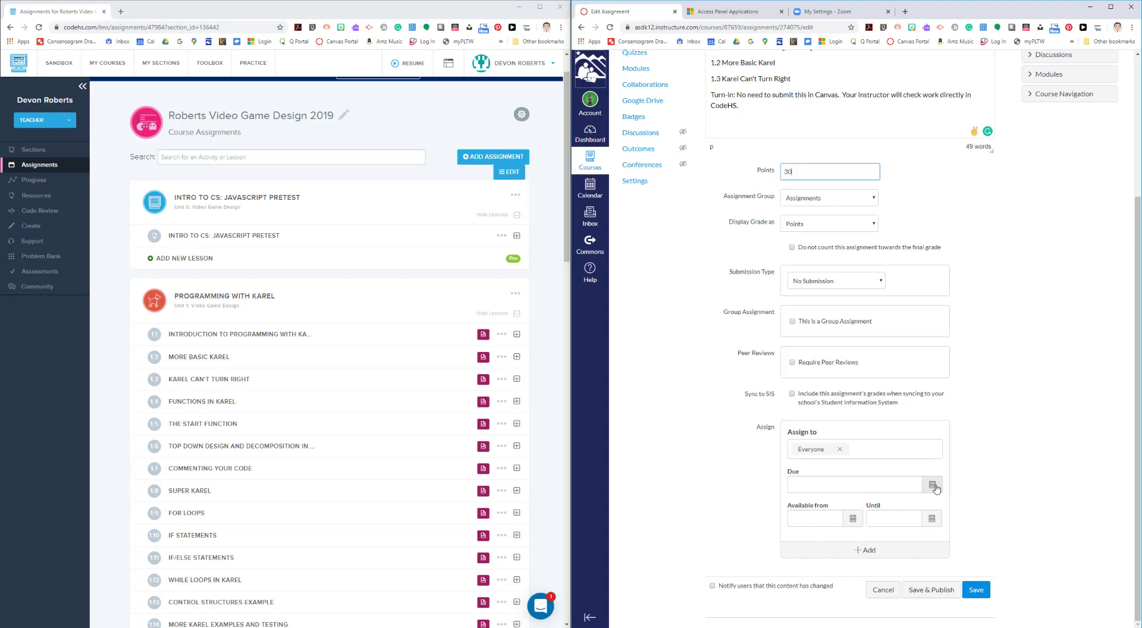
pyautogui.click(933, 484)
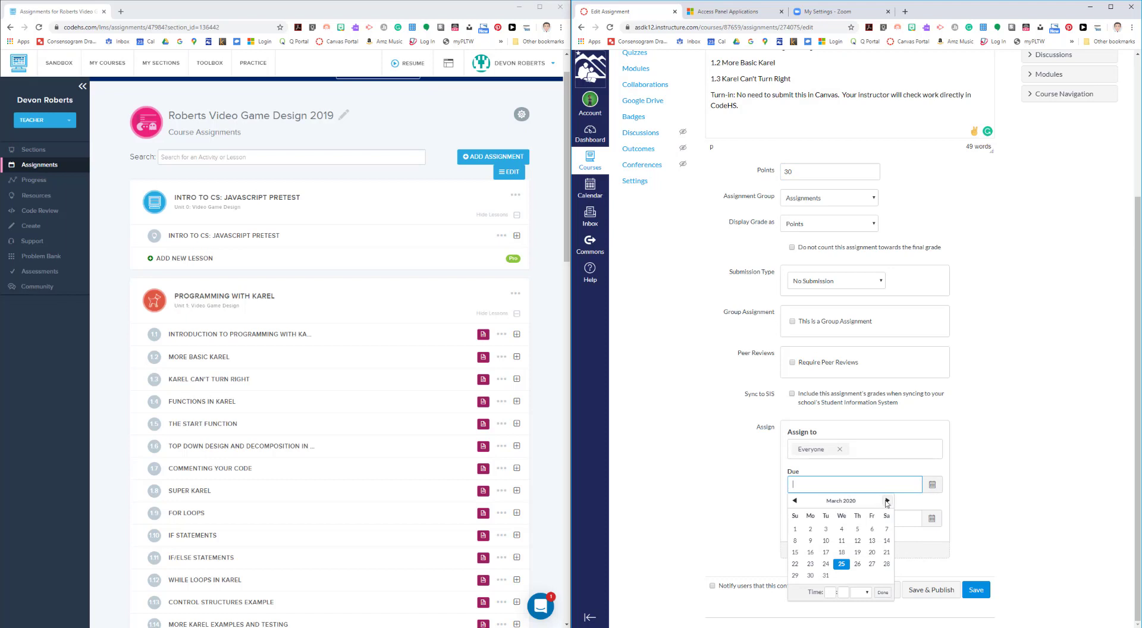
pyautogui.click(886, 502)
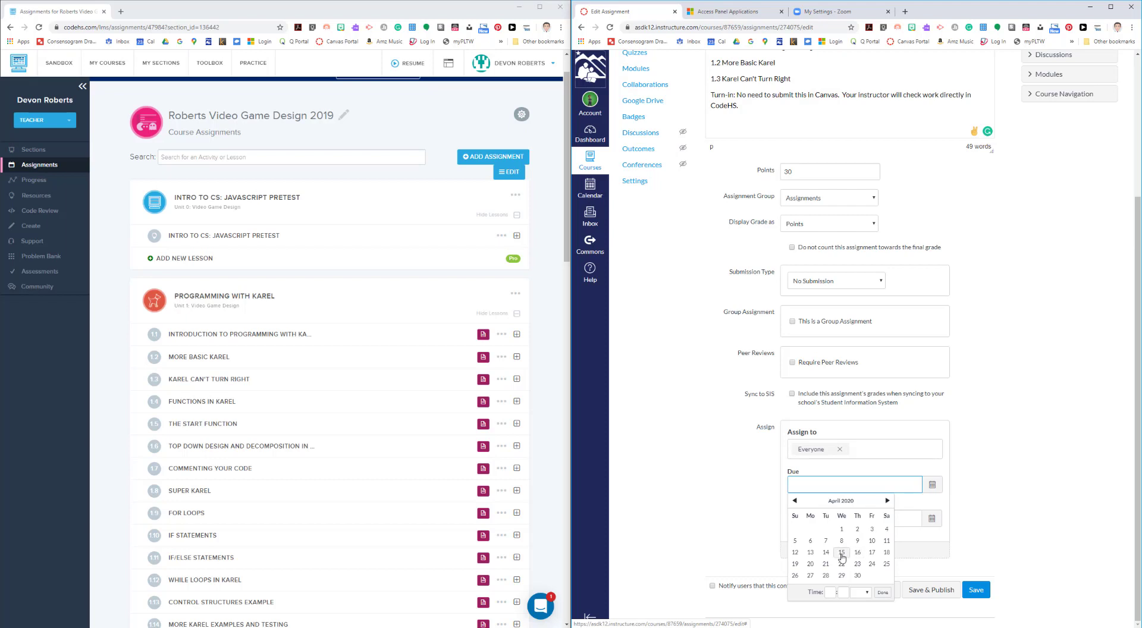
pyautogui.click(842, 552)
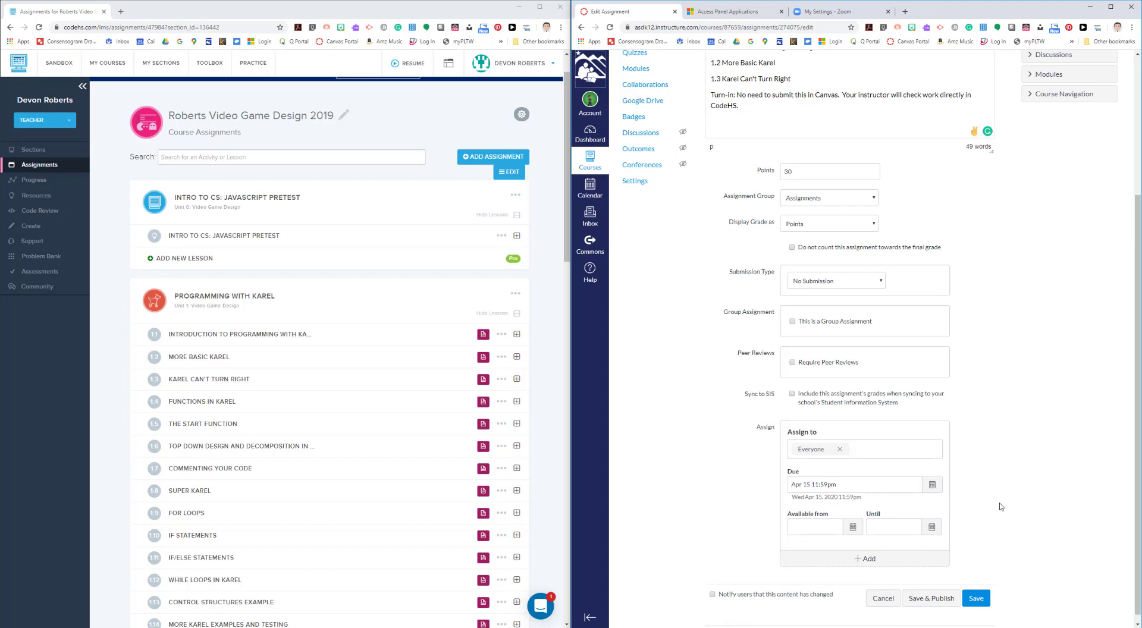
pyautogui.moveTo(940, 602)
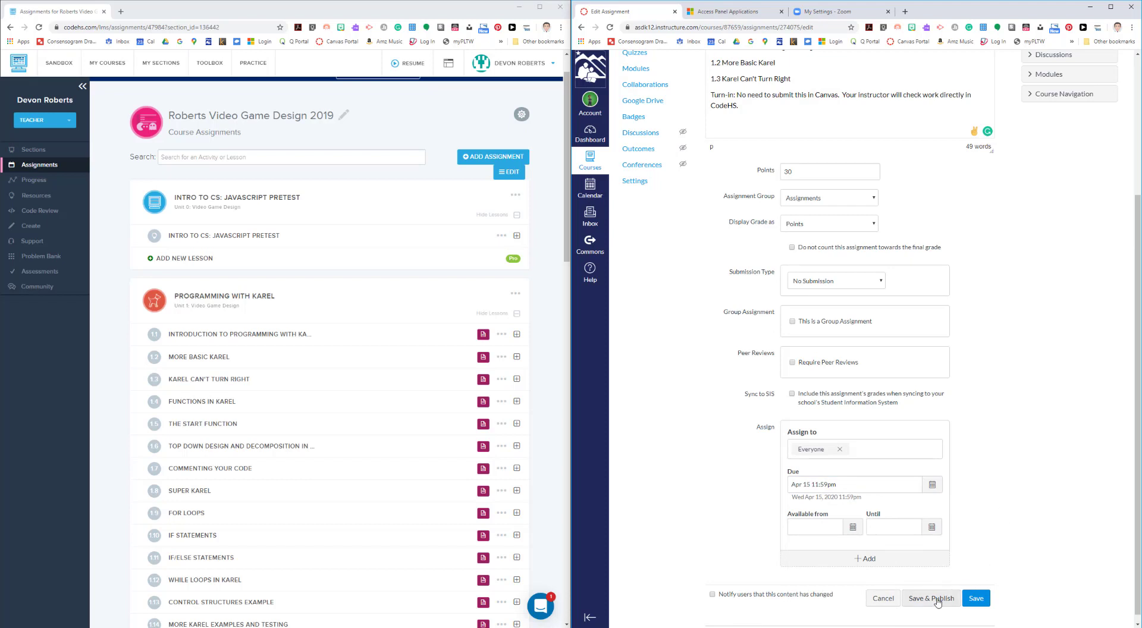
# - Save and publish the 'Complete CodeHS Modules 1.1-1.3' assignment and return to the Modules page
pyautogui.click(937, 599)
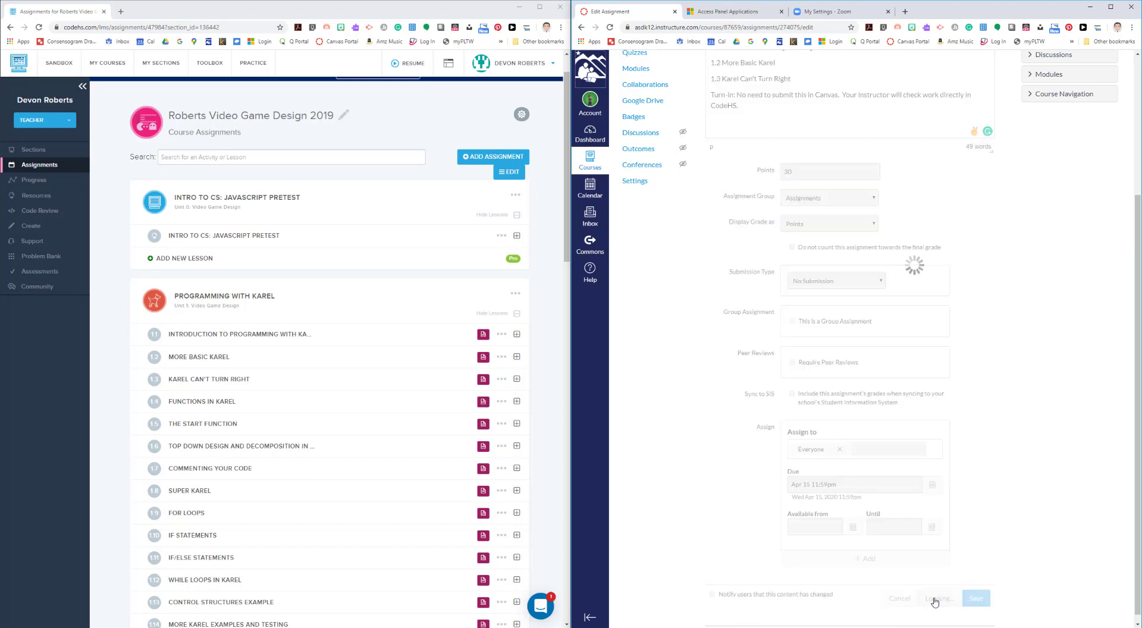
pyautogui.click(976, 598)
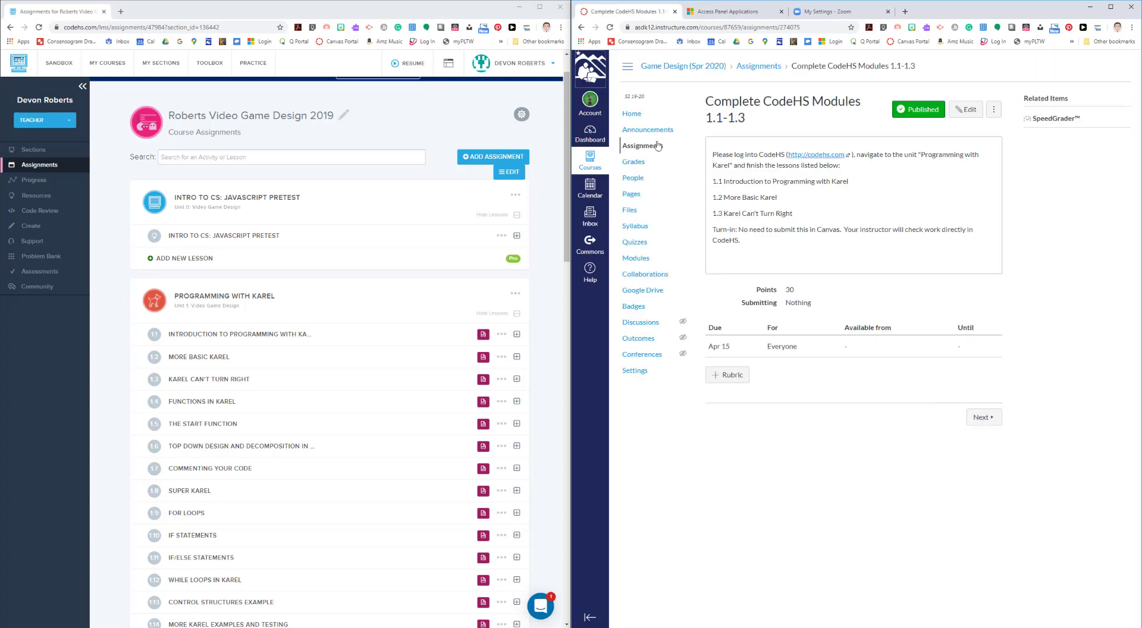
pyautogui.click(631, 114)
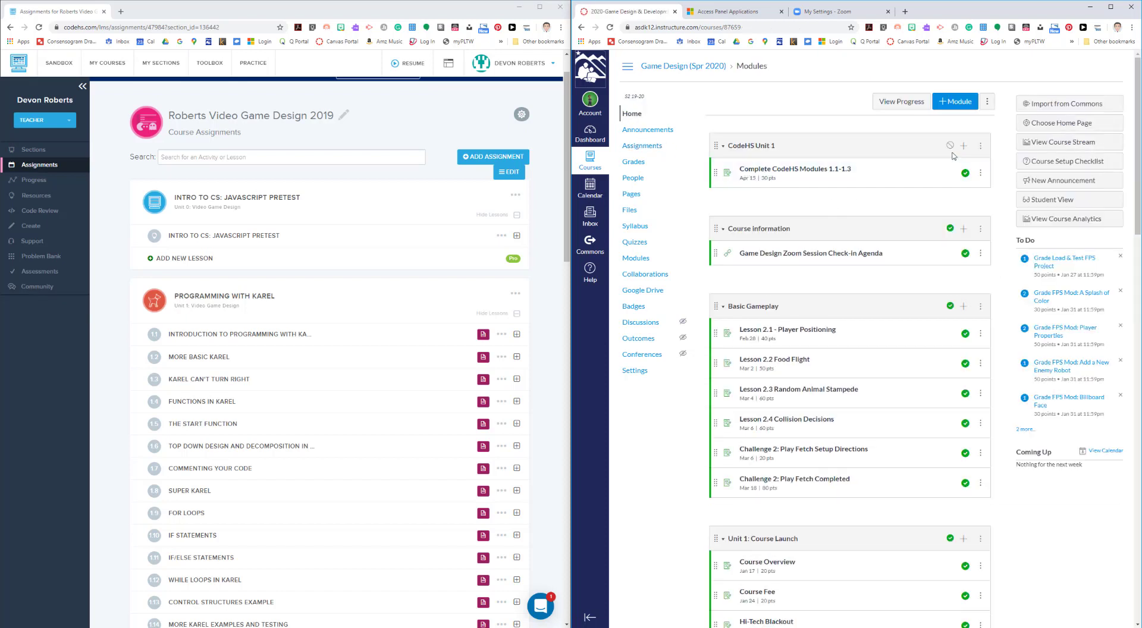
pyautogui.moveTo(948, 147)
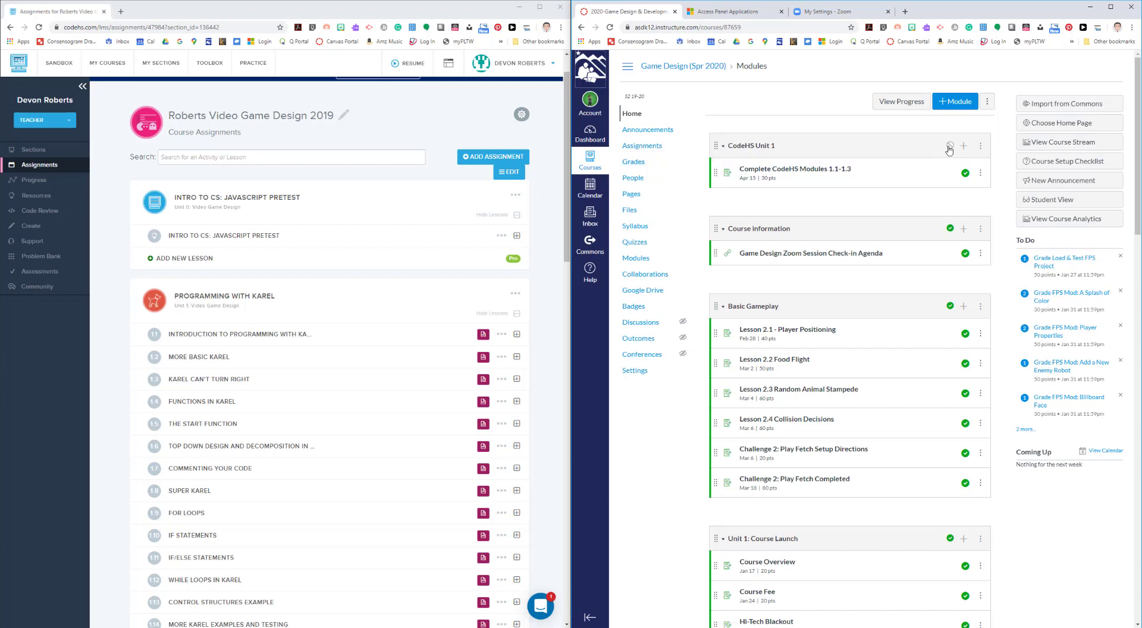
pyautogui.moveTo(948, 146)
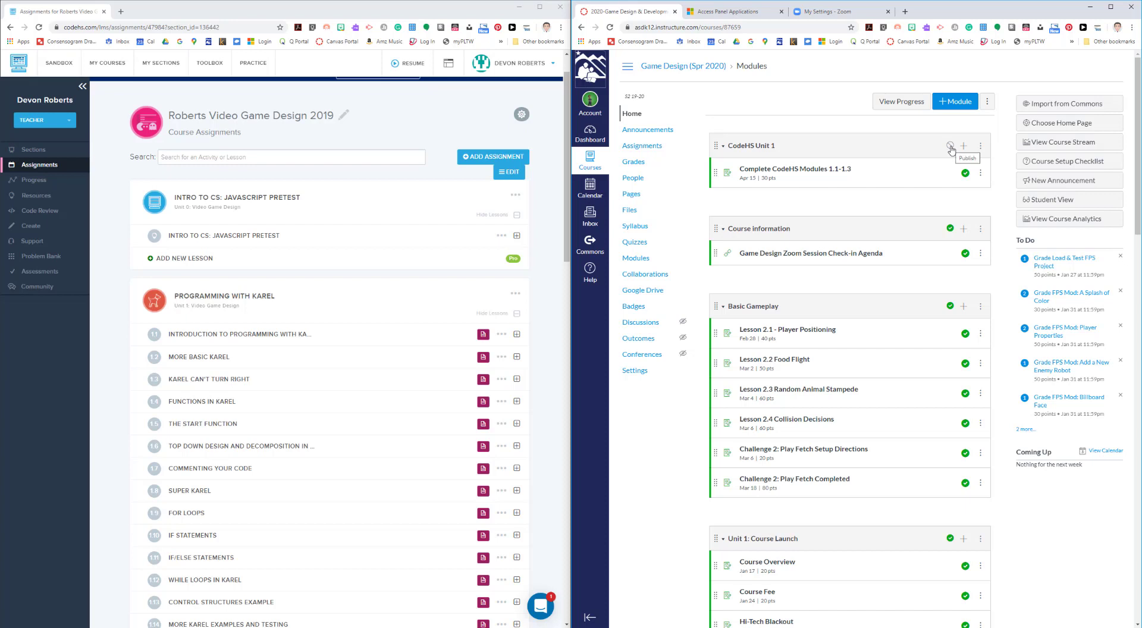
# - Publish the CodeHS Unit 1 module and head to Grades
pyautogui.click(947, 146)
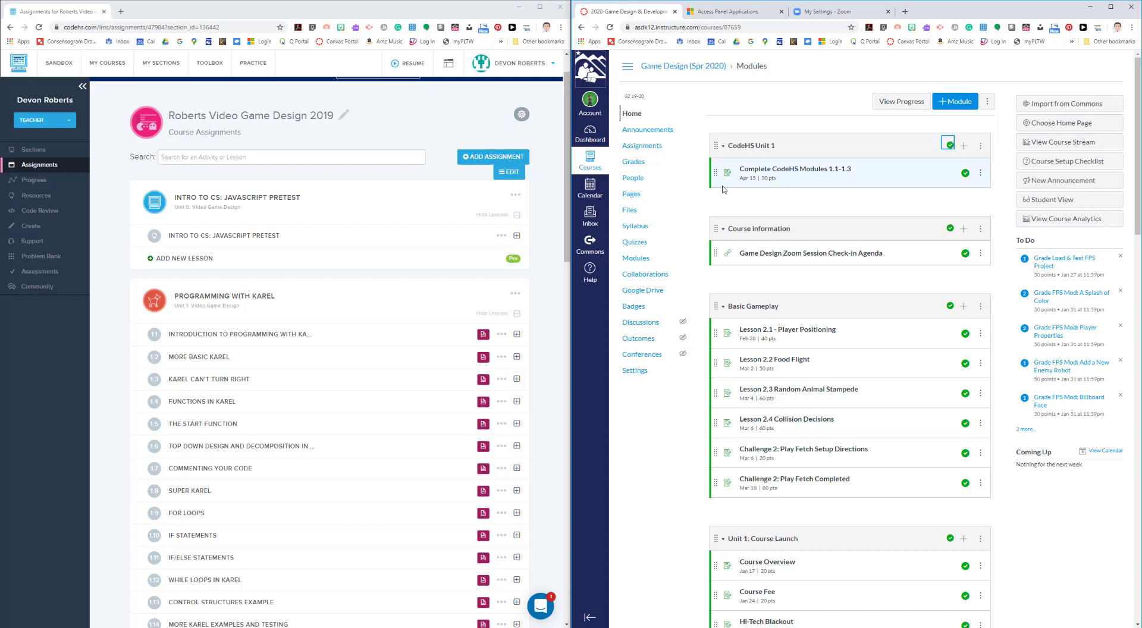
pyautogui.click(633, 161)
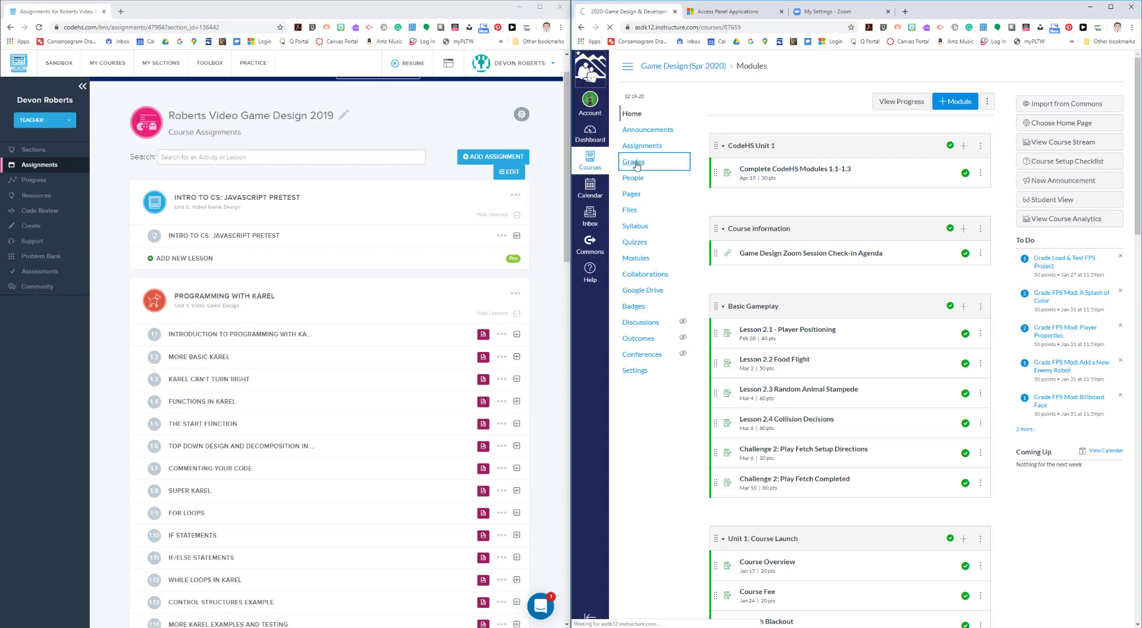
# - Confirm the 30-point 'Complete CodeHS Modules 1.1-1.3' gradebook column, then return to Modules
pyautogui.click(633, 162)
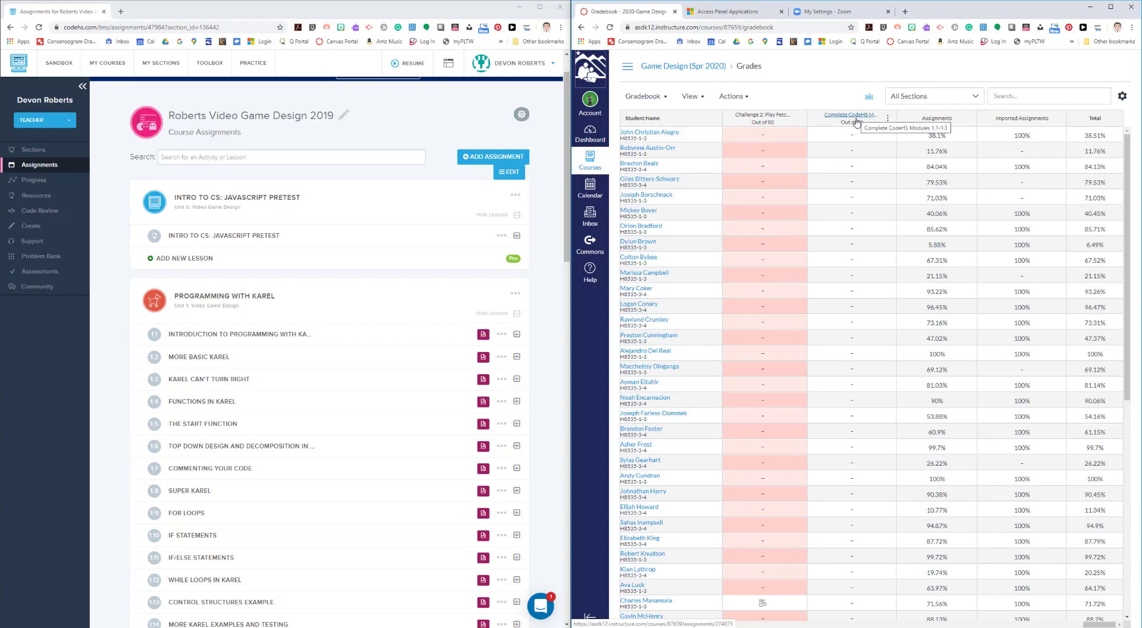
pyautogui.moveTo(862, 202)
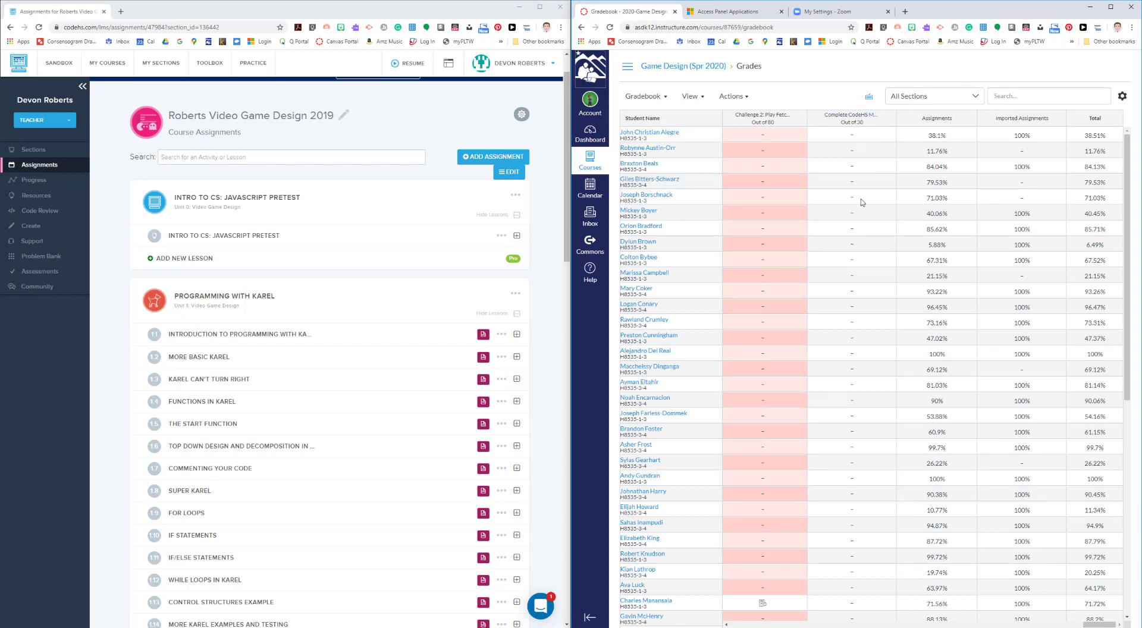
pyautogui.moveTo(873, 587)
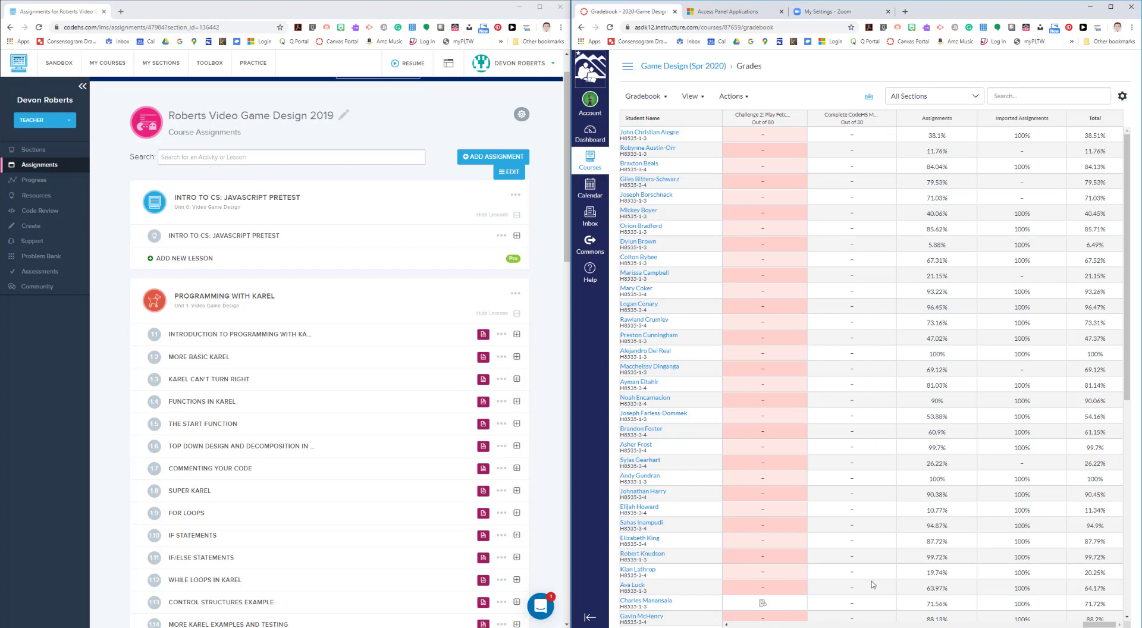
pyautogui.moveTo(854, 199)
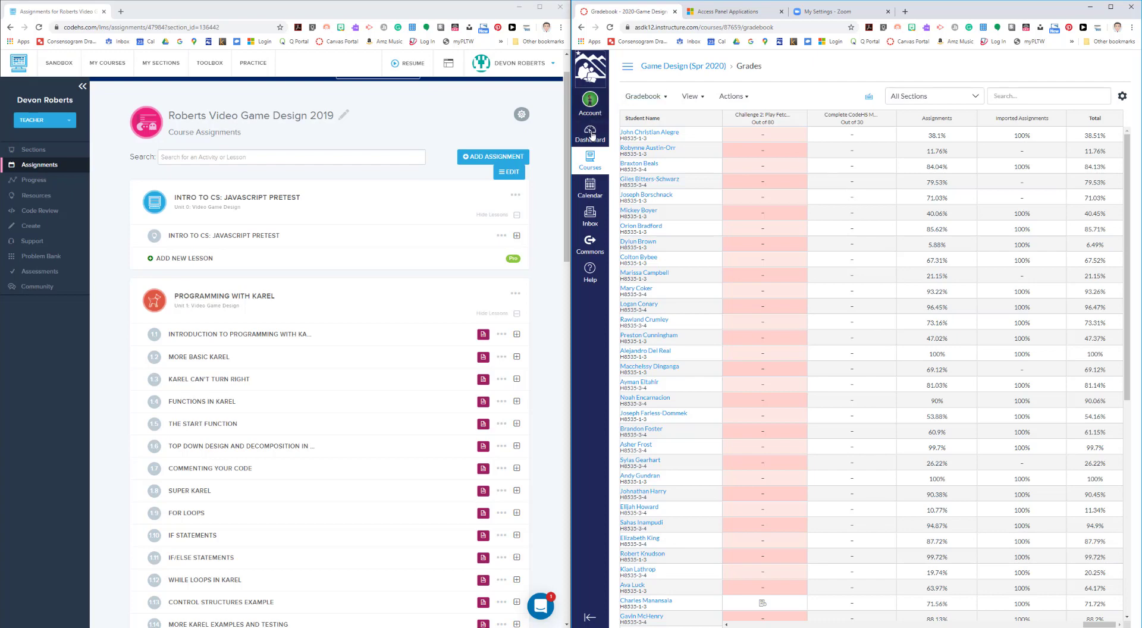
pyautogui.click(684, 66)
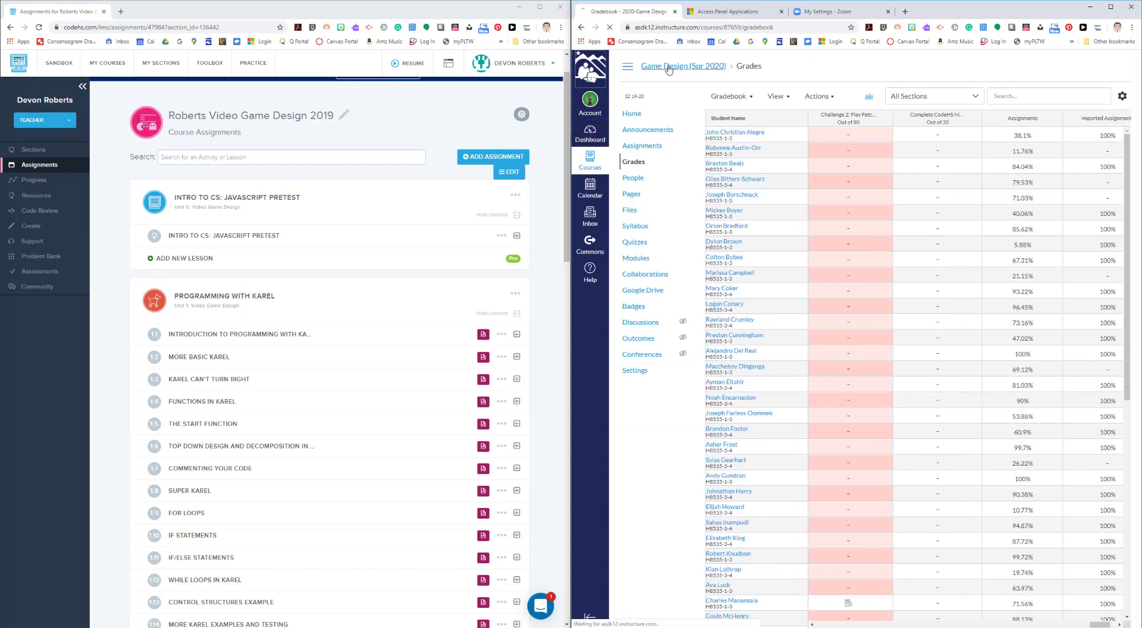
pyautogui.click(635, 258)
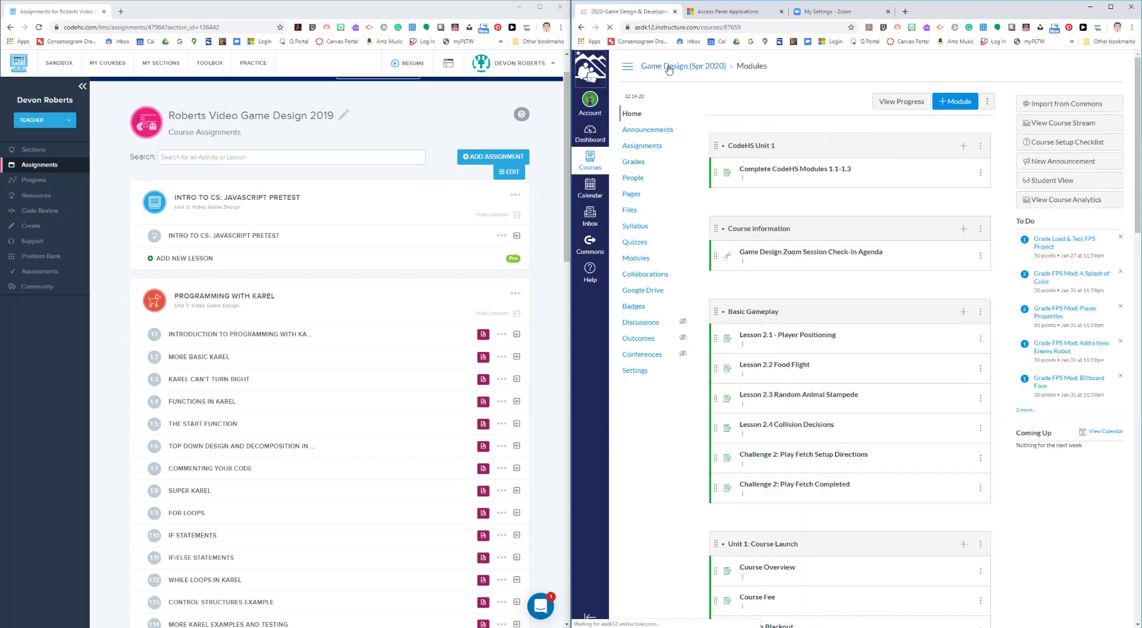